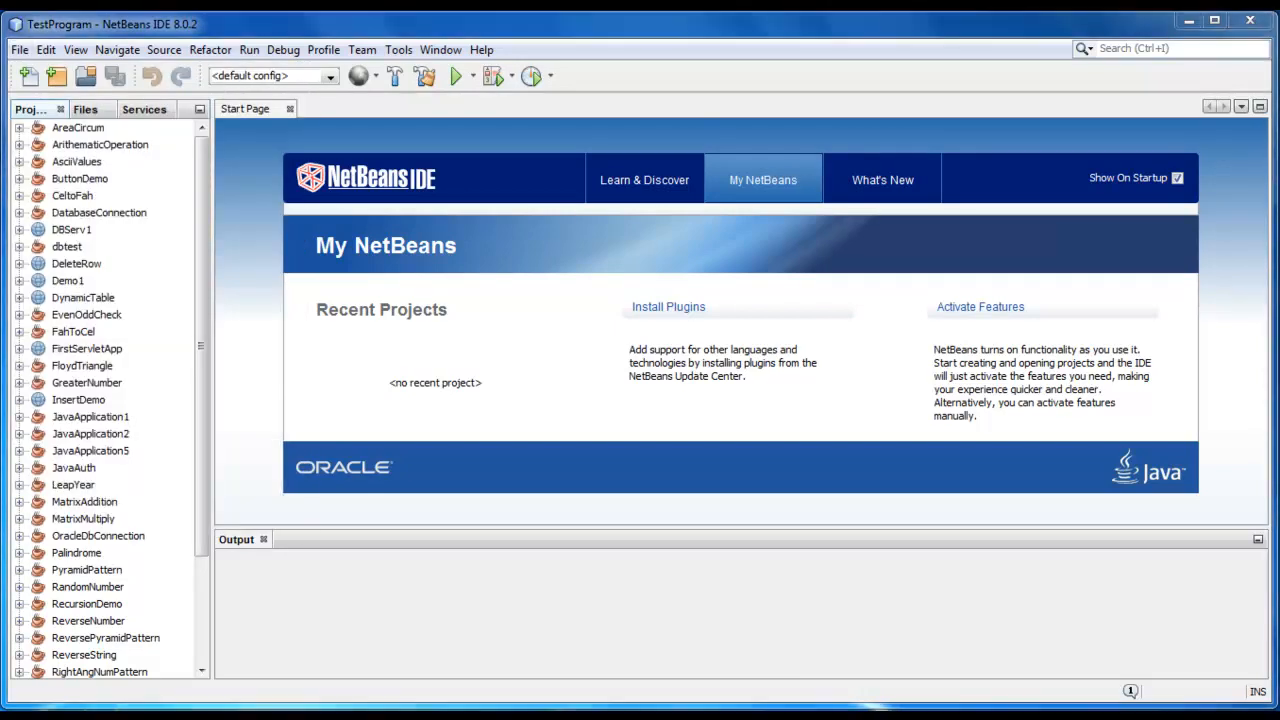
Create a new Java Application project named DecimalToBinary with main class decimaltobinary.DecimalToBinary
{"action": "left_click", "coordinate": [30, 76]}
{"action": "type", "text": "DecimalToBina"}
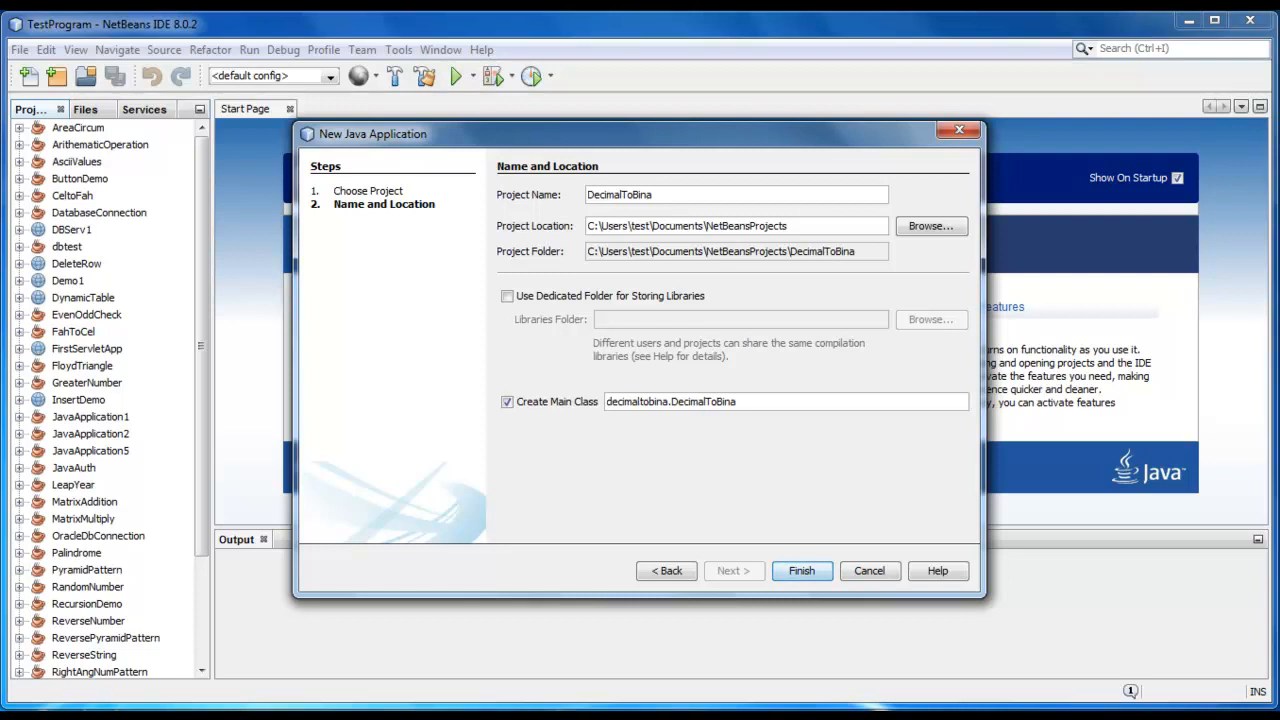
{"action": "type", "text": "ry"}
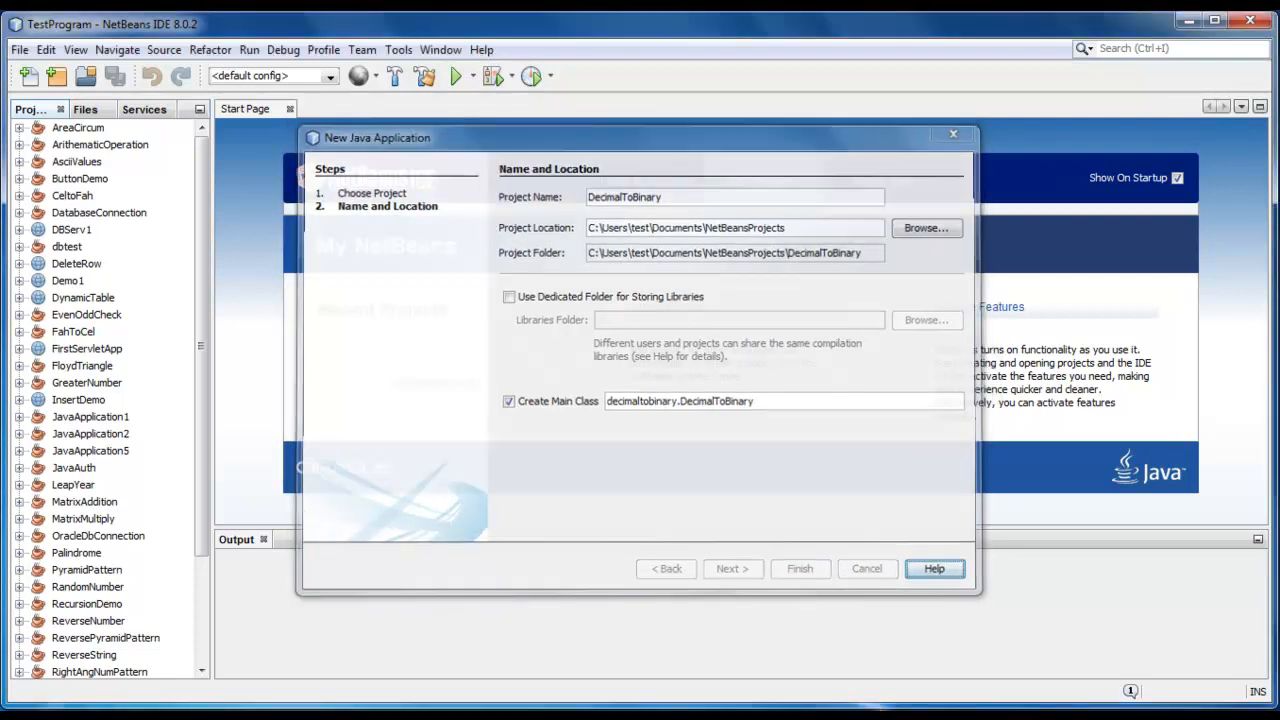
{"action": "left_click", "coordinate": [800, 568]}
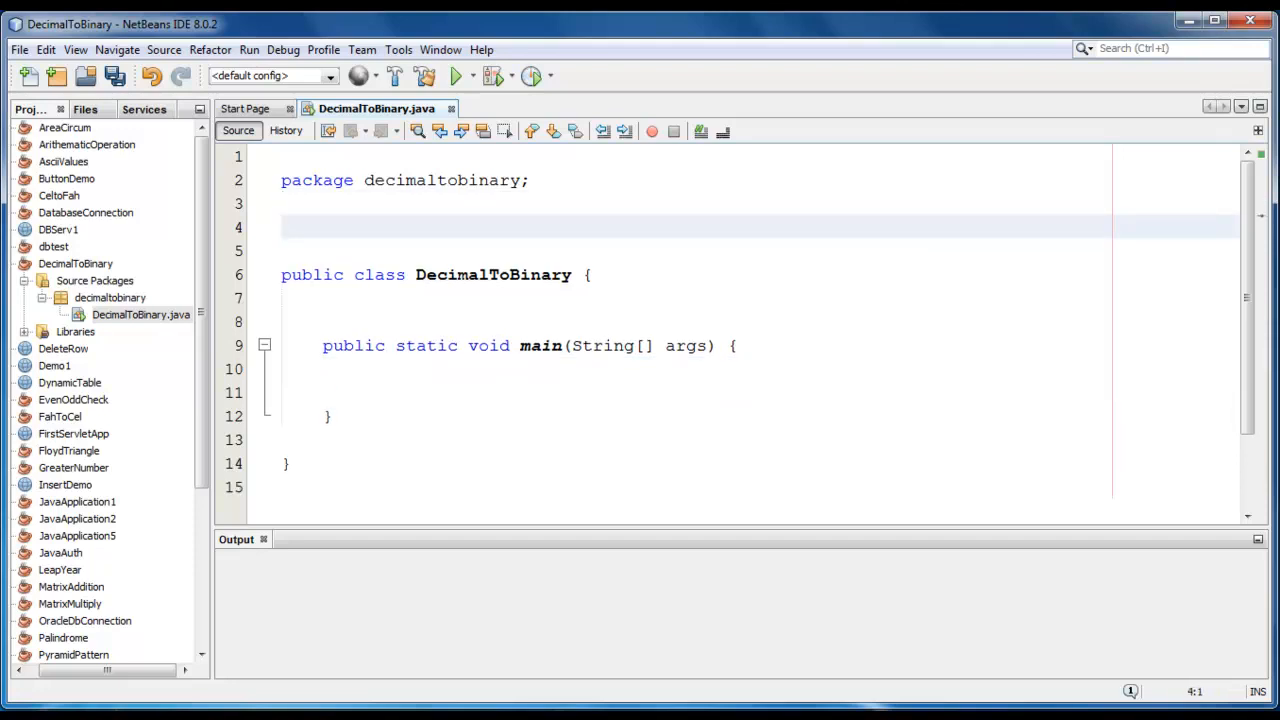
Add import java.util.Scanner; above the class declaration
{"action": "type", "text": "import"}
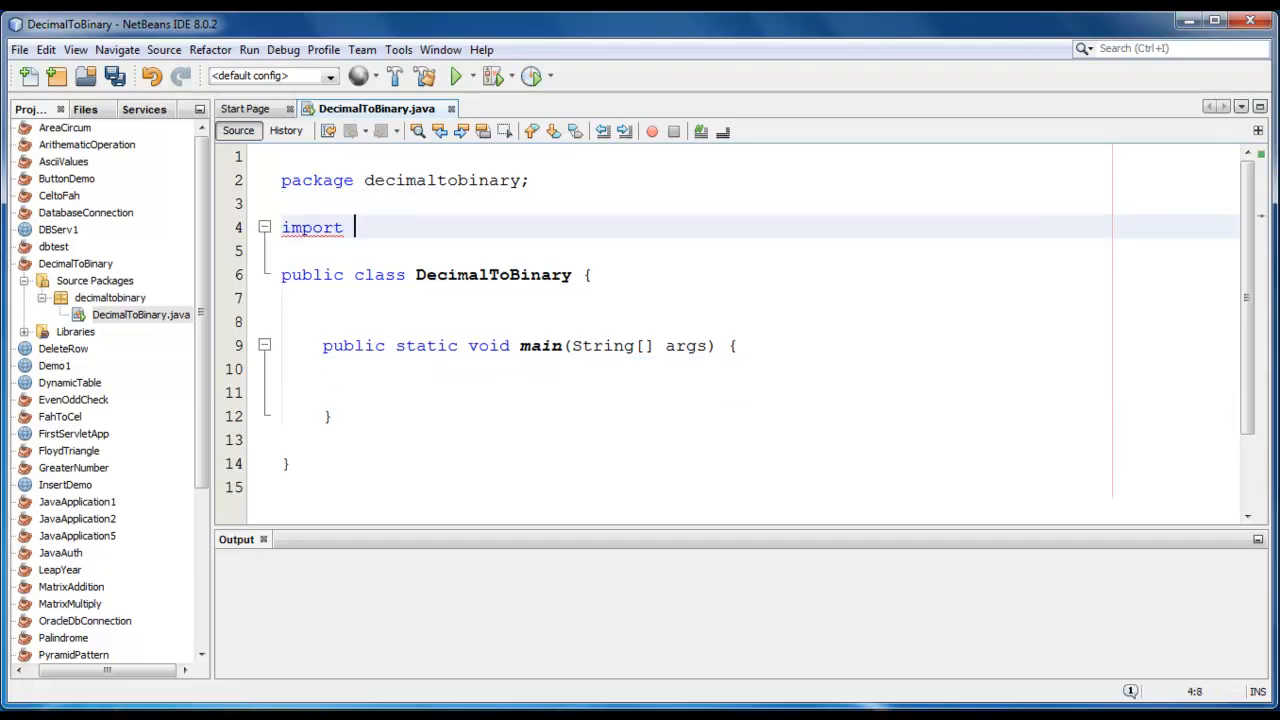
{"action": "type", "text": "java"}
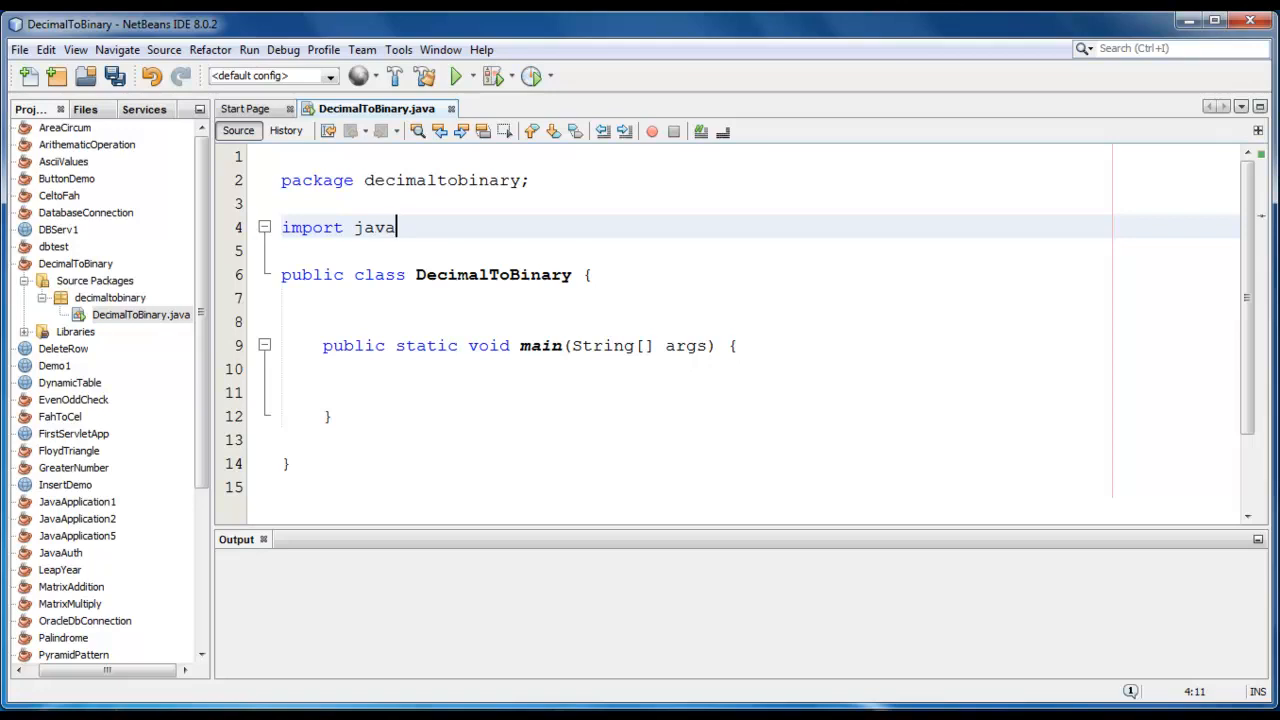
{"action": "type", "text": ".util.Scanner;"}
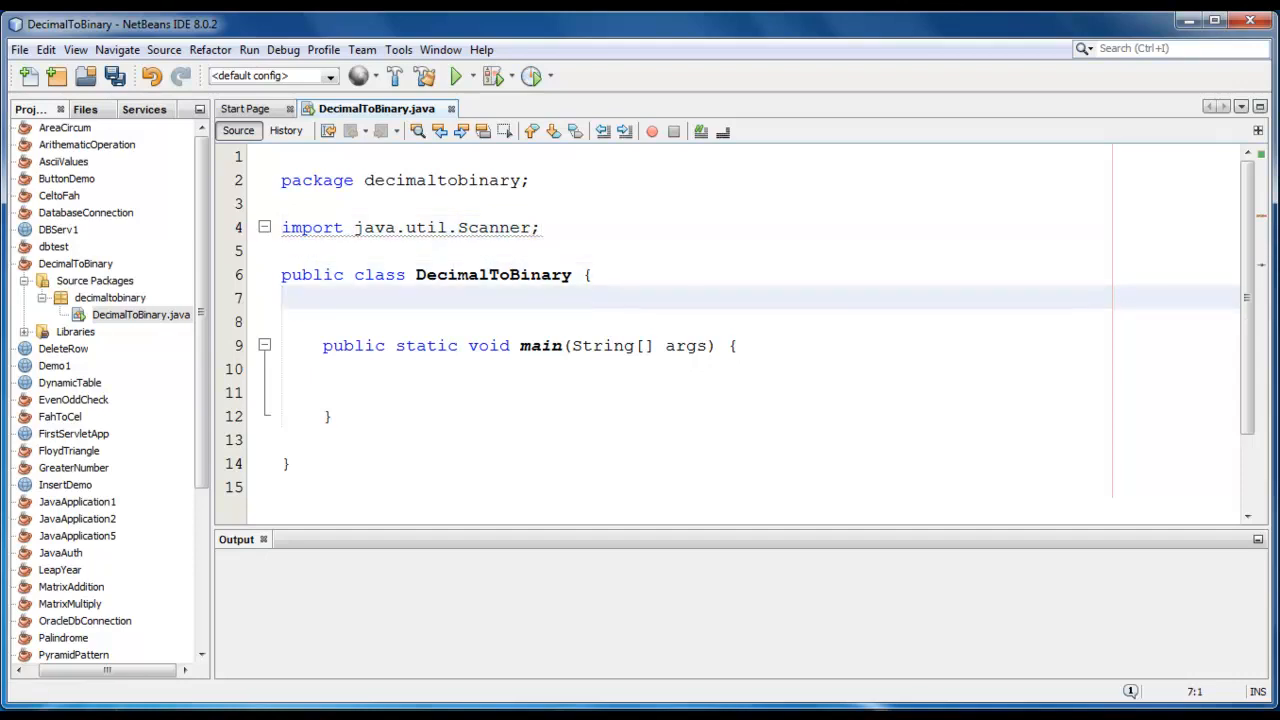
Declare Scanner user_input=new Scanner(System.in); inside main
{"action": "left_click", "coordinate": [366, 390]}
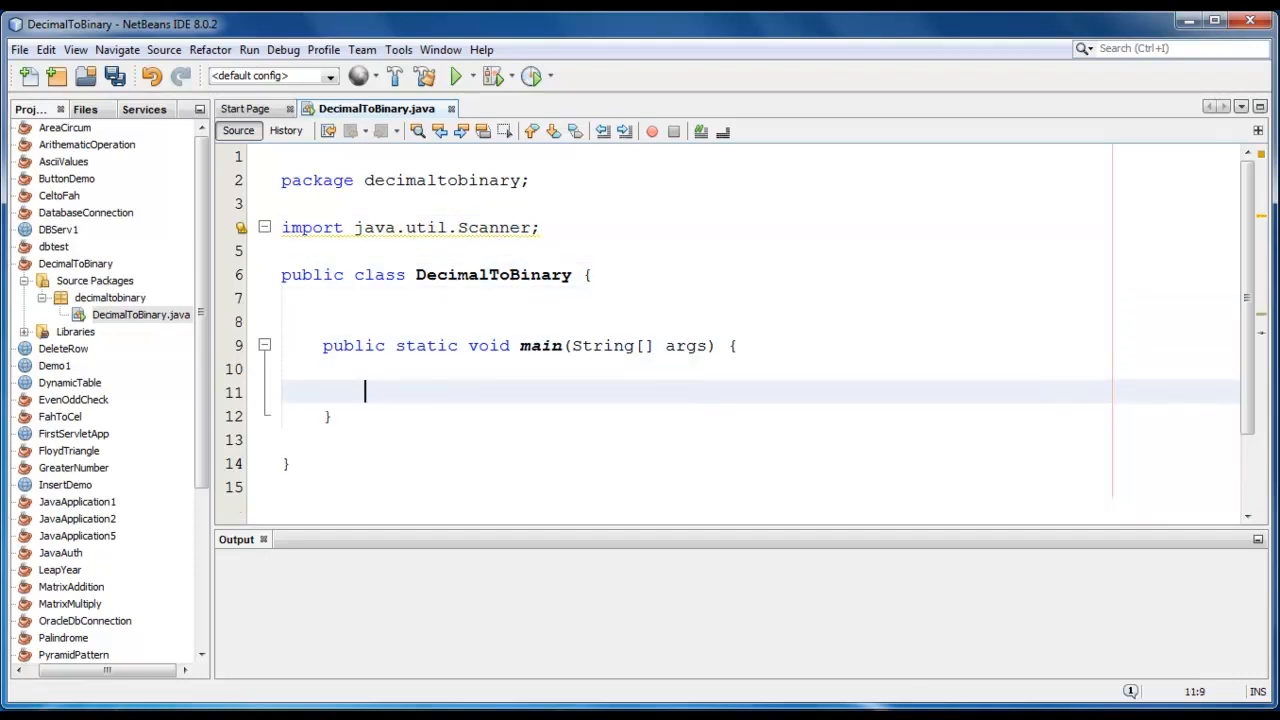
{"action": "type", "text": "s"}
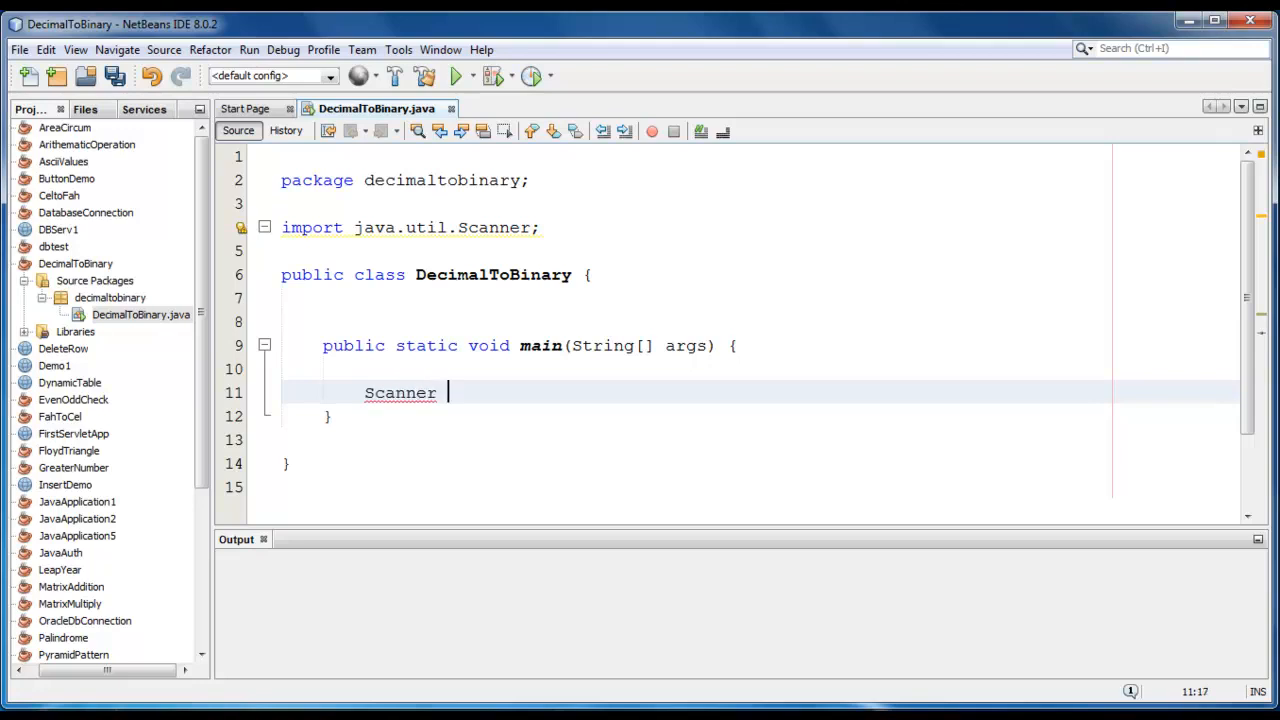
{"action": "type", "text": "user_inp"}
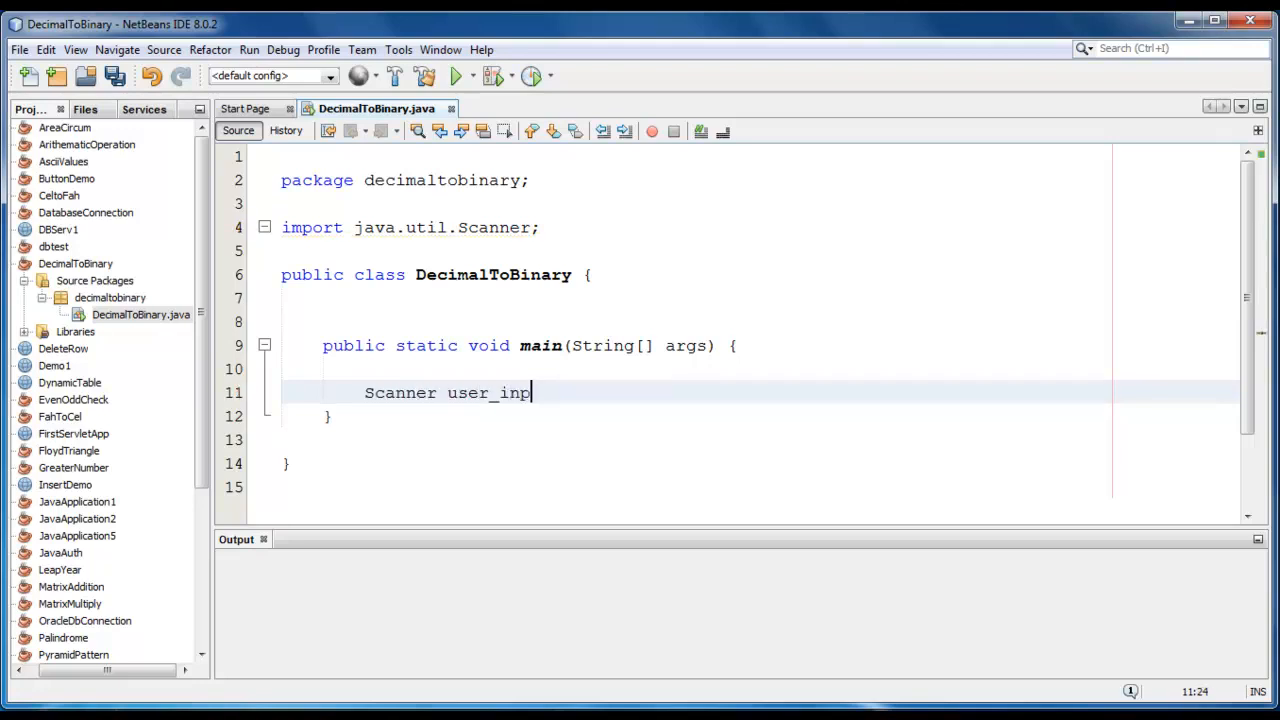
{"action": "type", "text": "ut=new S"}
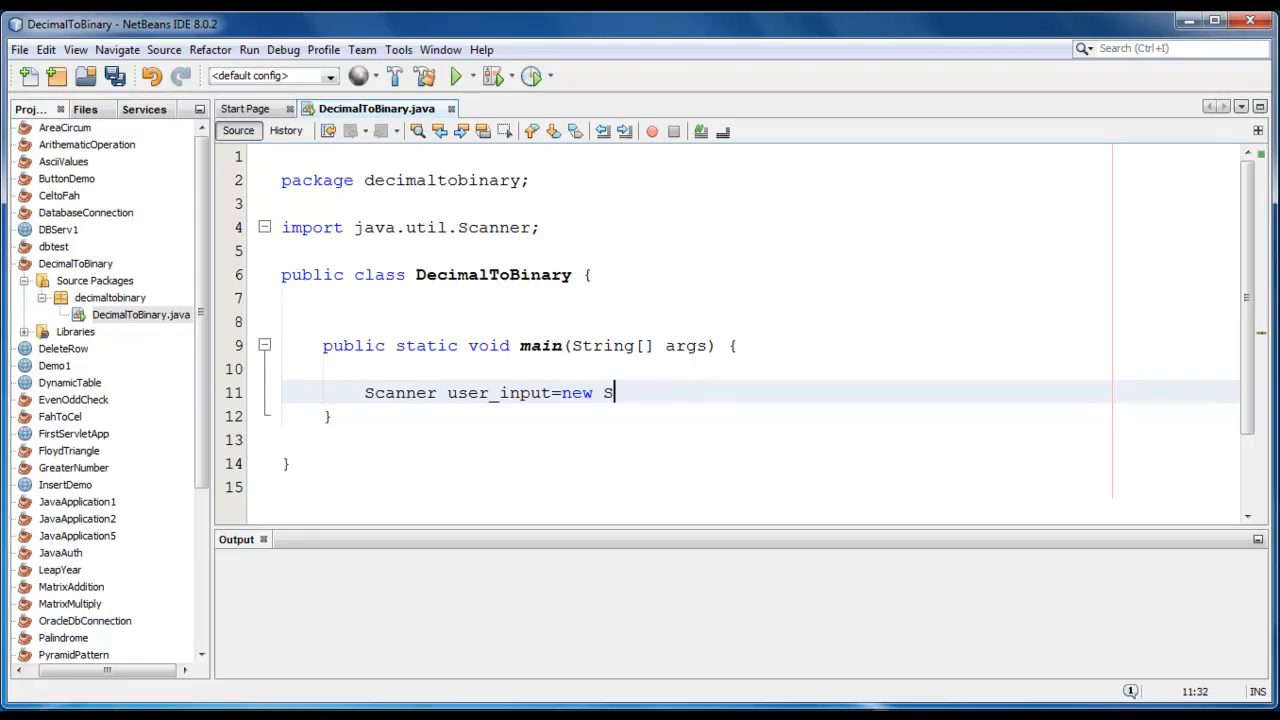
{"action": "type", "text": "canner()"}
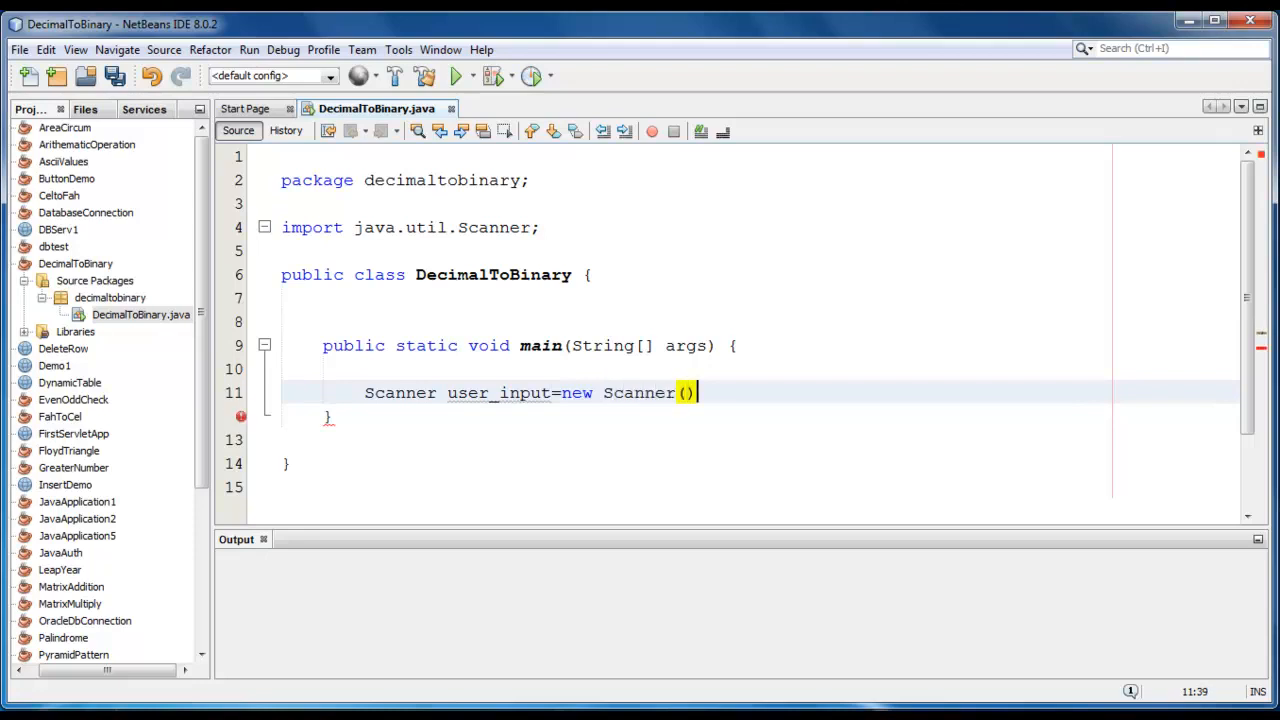
{"action": "type", "text": "S;"}
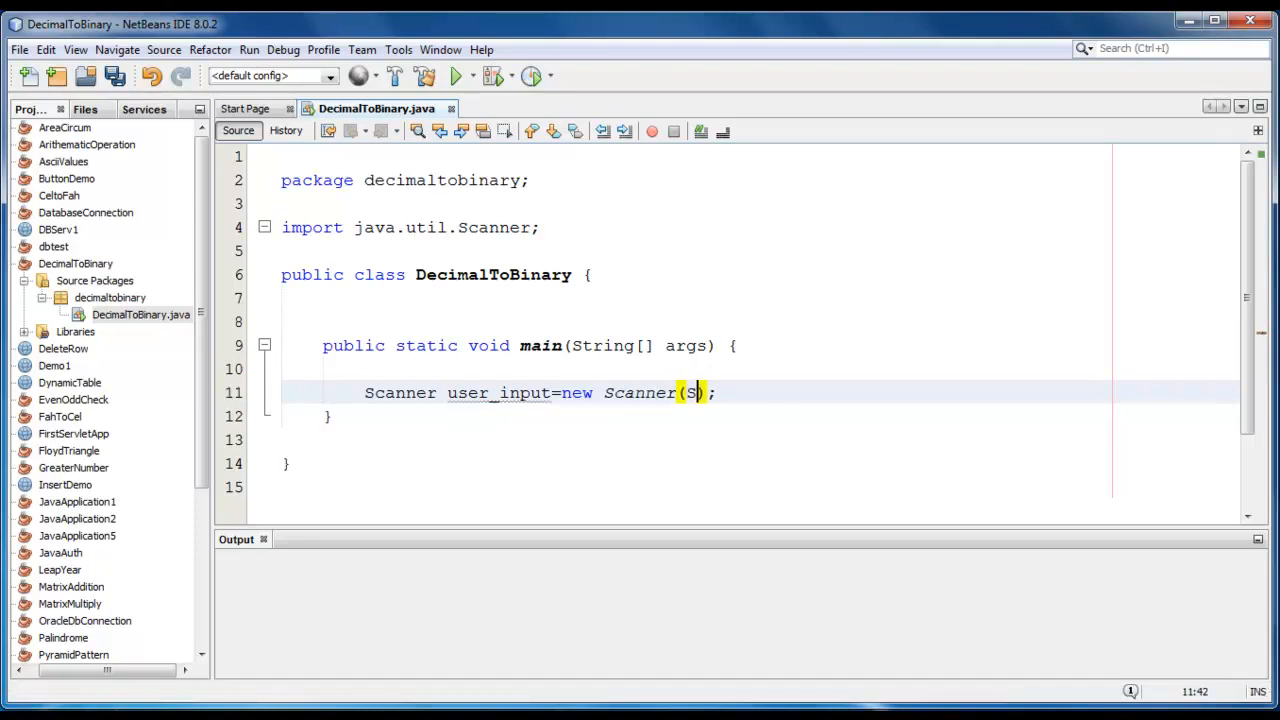
{"action": "type", "text": "ystem."}
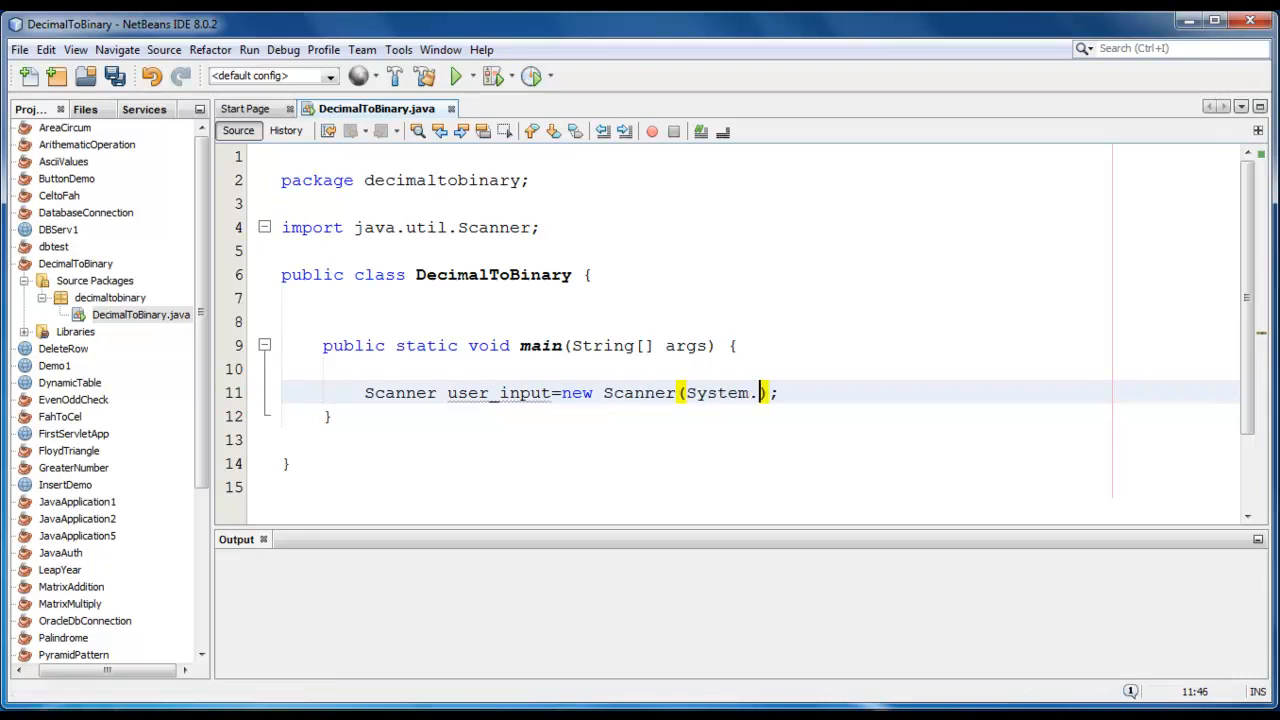
{"action": "type", "text": "in"}
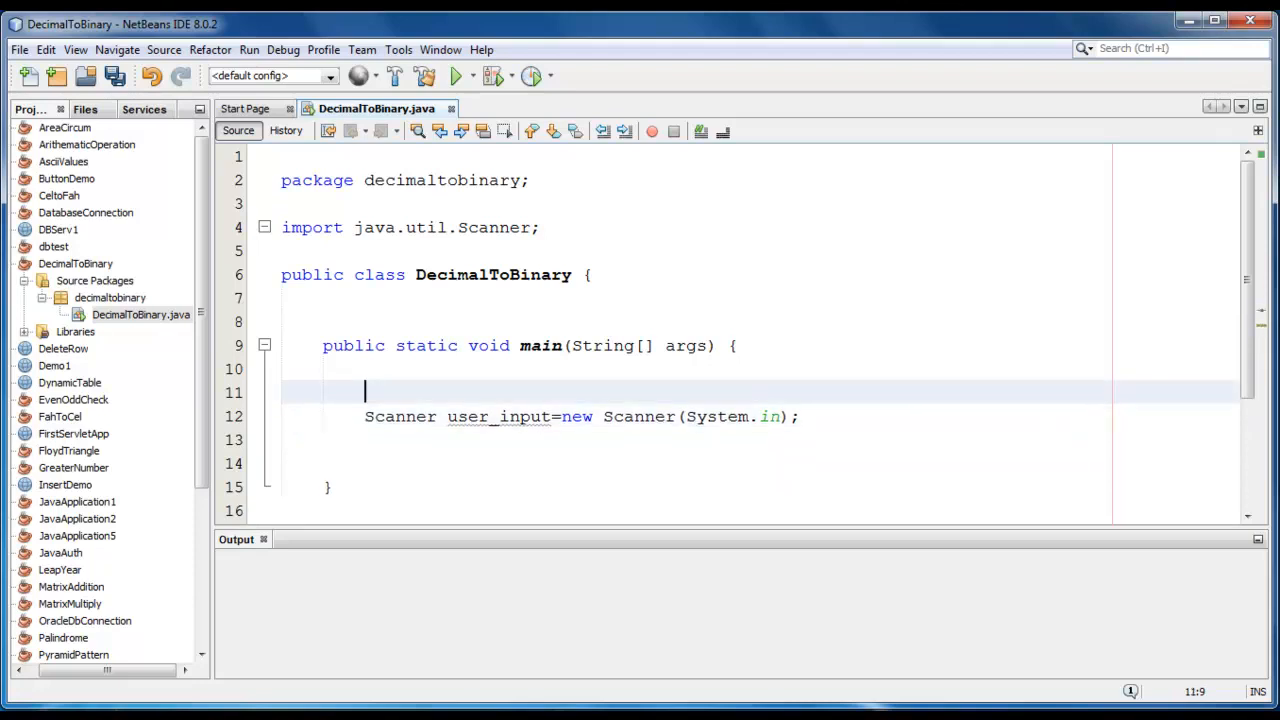
Declare int number,i; in main
{"action": "type", "text": "int numb"}
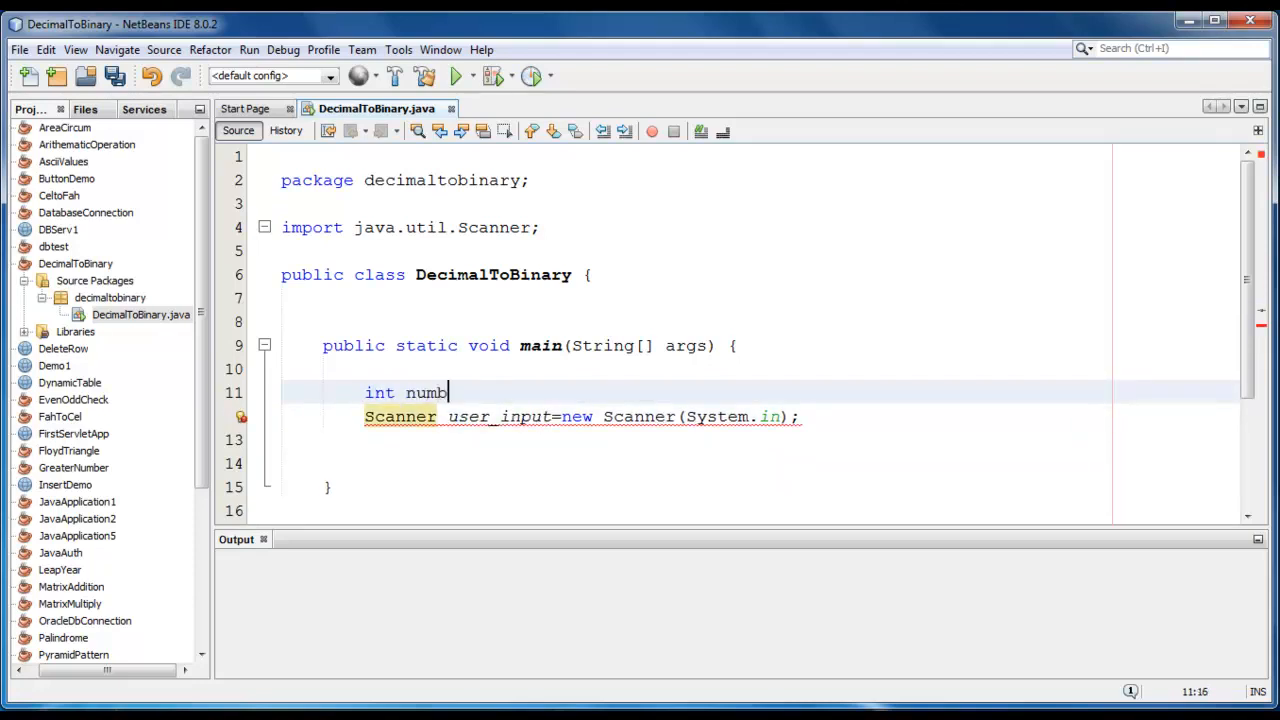
{"action": "type", "text": "er,"}
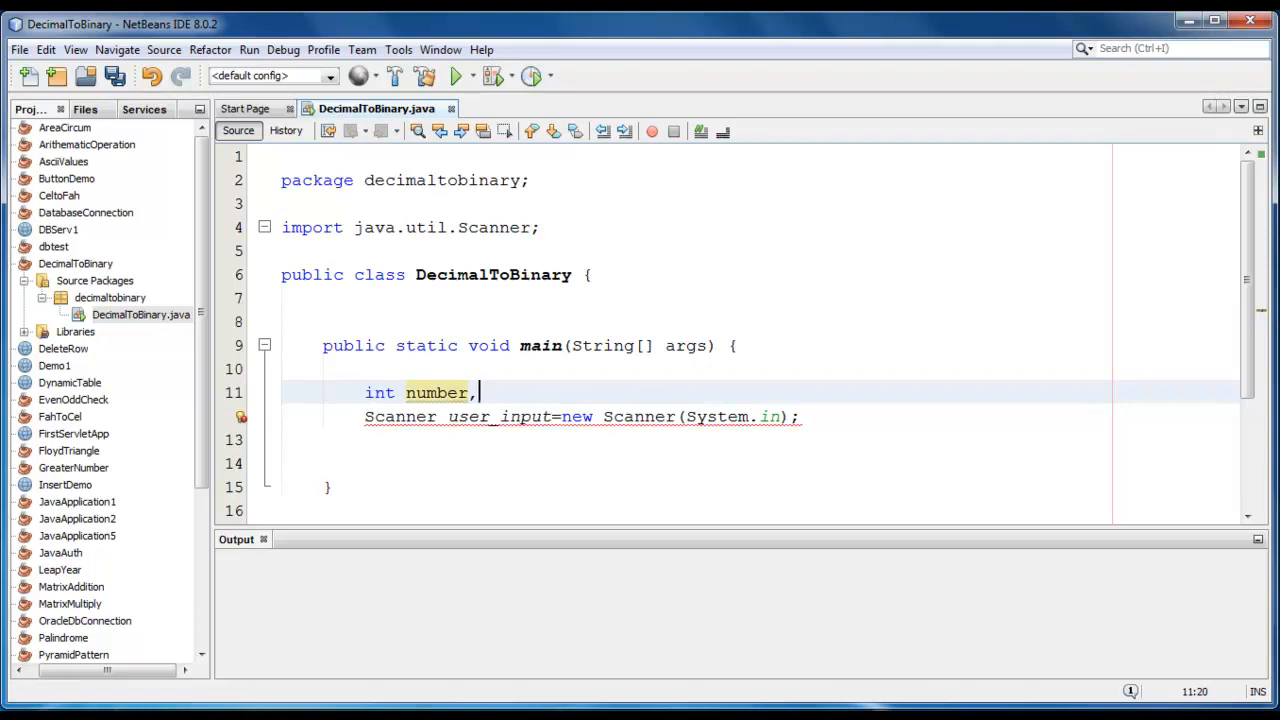
{"action": "type", "text": "i;"}
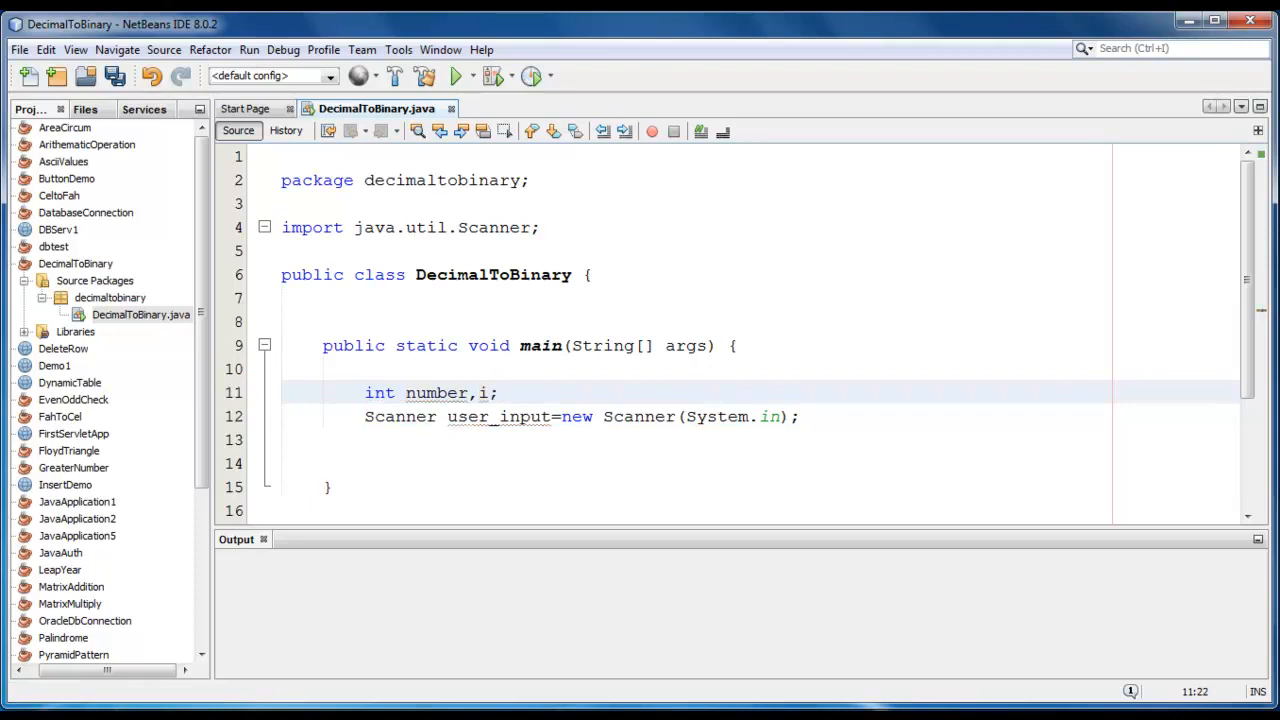
Print the prompt "Enter decimal number :" with System.out.print
{"action": "type", "text": "Syst"}
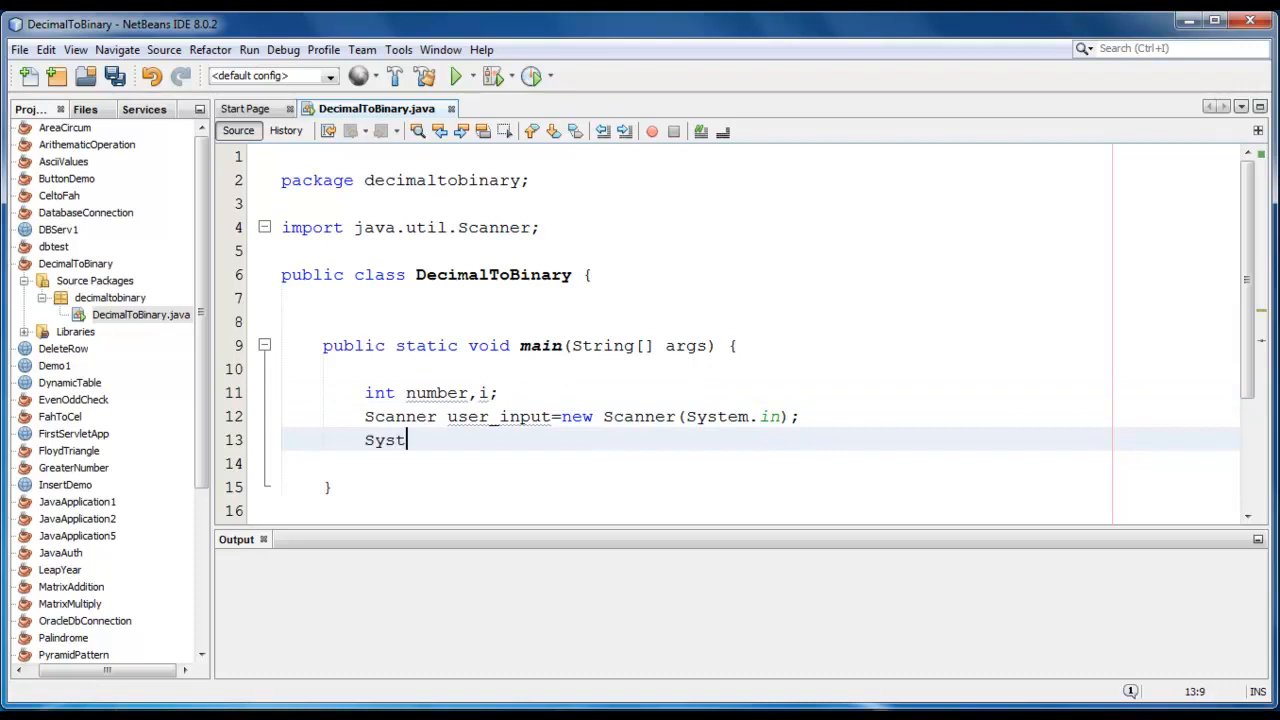
{"action": "type", "text": "em.out."}
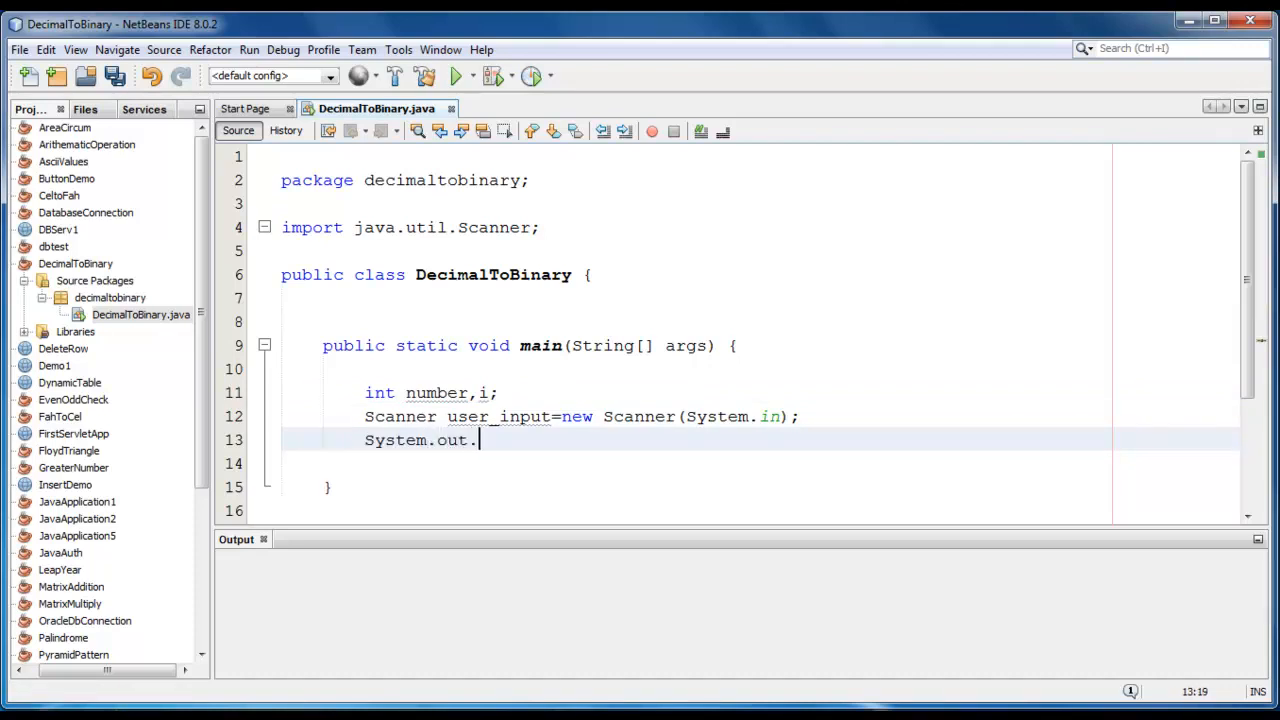
{"action": "type", "text": "rp"}
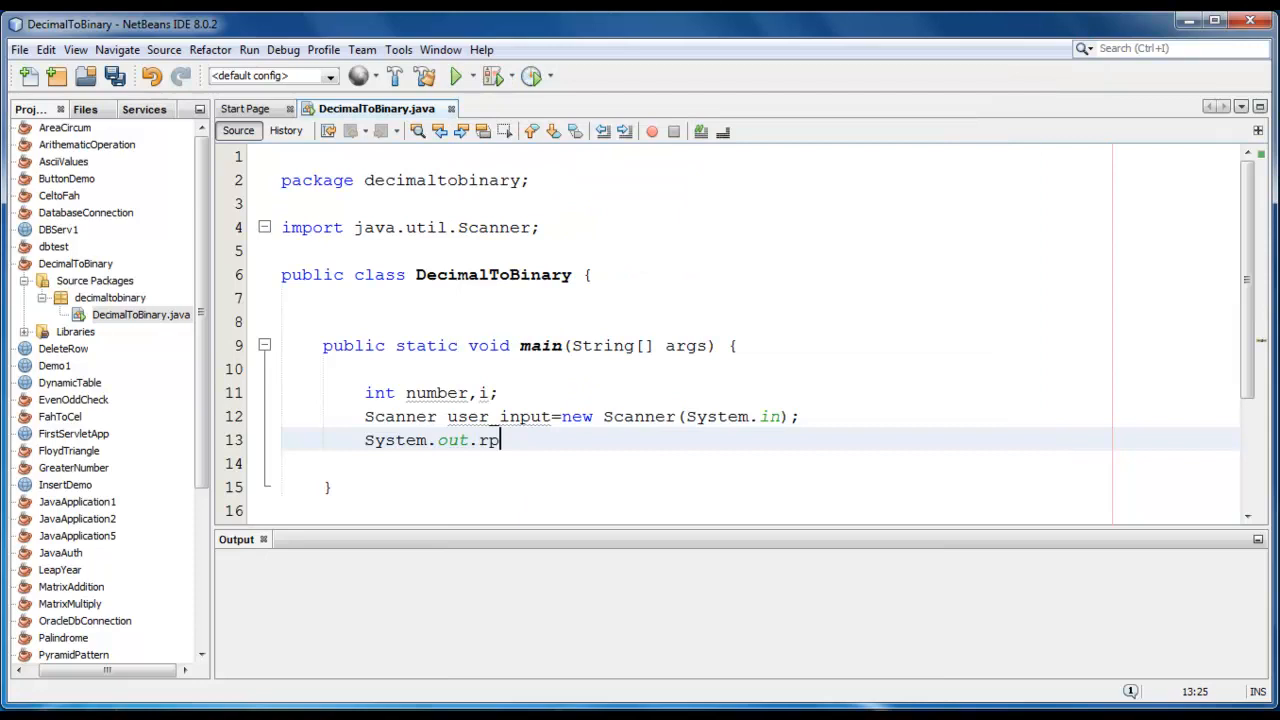
{"action": "type", "text": "rint"}
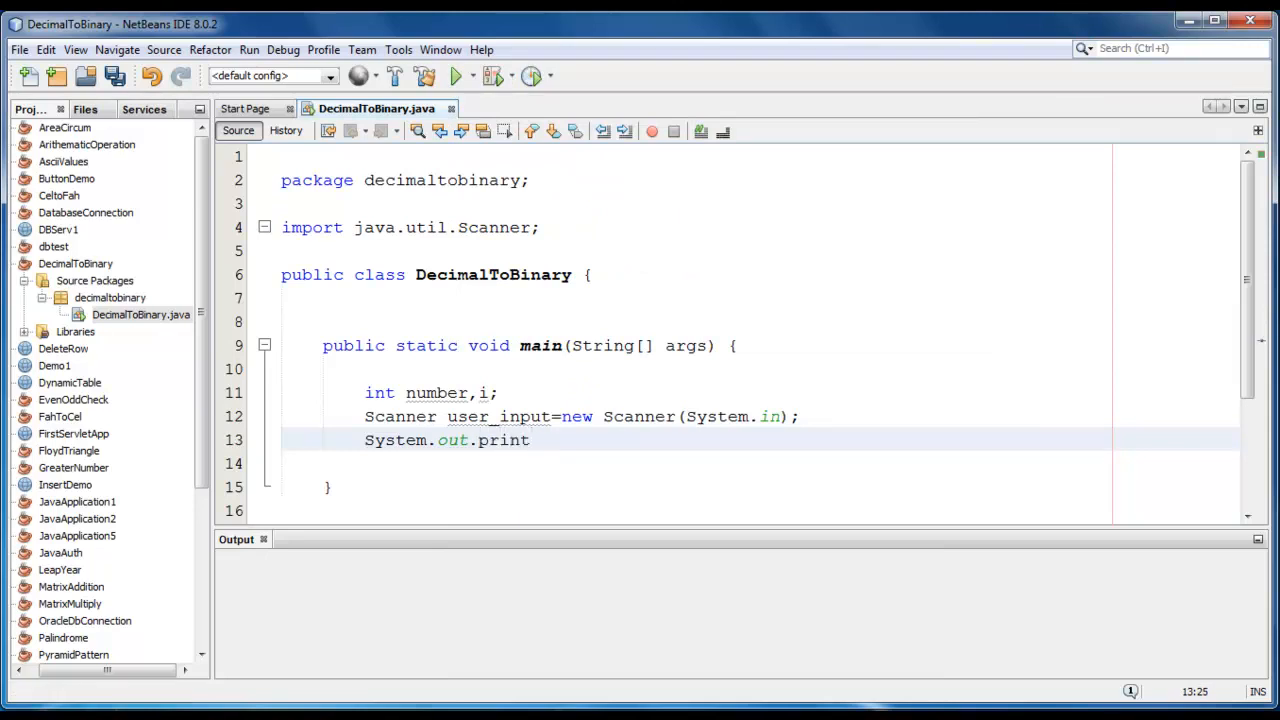
{"action": "type", "text": "()"}
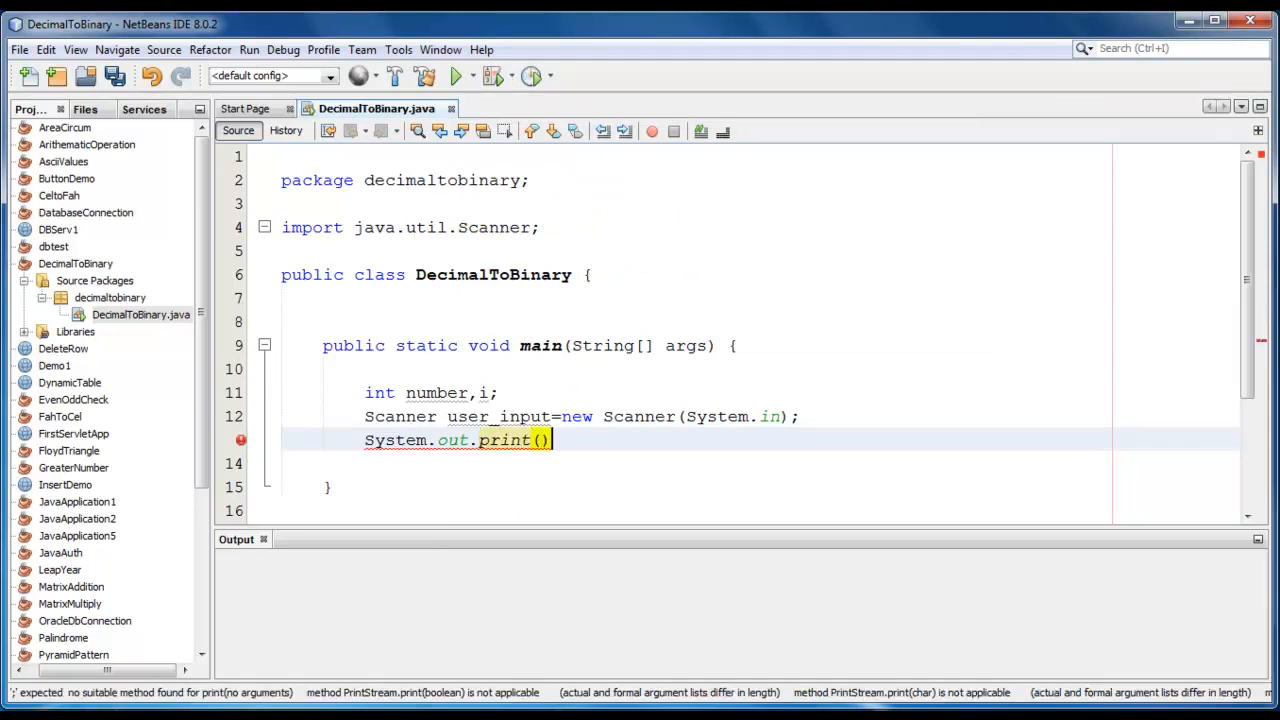
{"action": "type", "text": "\"\";"}
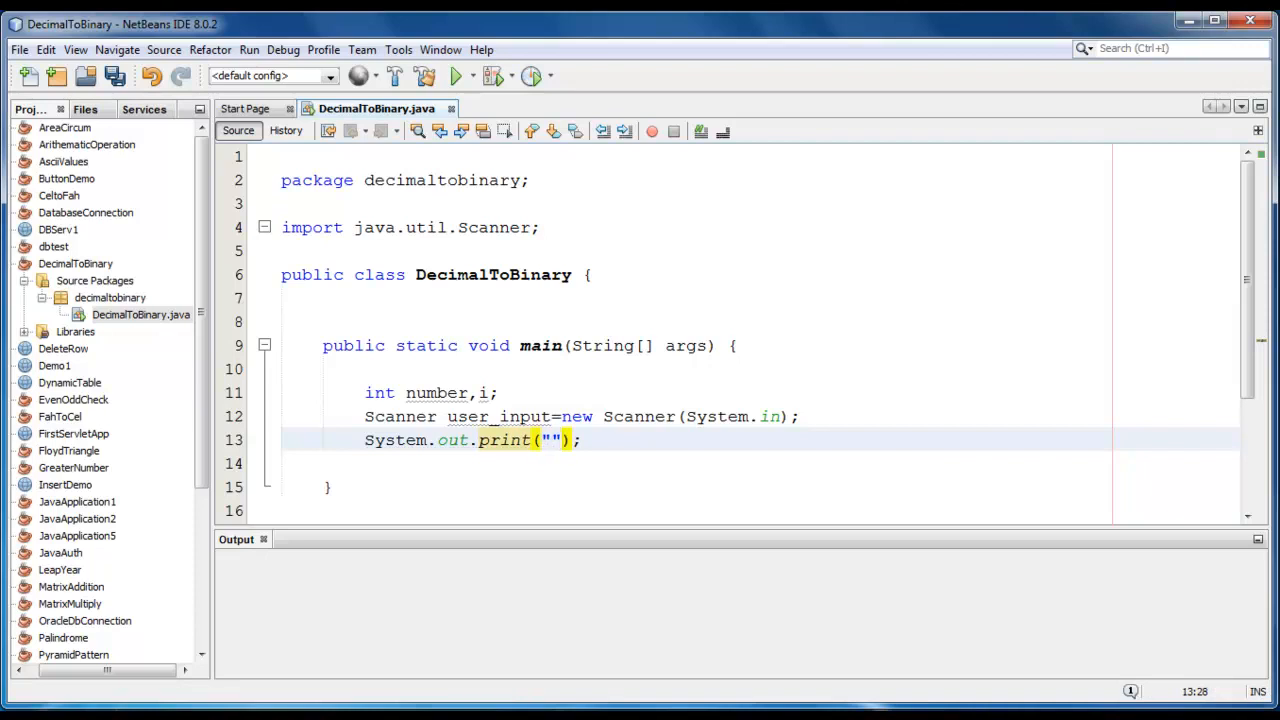
{"action": "type", "text": "Enter de"}
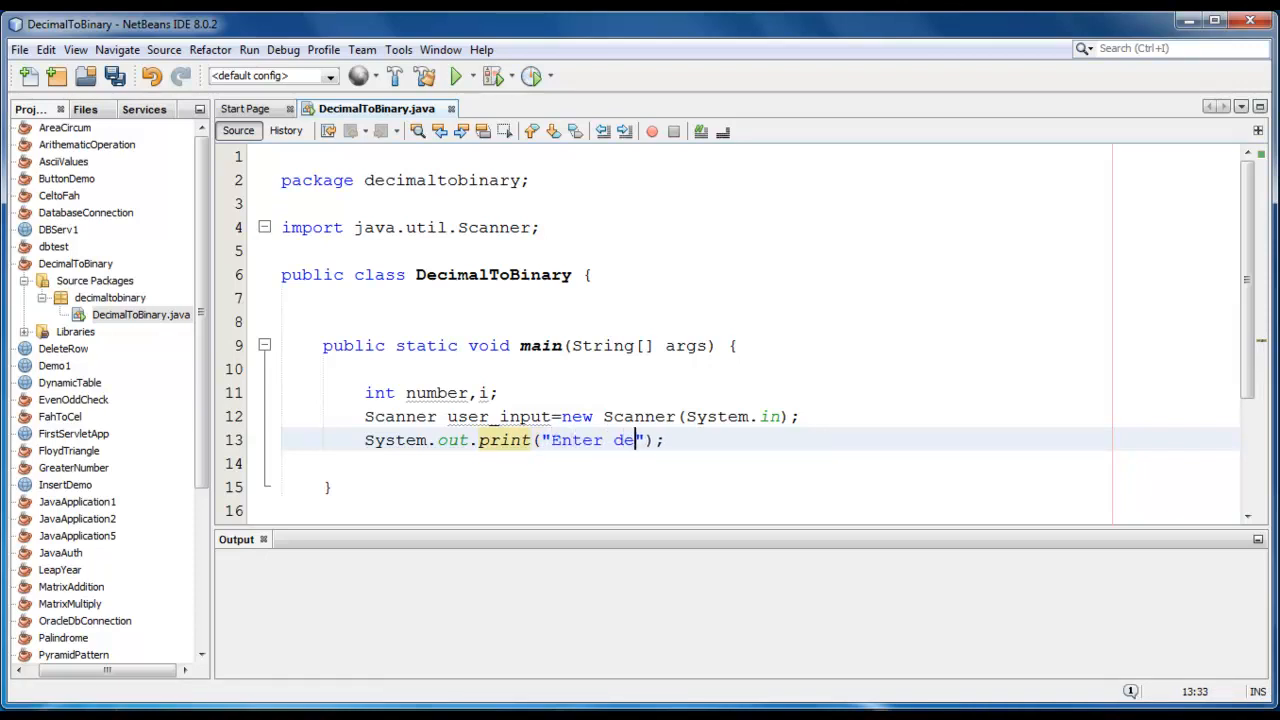
{"action": "type", "text": "cimal num"}
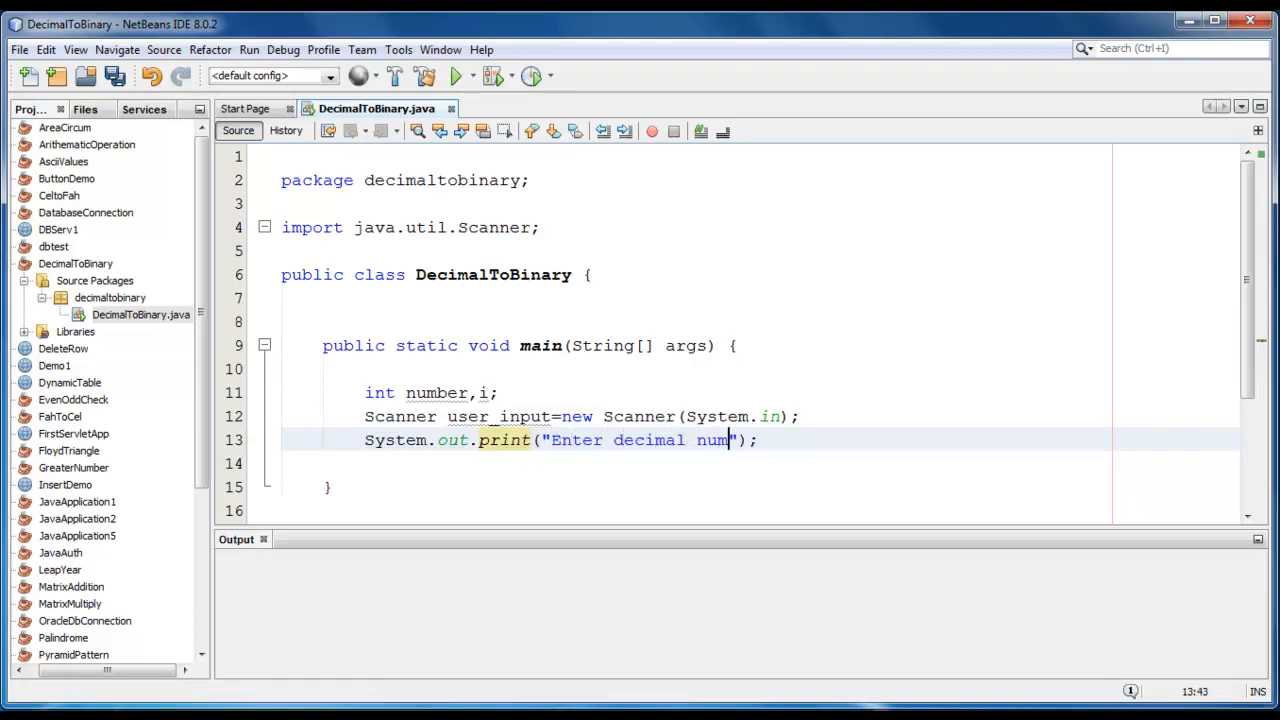
{"action": "type", "text": "ber :"}
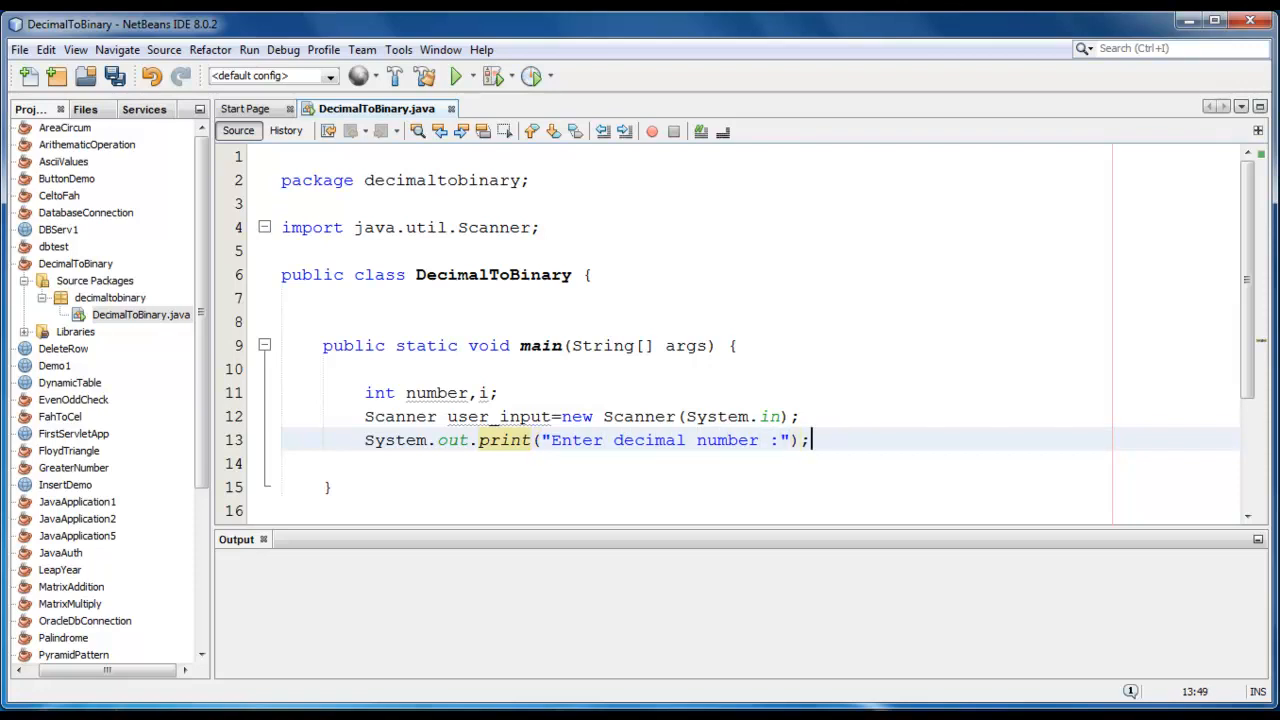
Read the entered value with number=user_input.nextInt();
{"action": "type", "text": "num"}
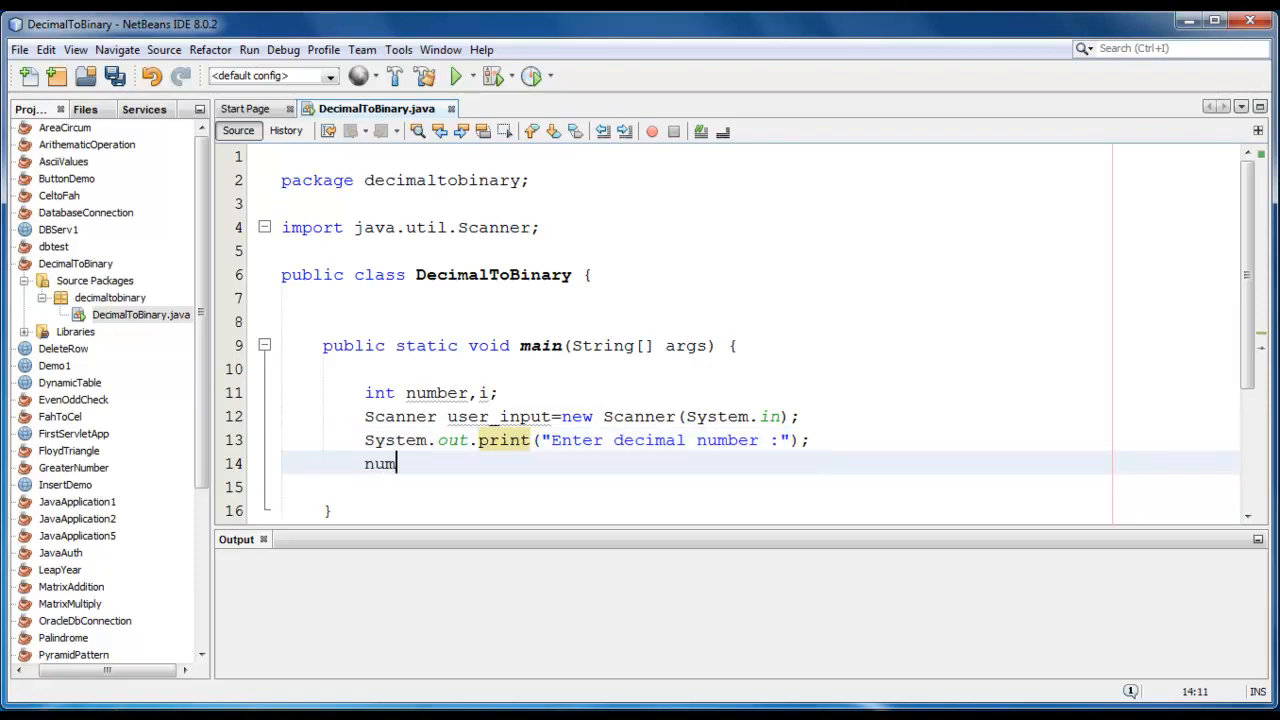
{"action": "type", "text": "ber"}
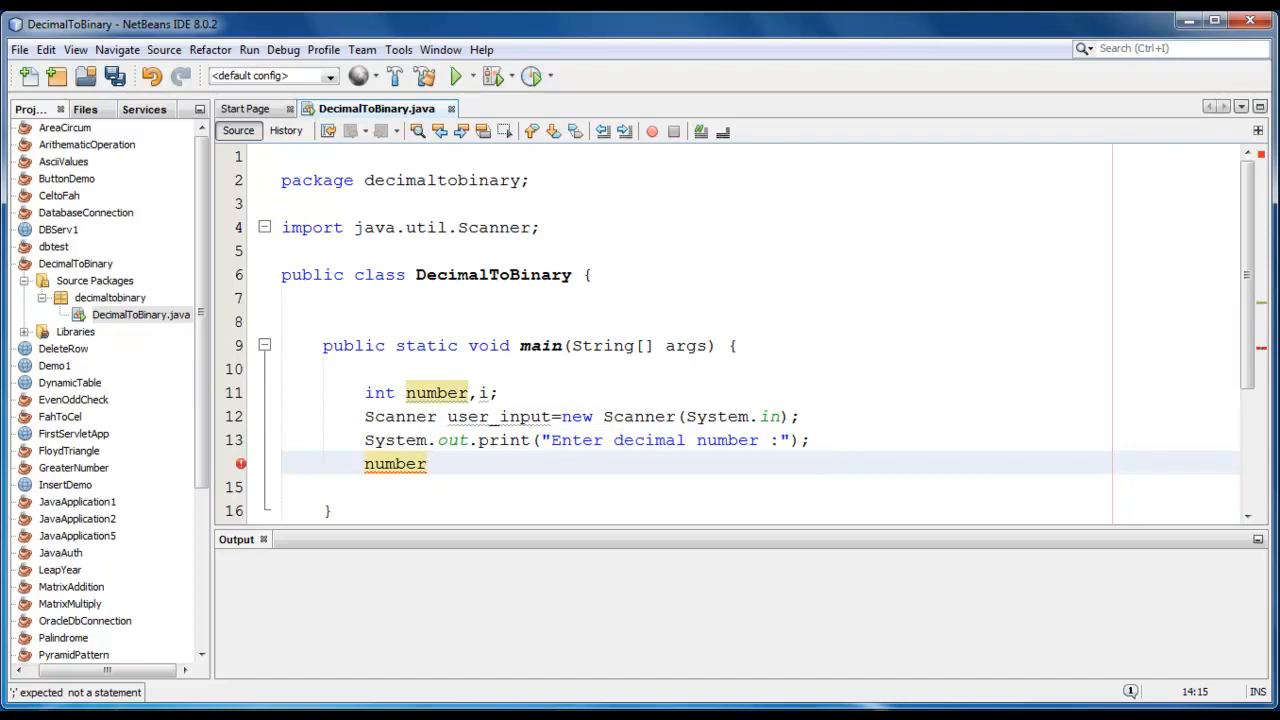
{"action": "type", "text": "=user_"}
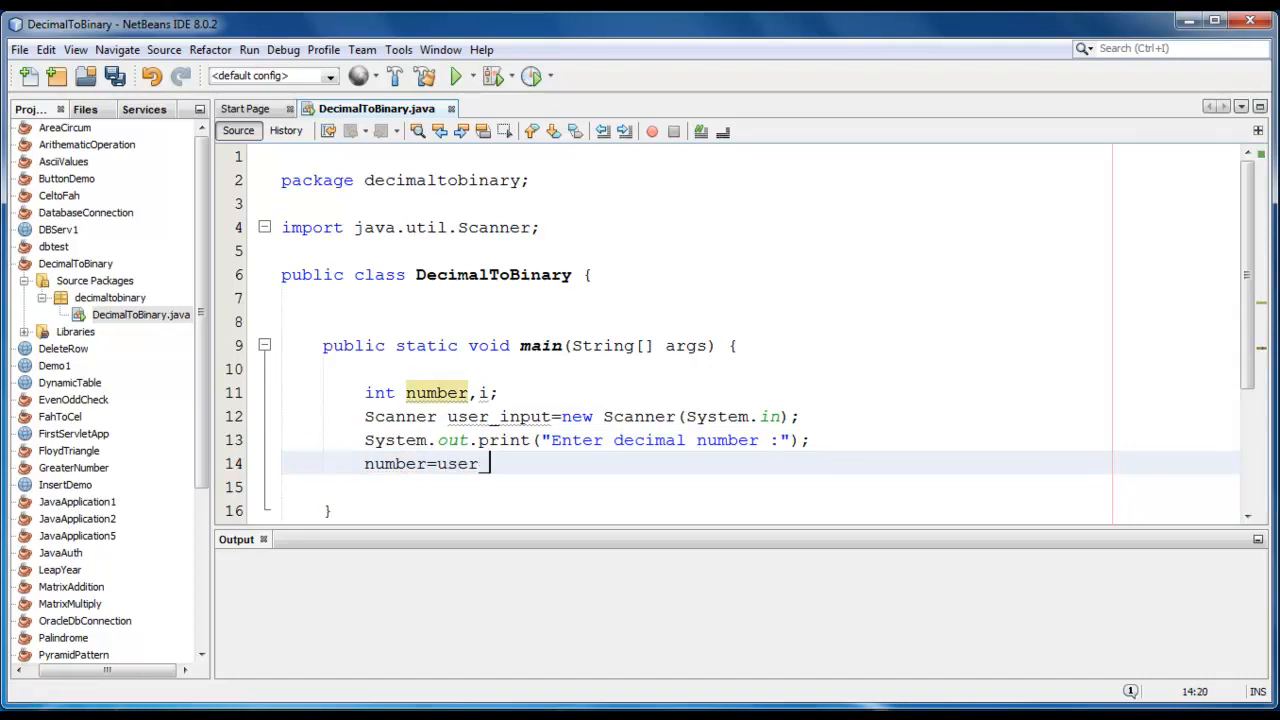
{"action": "type", "text": "input."}
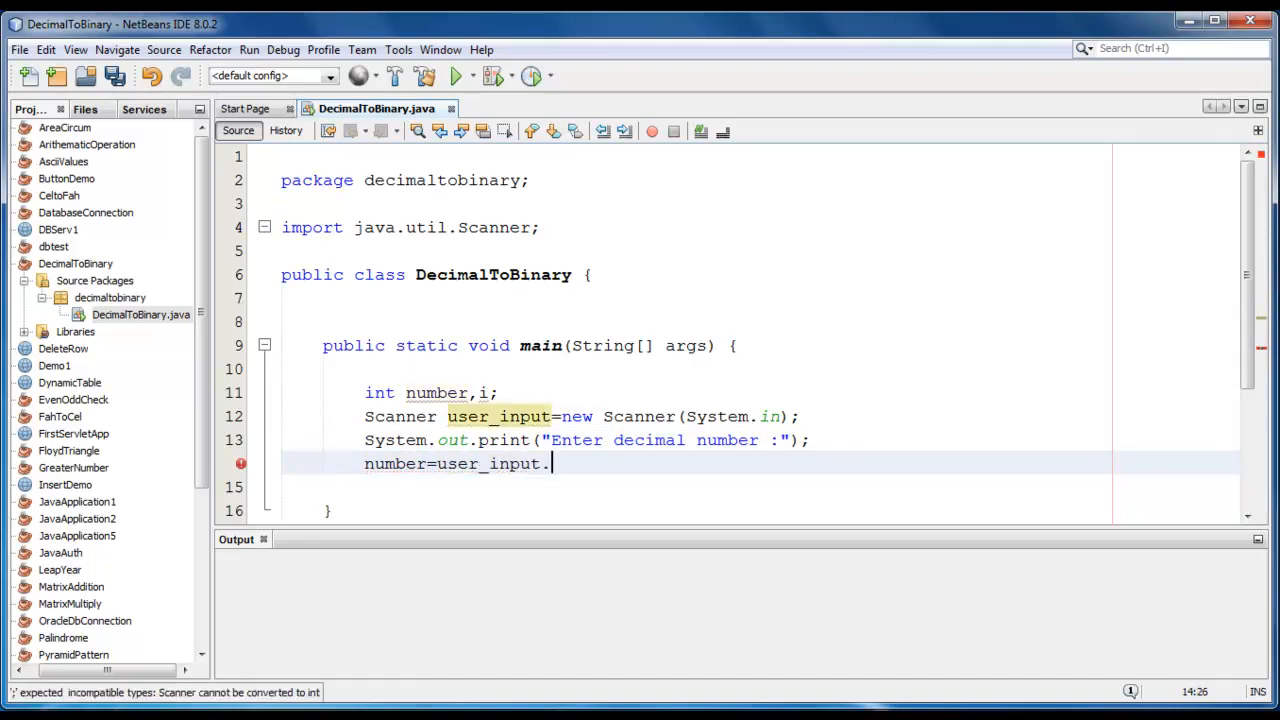
{"action": "type", "text": "nextInt();"}
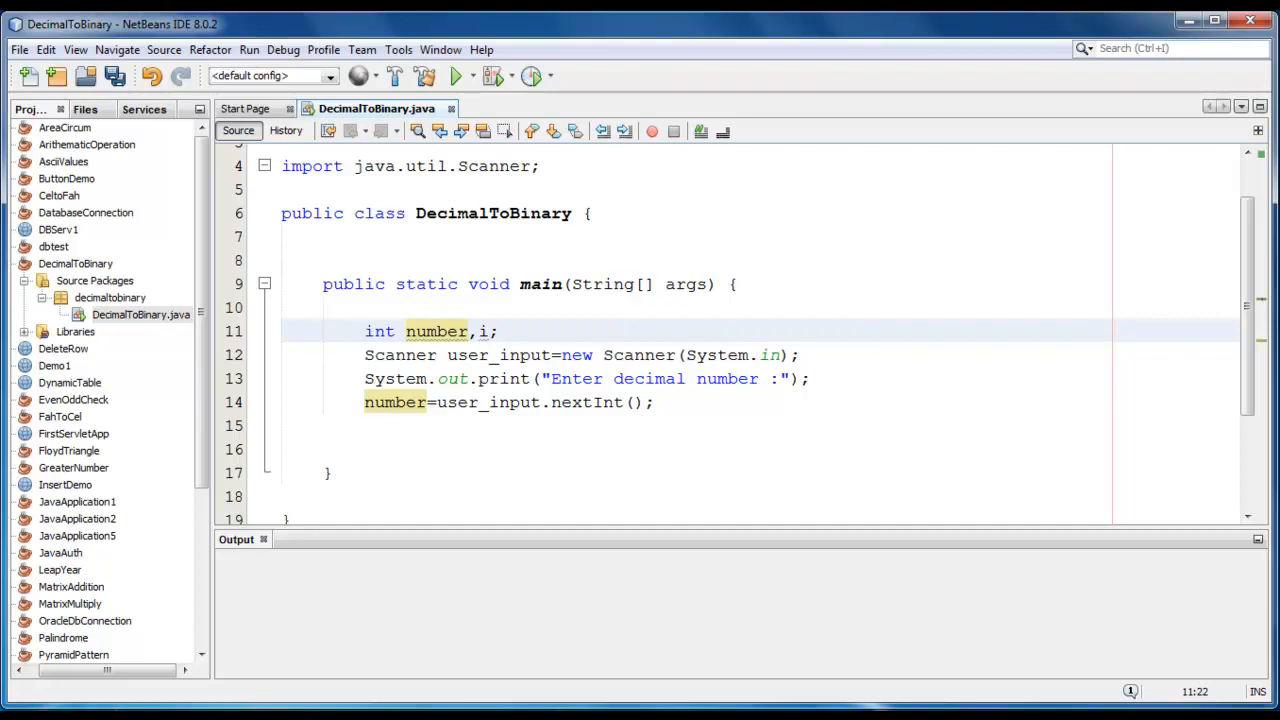
Declare int binary[]=new int[100]; below the number declaration
{"action": "type", "text": "int"}
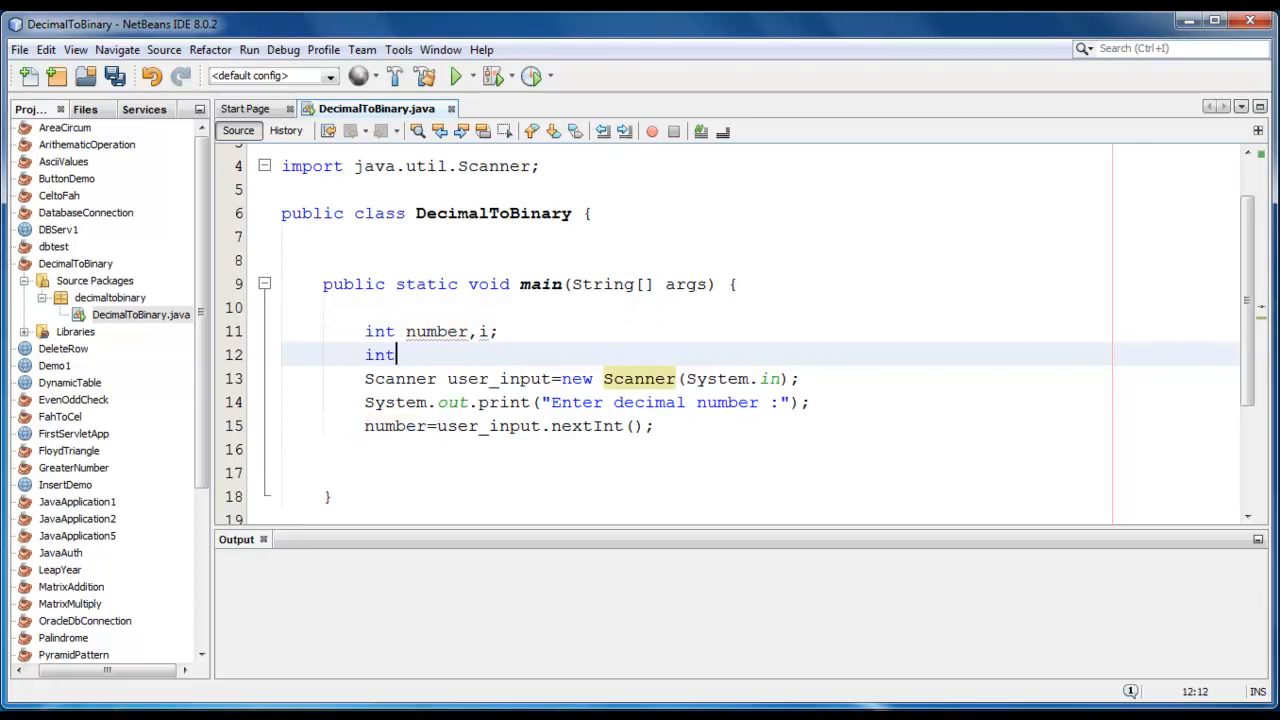
{"action": "type", "text": "bi"}
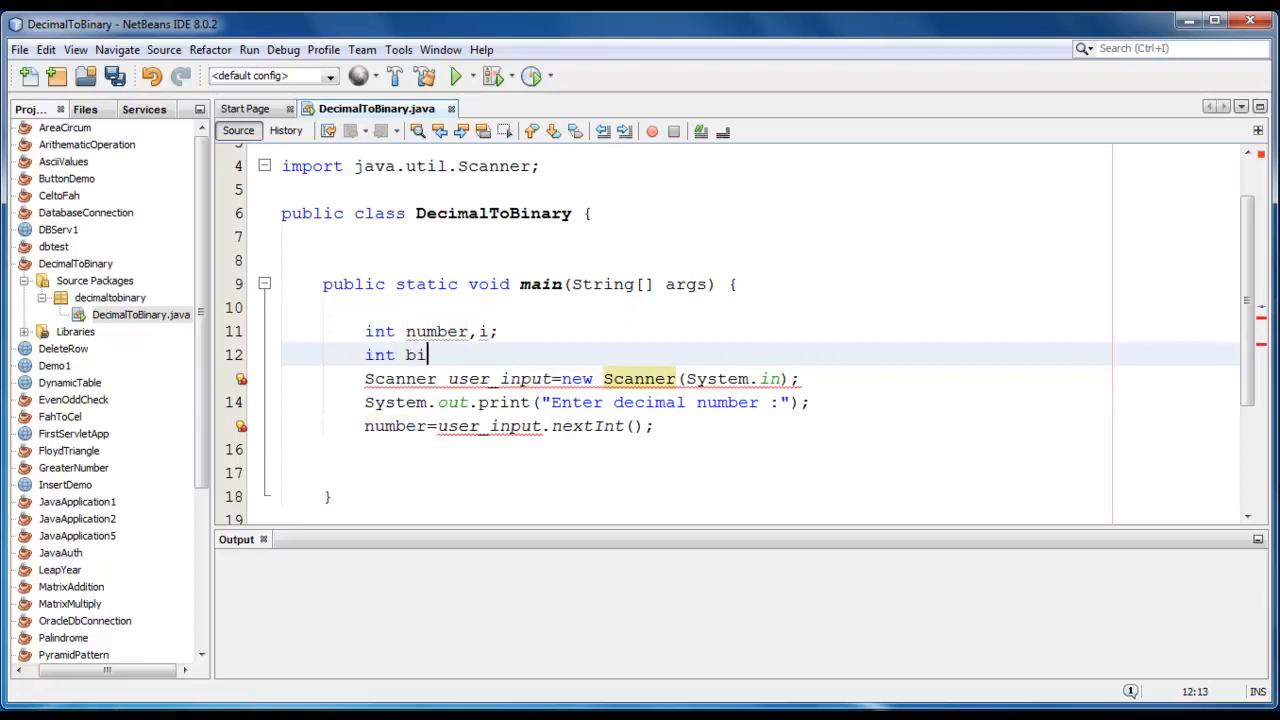
{"action": "type", "text": "nary[]"}
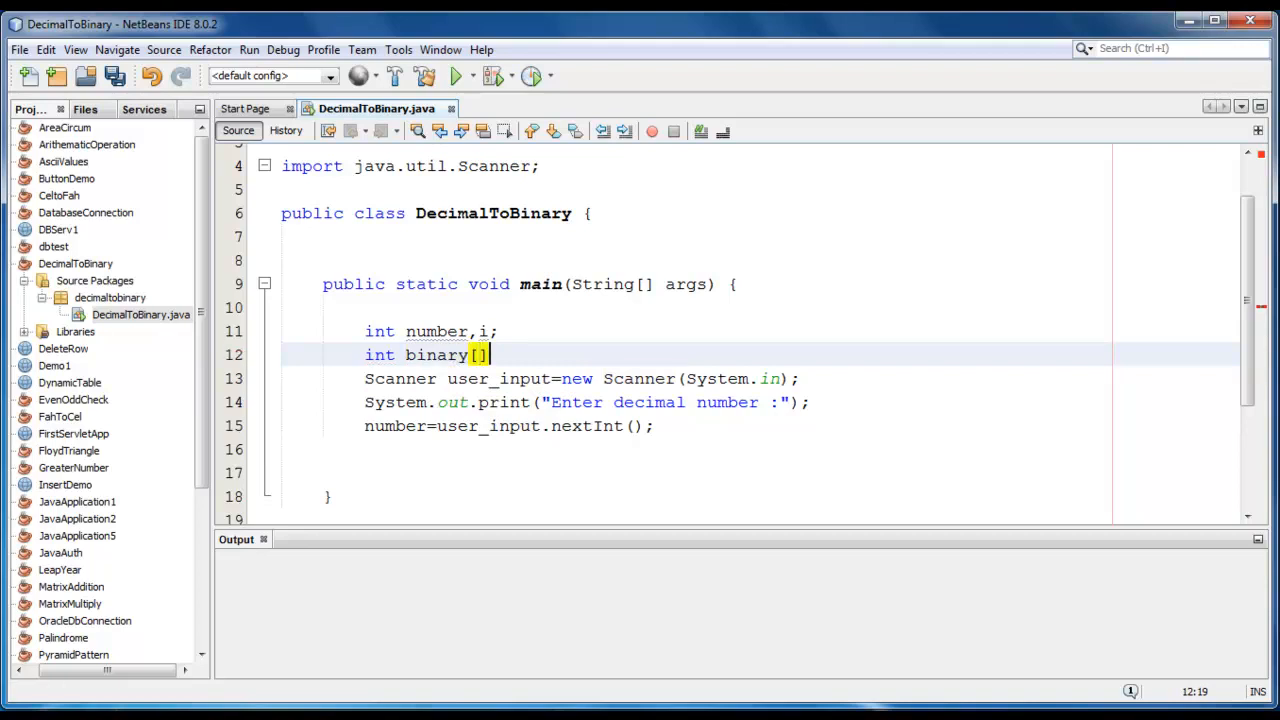
{"action": "type", "text": "=new int"}
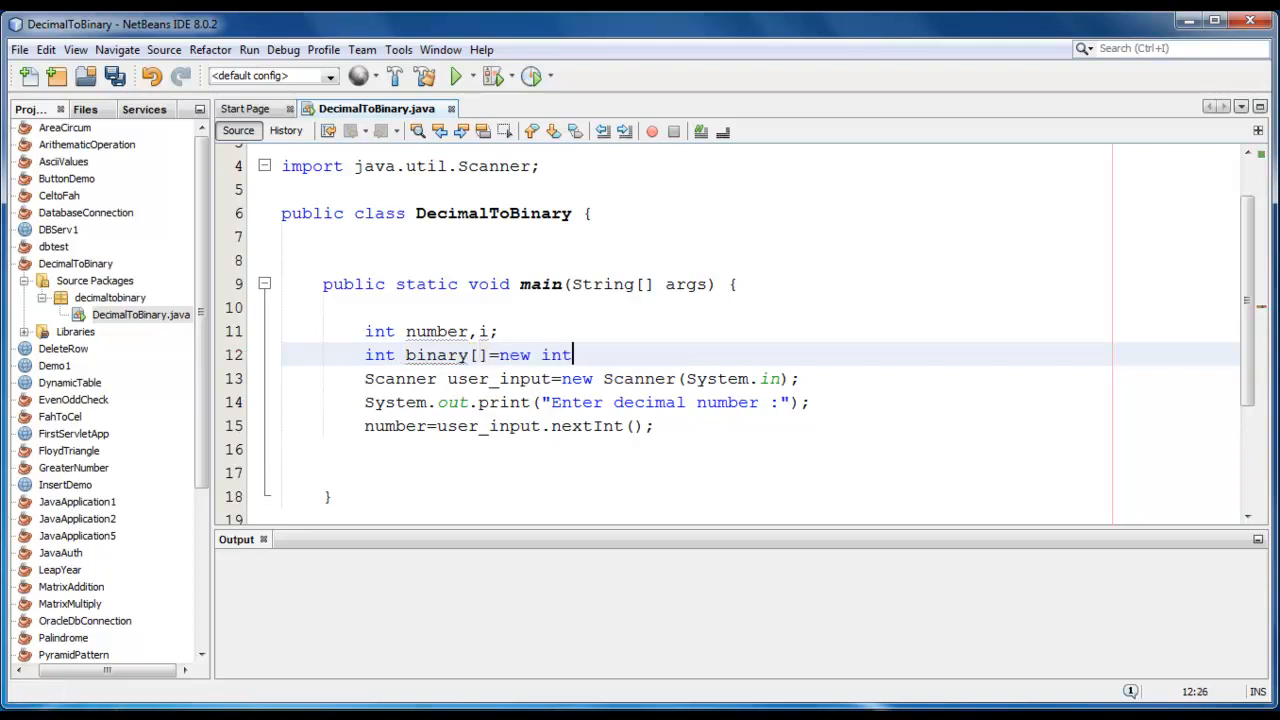
{"action": "type", "text": "[];"}
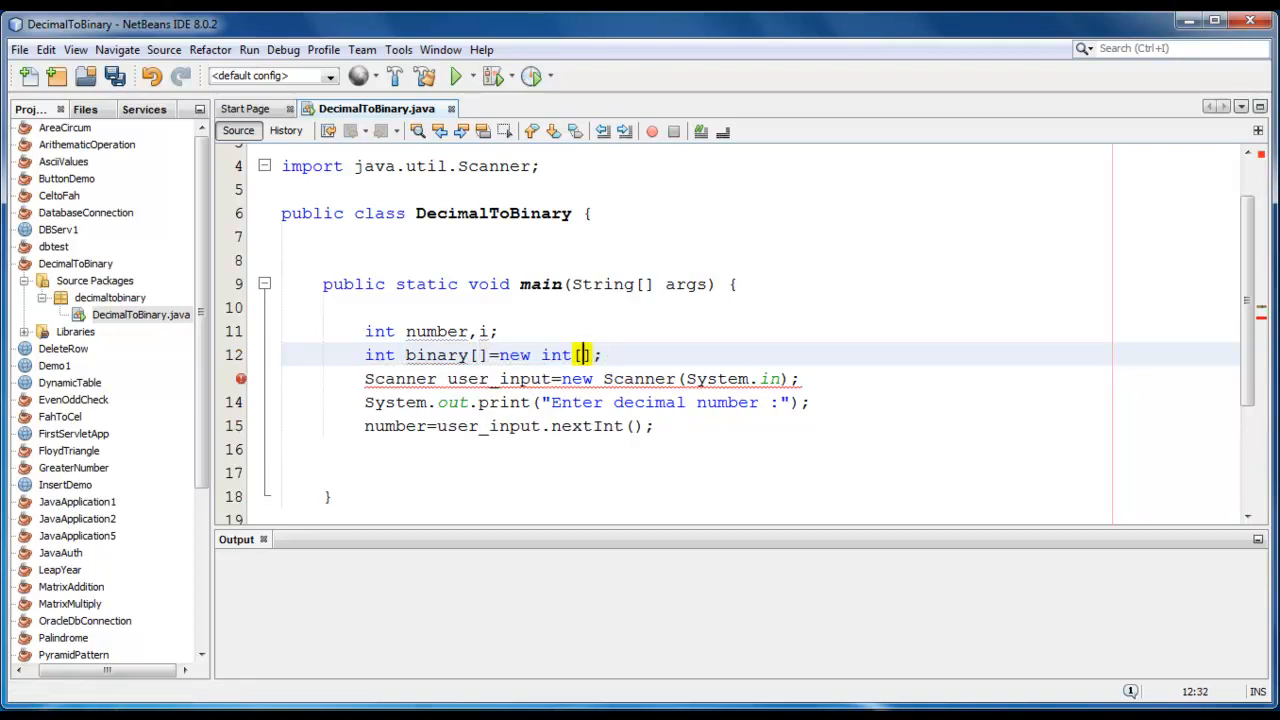
{"action": "type", "text": "100"}
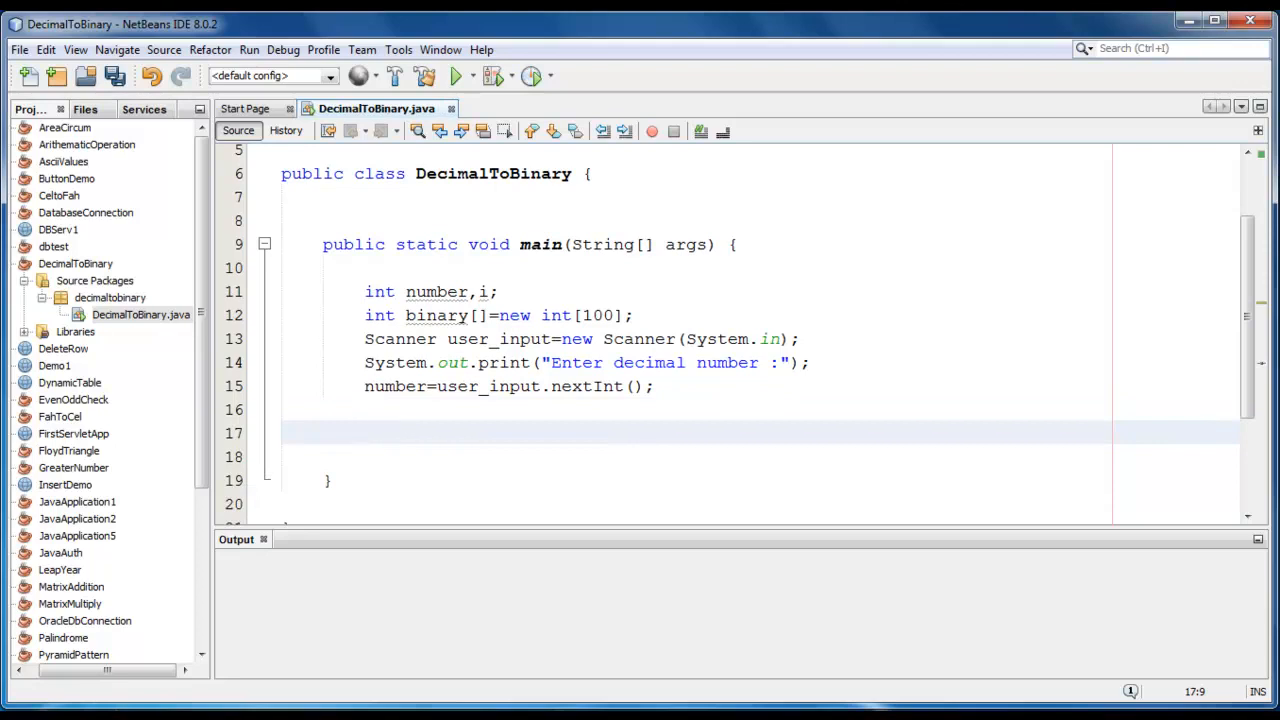
Write while(number!=0){ with binary[i]=number%2; as its first statement
{"action": "type", "text": "while("}
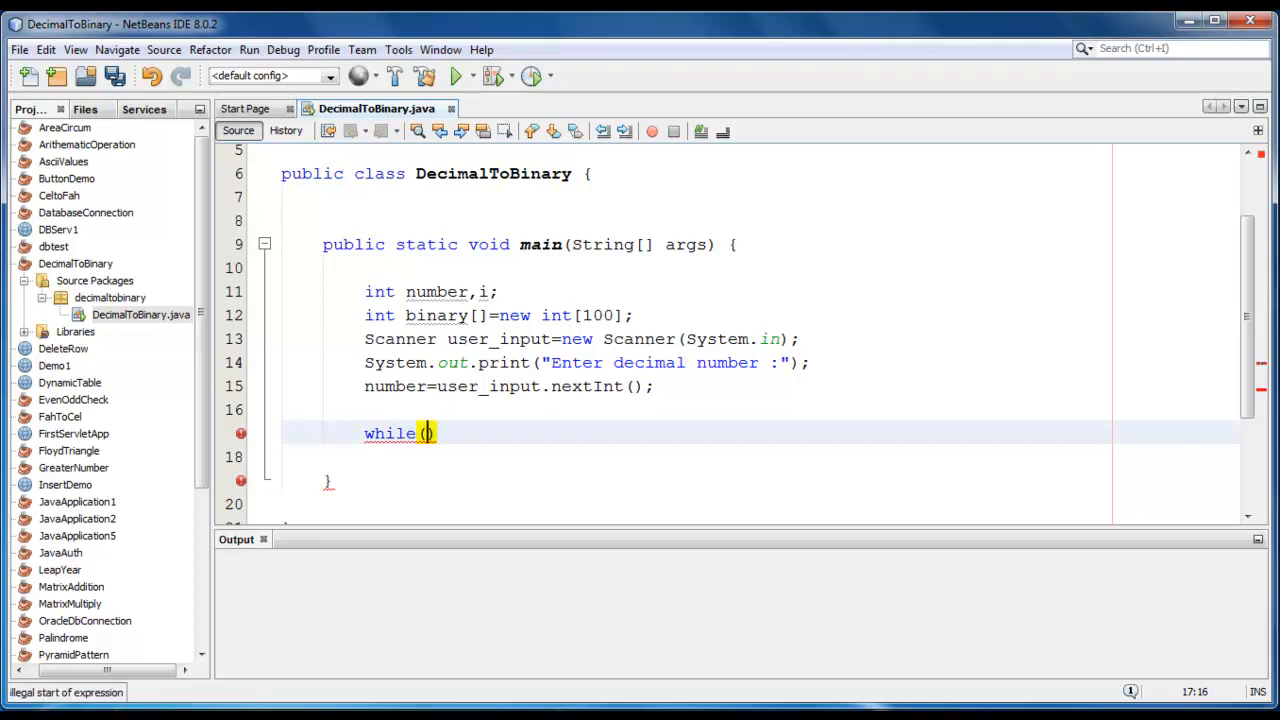
{"action": "type", "text": "number"}
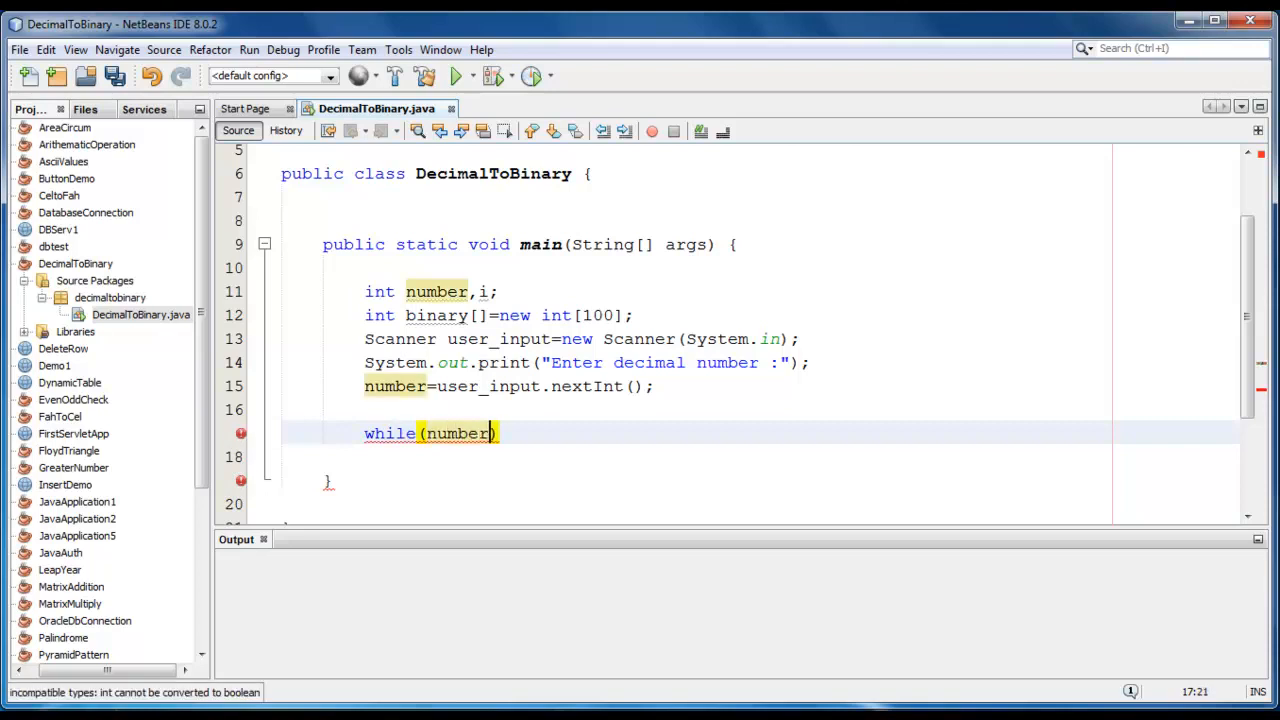
{"action": "type", "text": "!=0"}
{"action": "left_click", "coordinate": [760, 458]}
{"action": "type", "text": "{"}
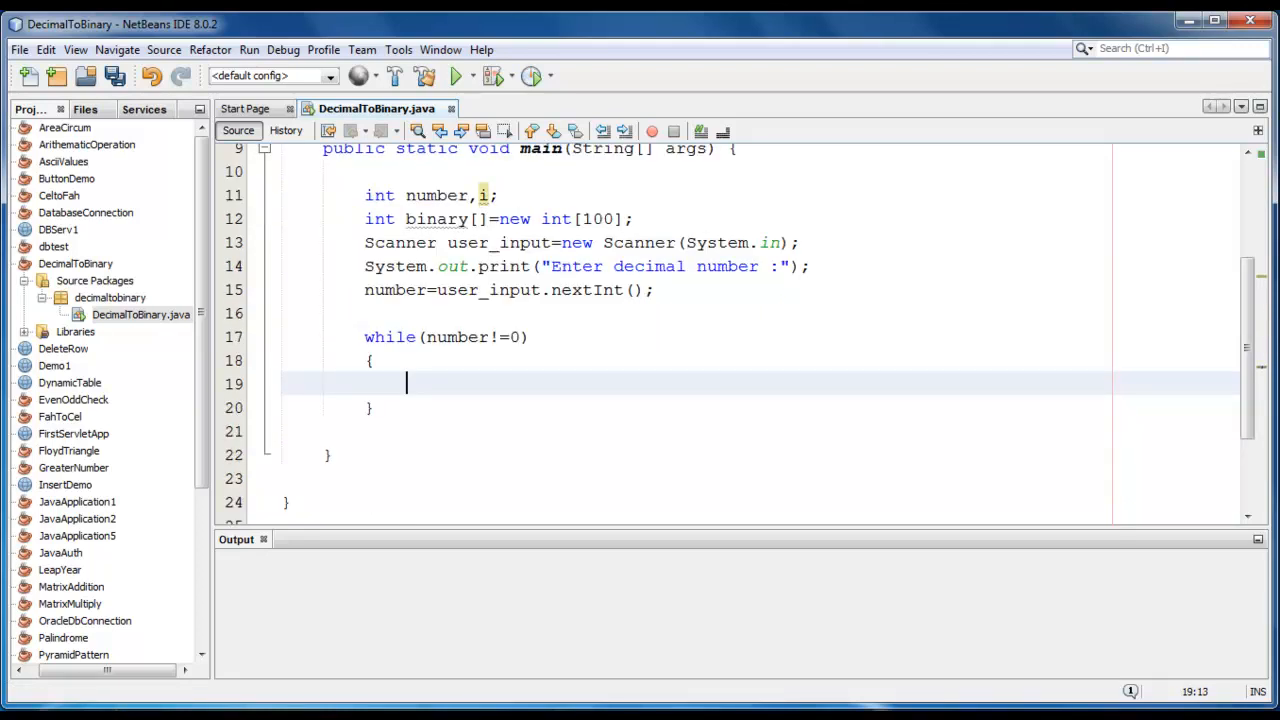
{"action": "type", "text": "bi"}
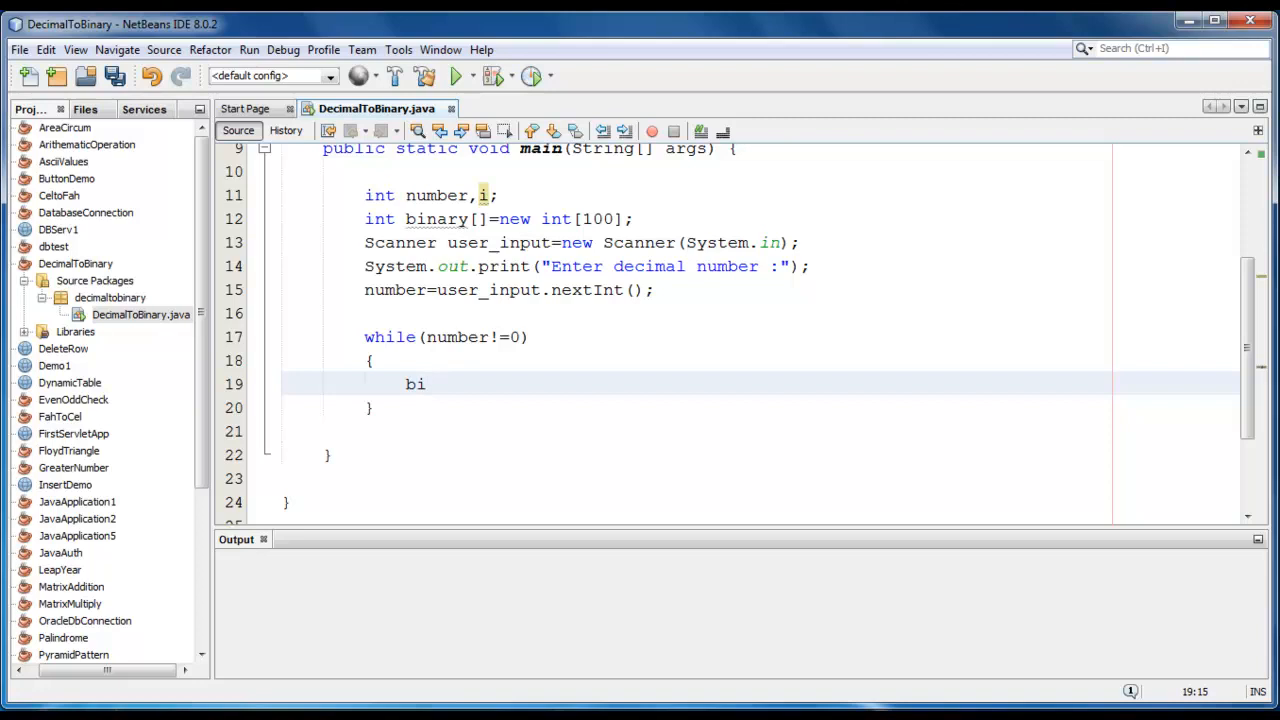
{"action": "type", "text": "nar"}
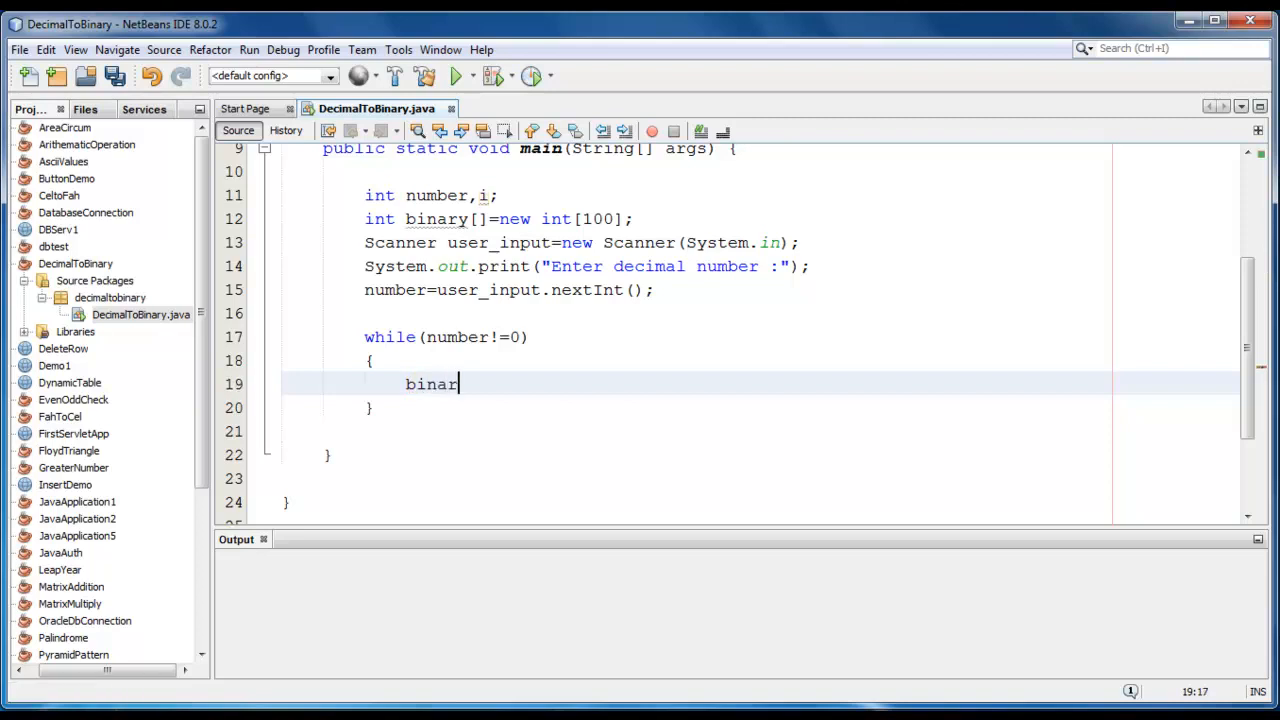
{"action": "type", "text": "y[i]"}
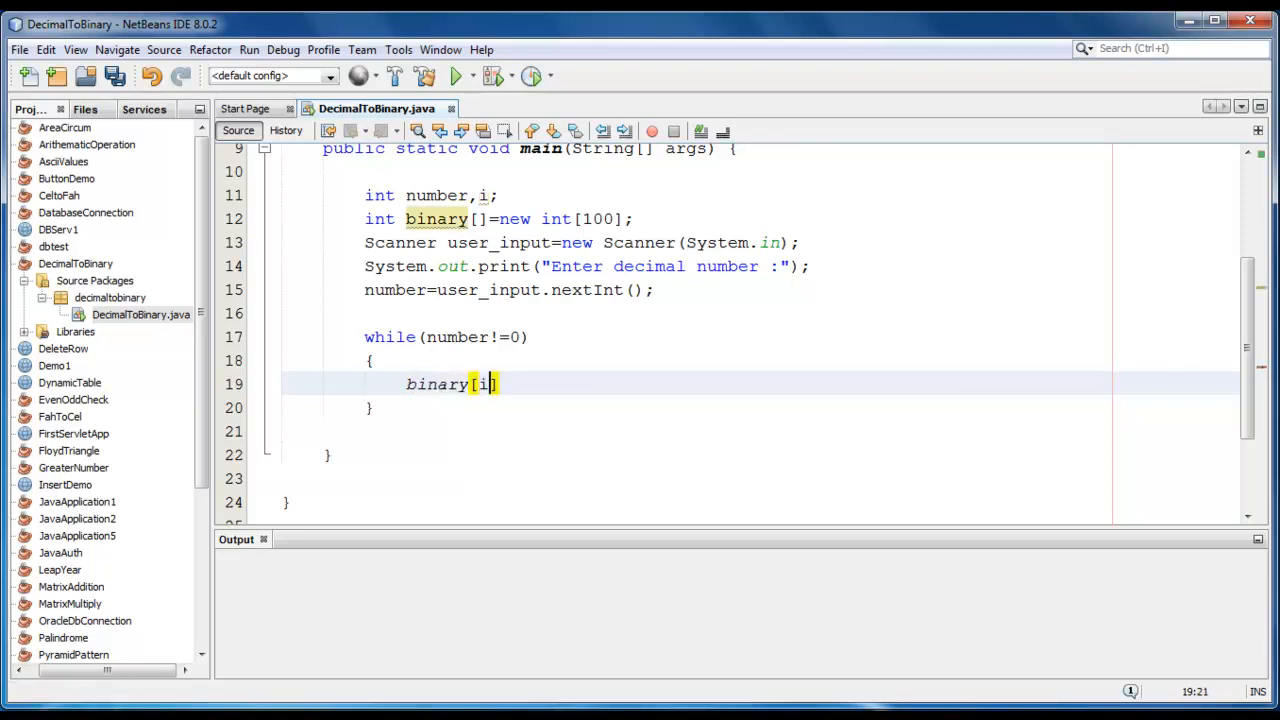
{"action": "type", "text": "="}
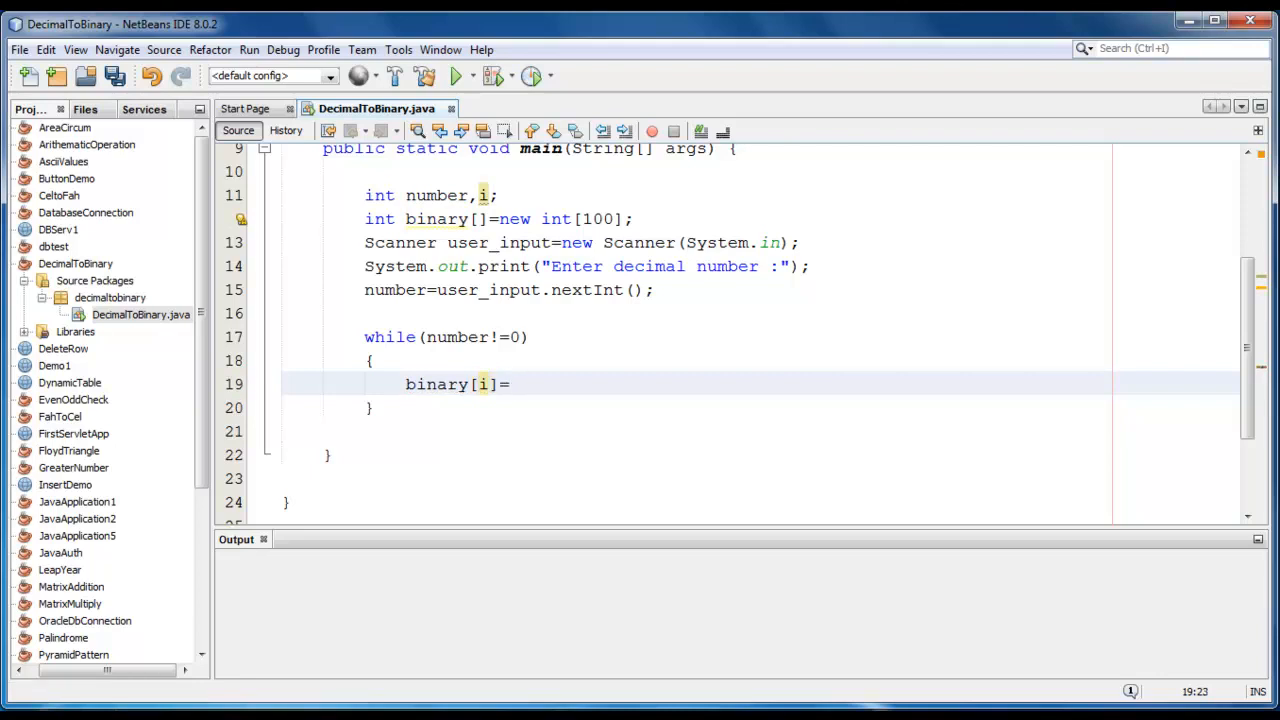
{"action": "type", "text": "number"}
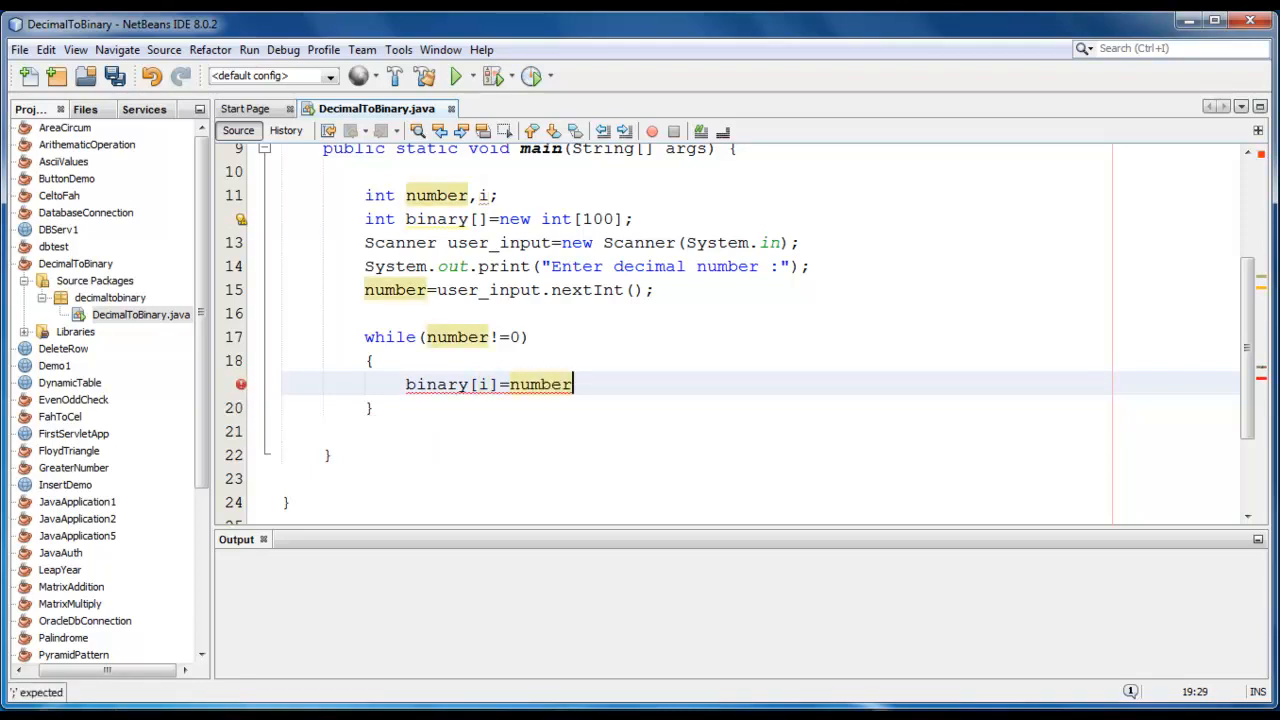
{"action": "type", "text": "%2"}
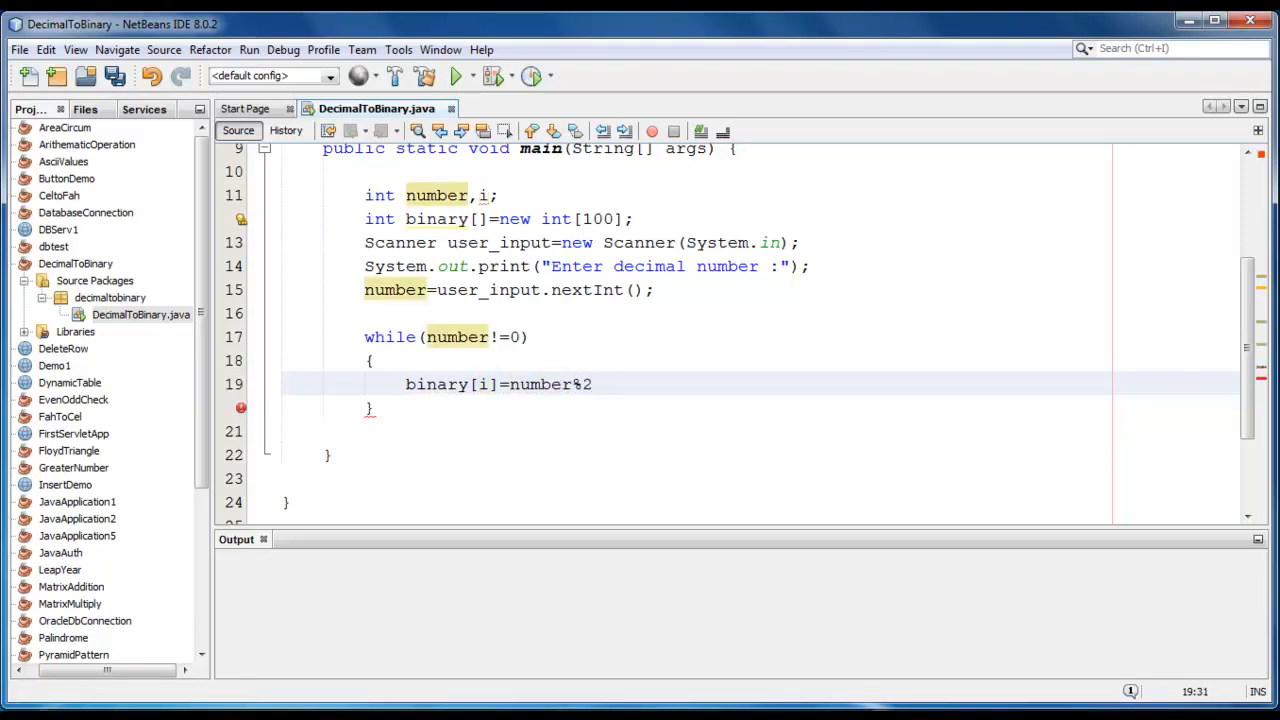
{"action": "type", "text": ";"}
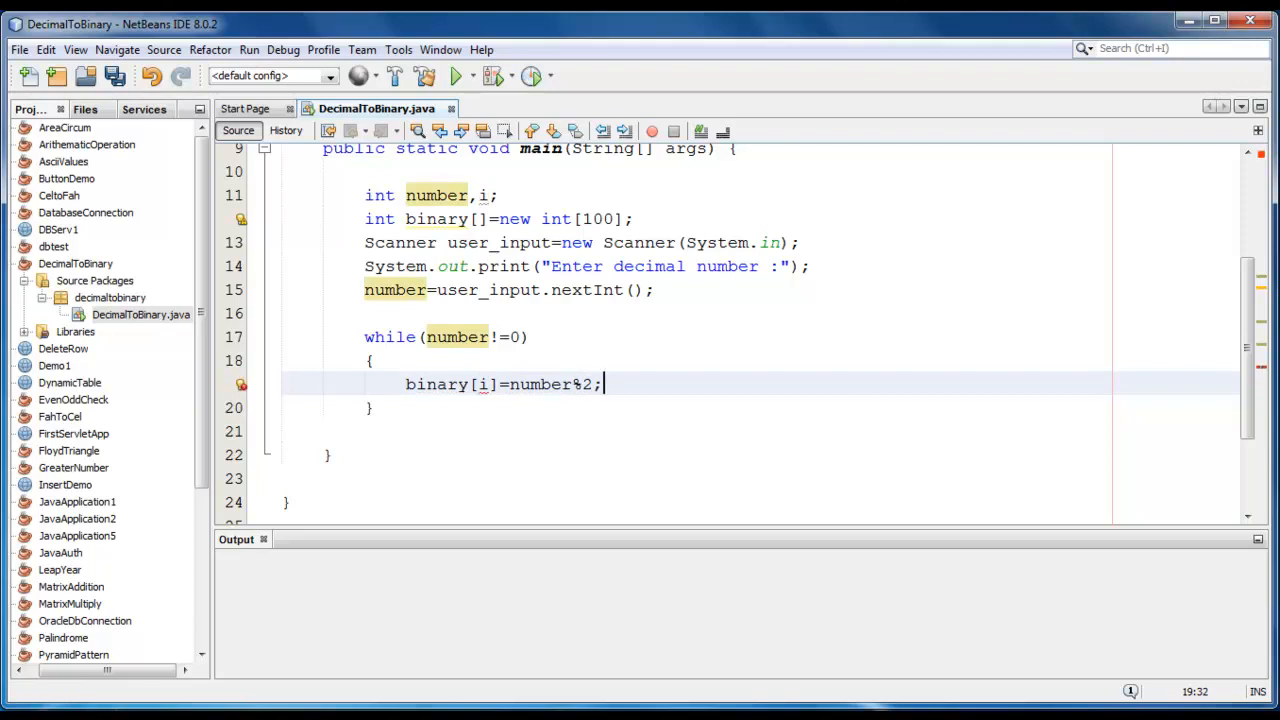
Fix the flagged index by changing the declaration to int number,i=0;
{"action": "double_click", "coordinate": [540, 384]}
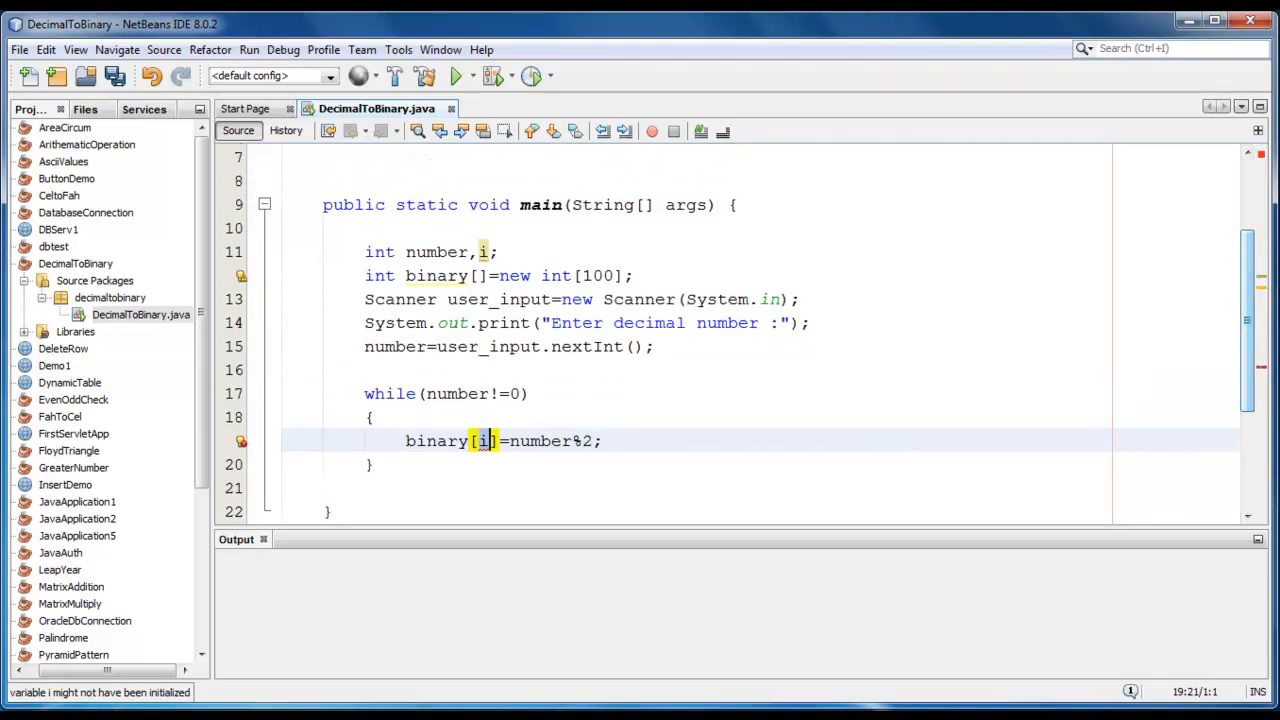
{"action": "left_click", "coordinate": [488, 252]}
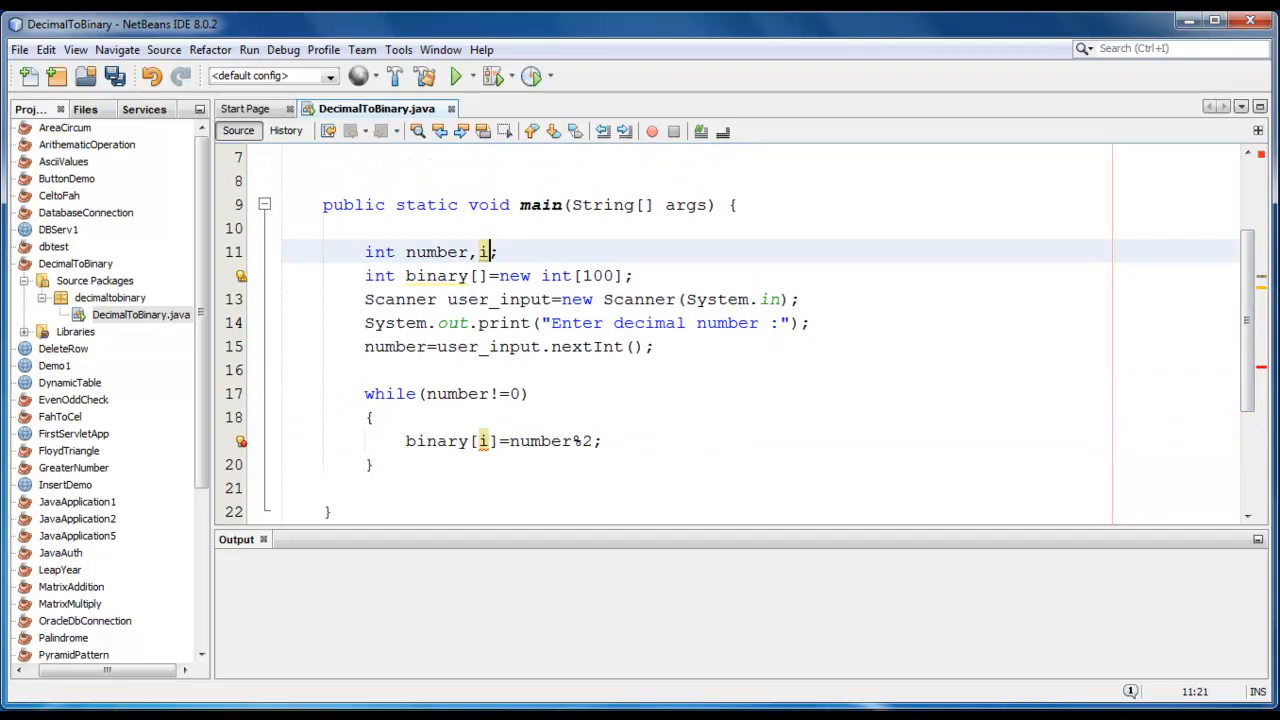
{"action": "type", "text": "=0"}
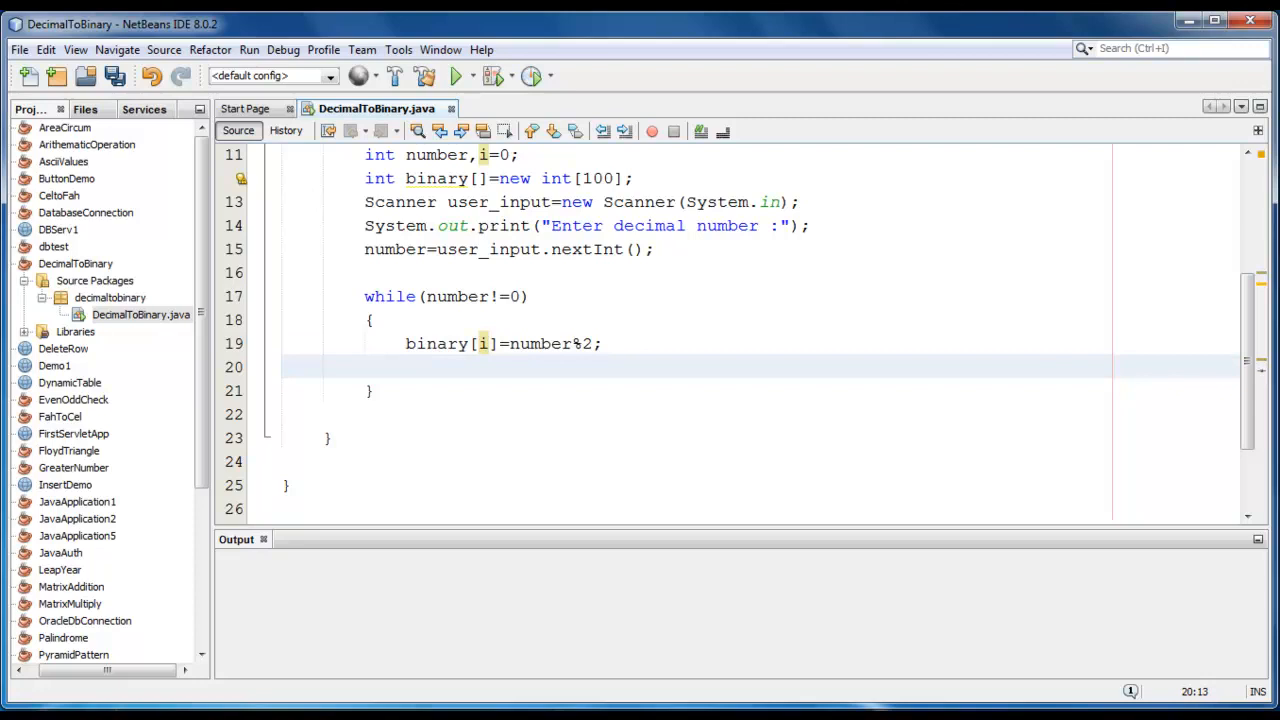
Complete the loop body with number=number/2; and i++;
{"action": "type", "text": "number="}
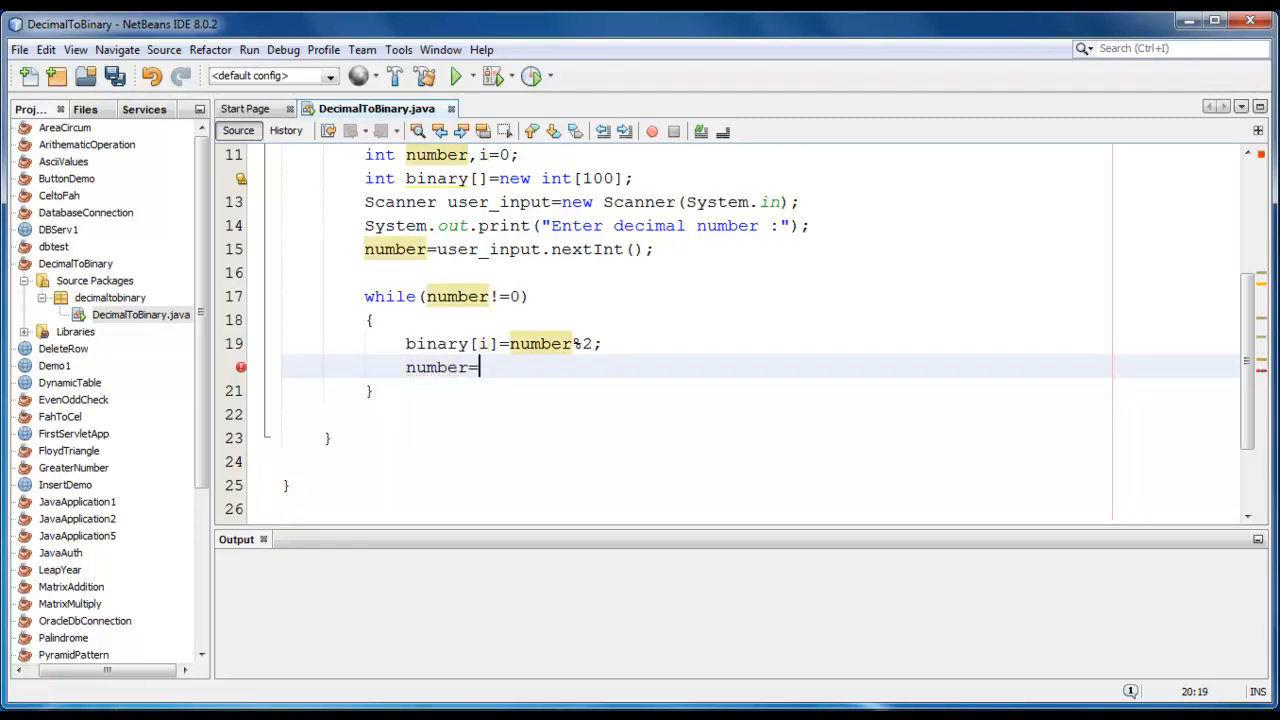
{"action": "type", "text": "number"}
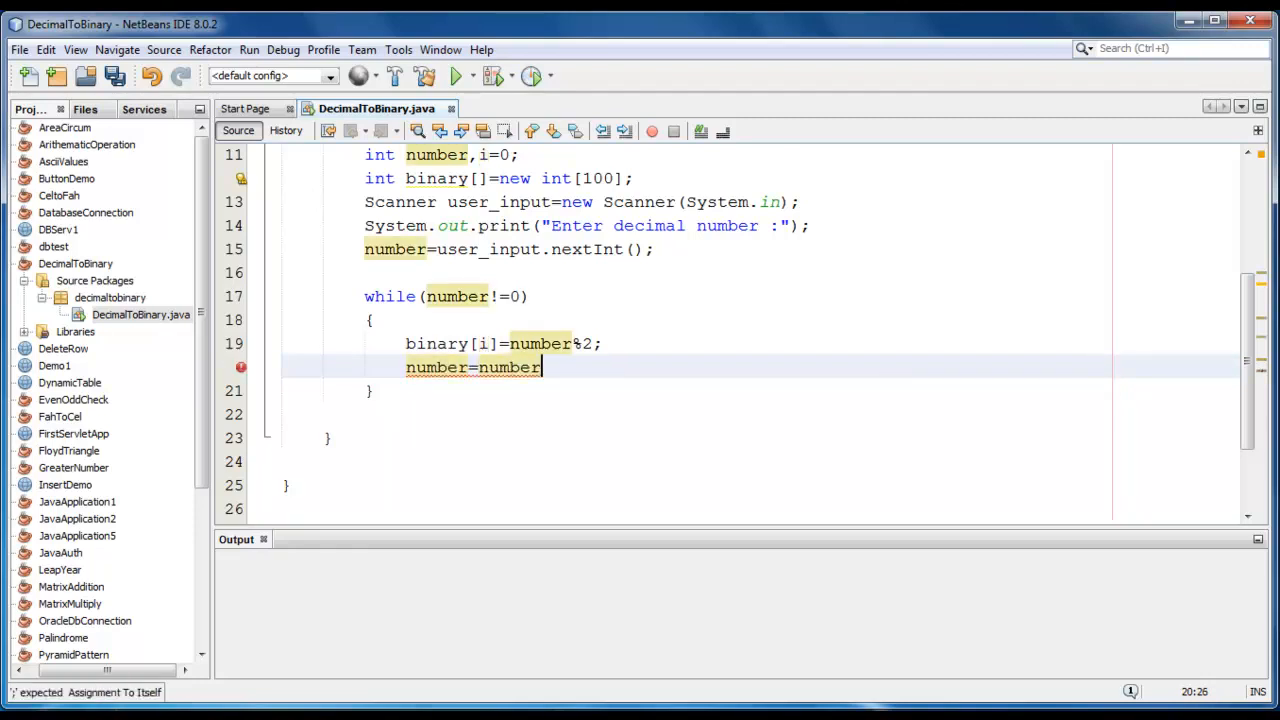
{"action": "type", "text": "/2;"}
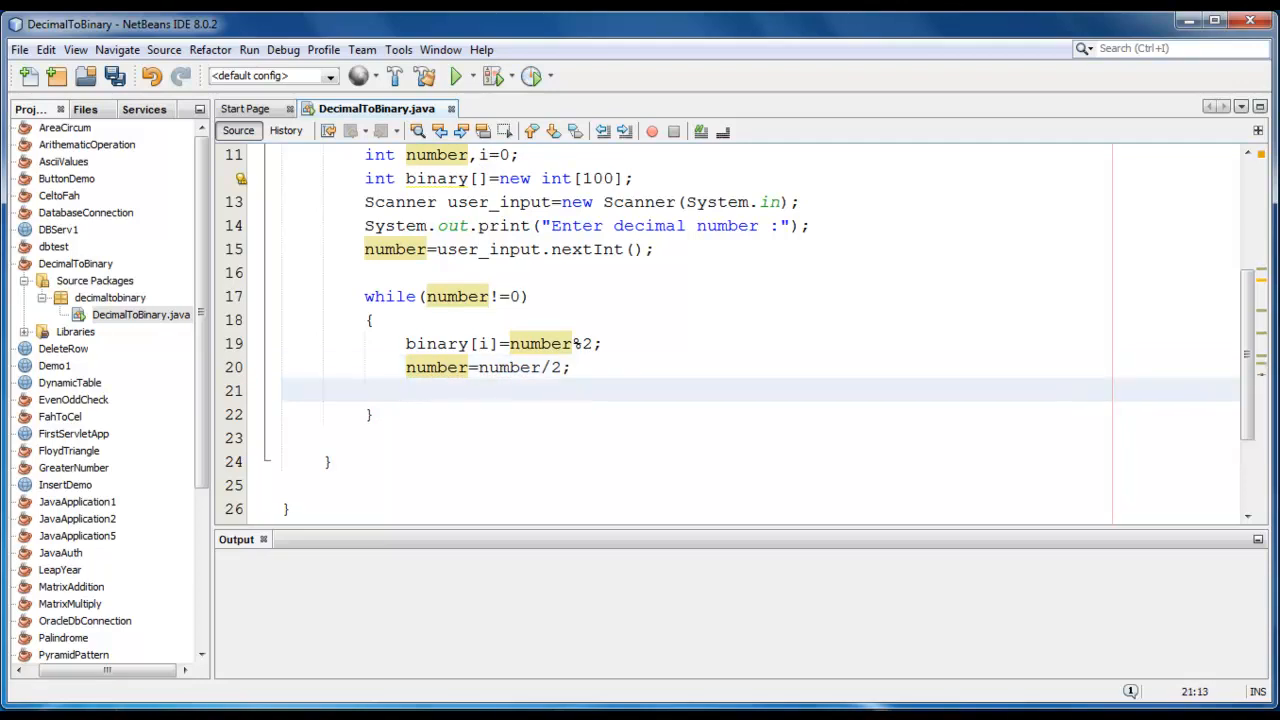
{"action": "type", "text": "i++;"}
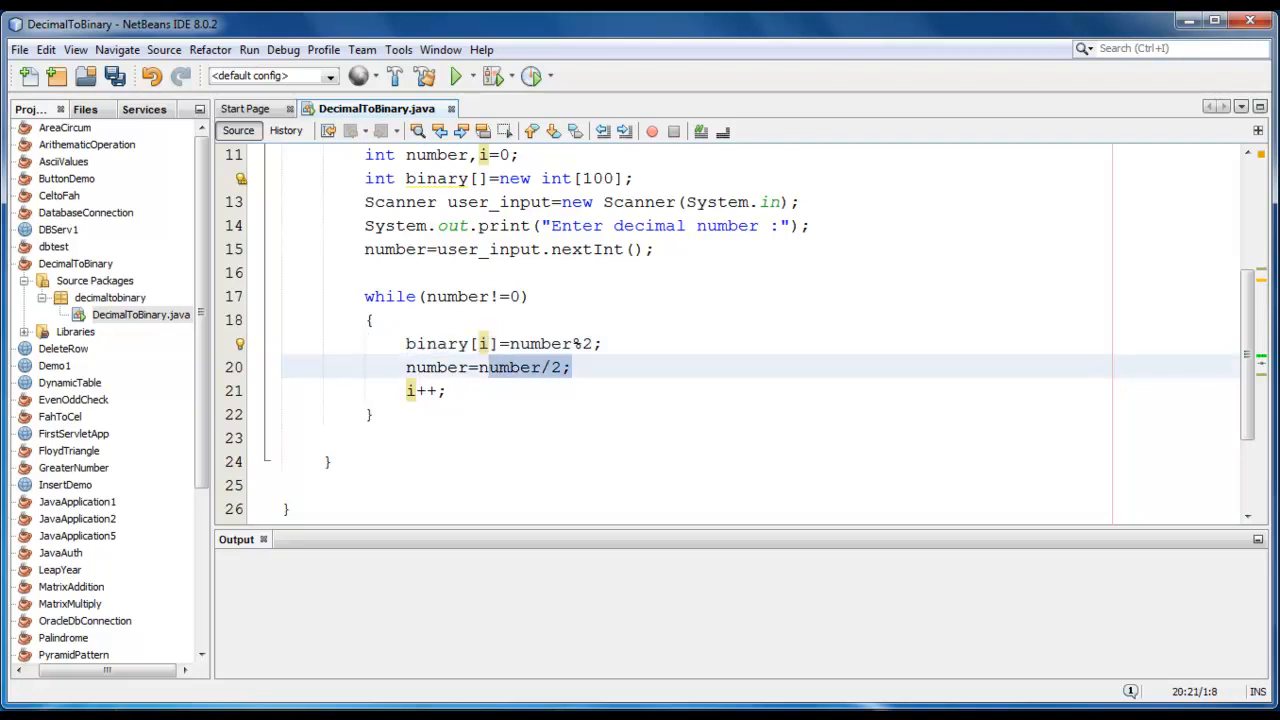
{"action": "left_click", "coordinate": [572, 368]}
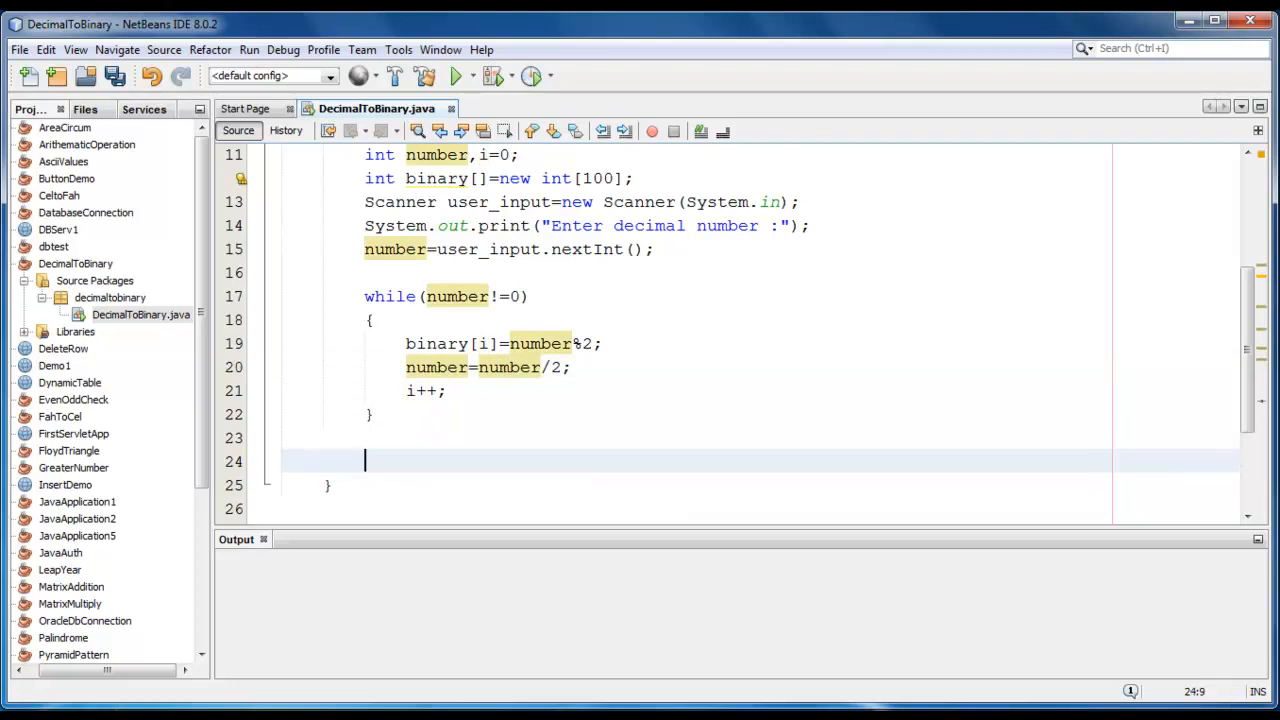
Print the label "Binary value is : " after the while loop
{"action": "type", "text": "System.ou"}
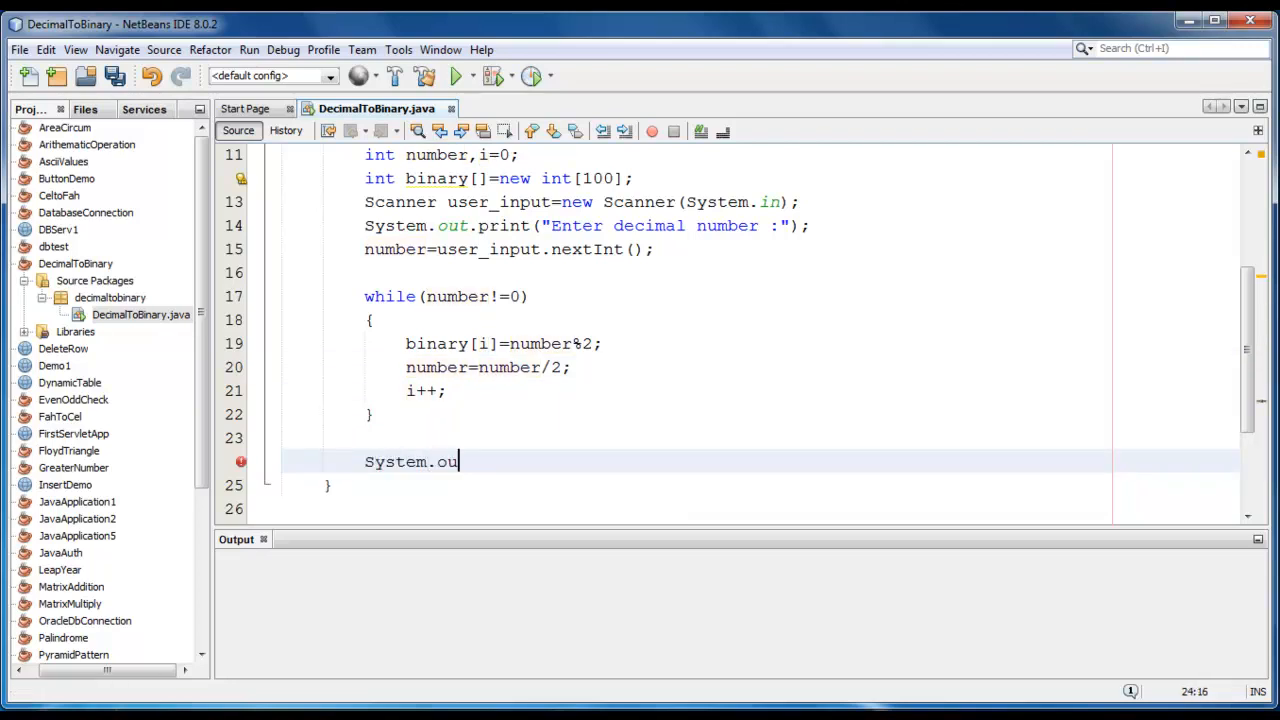
{"action": "type", "text": "t.print"}
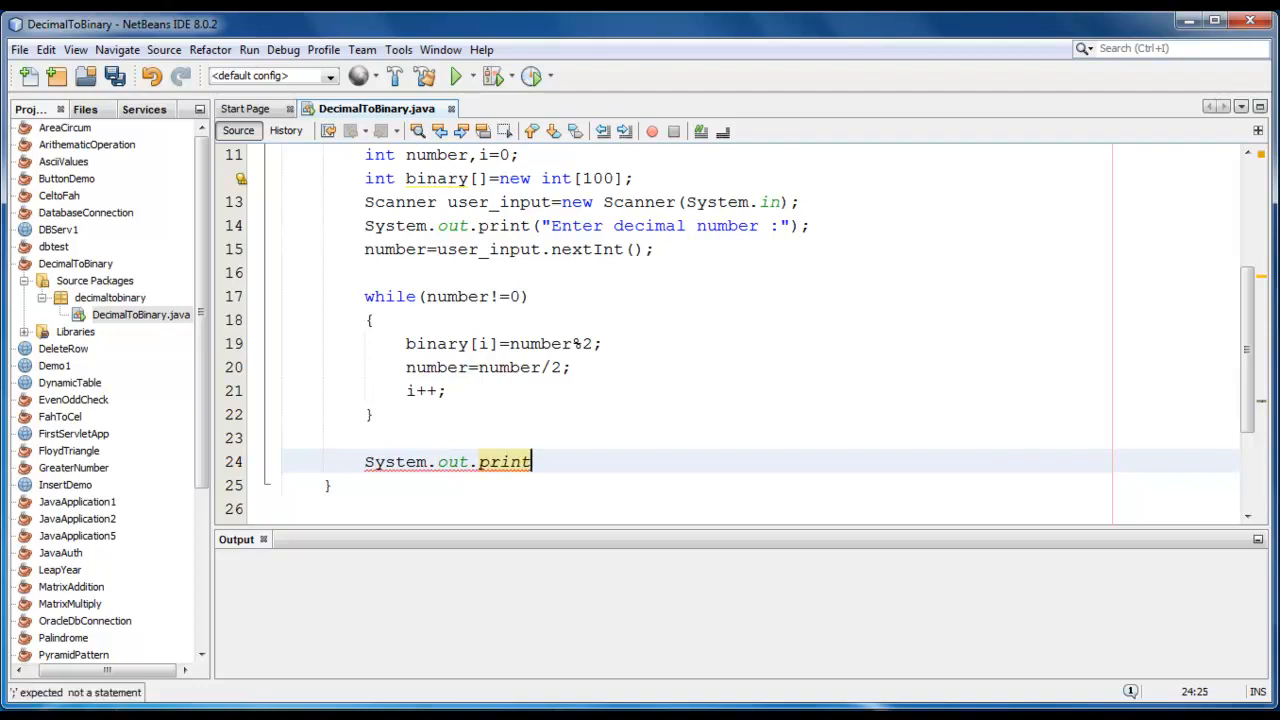
{"action": "type", "text": "(\"\");"}
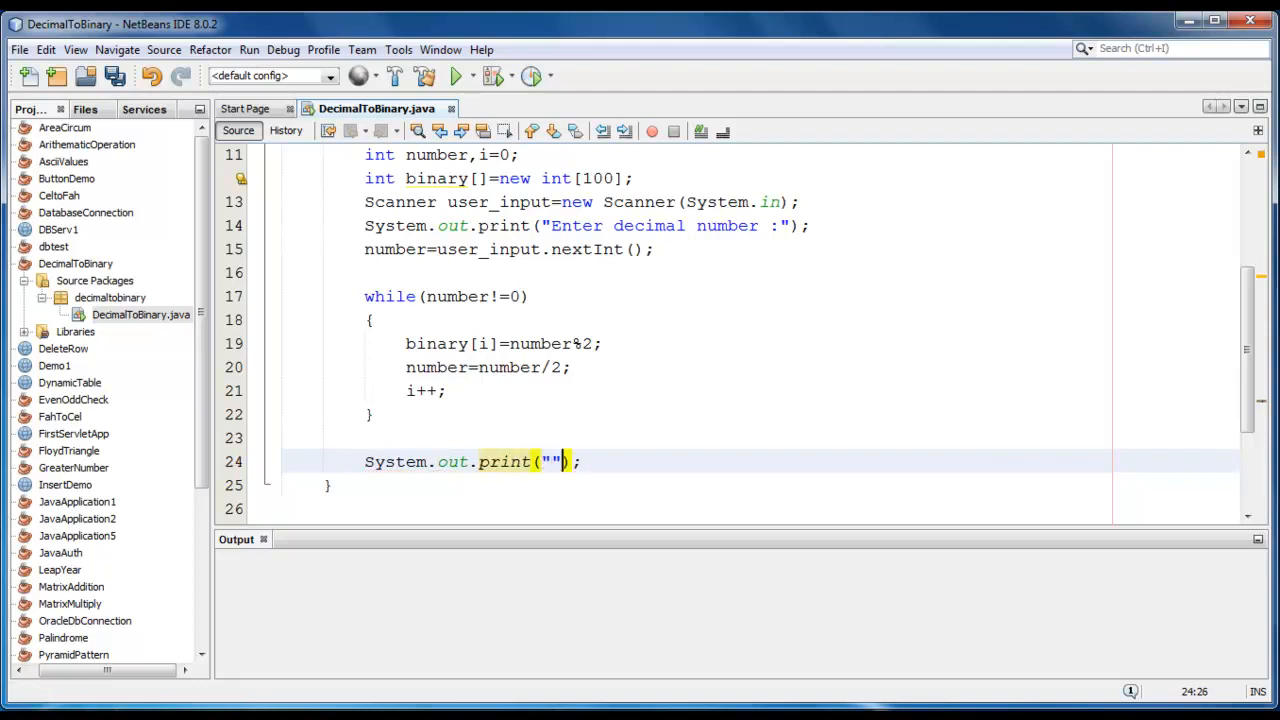
{"action": "type", "text": "Bin"}
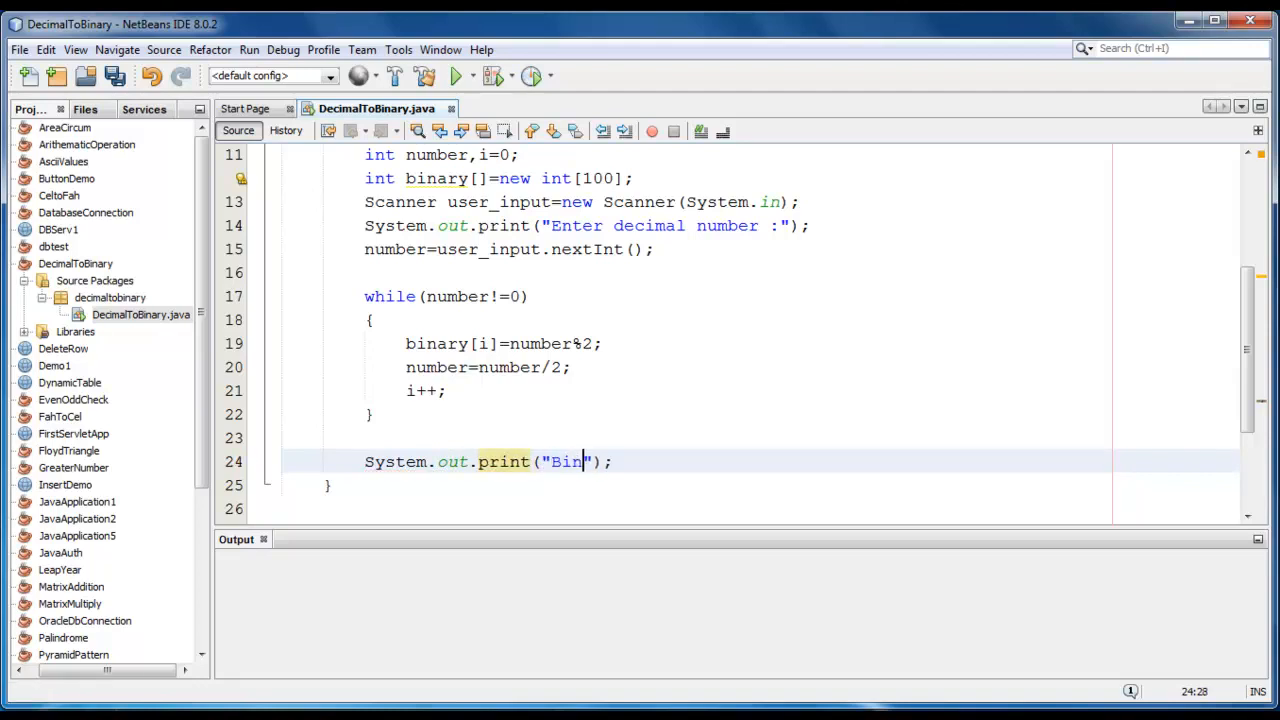
{"action": "type", "text": "ary value is :"}
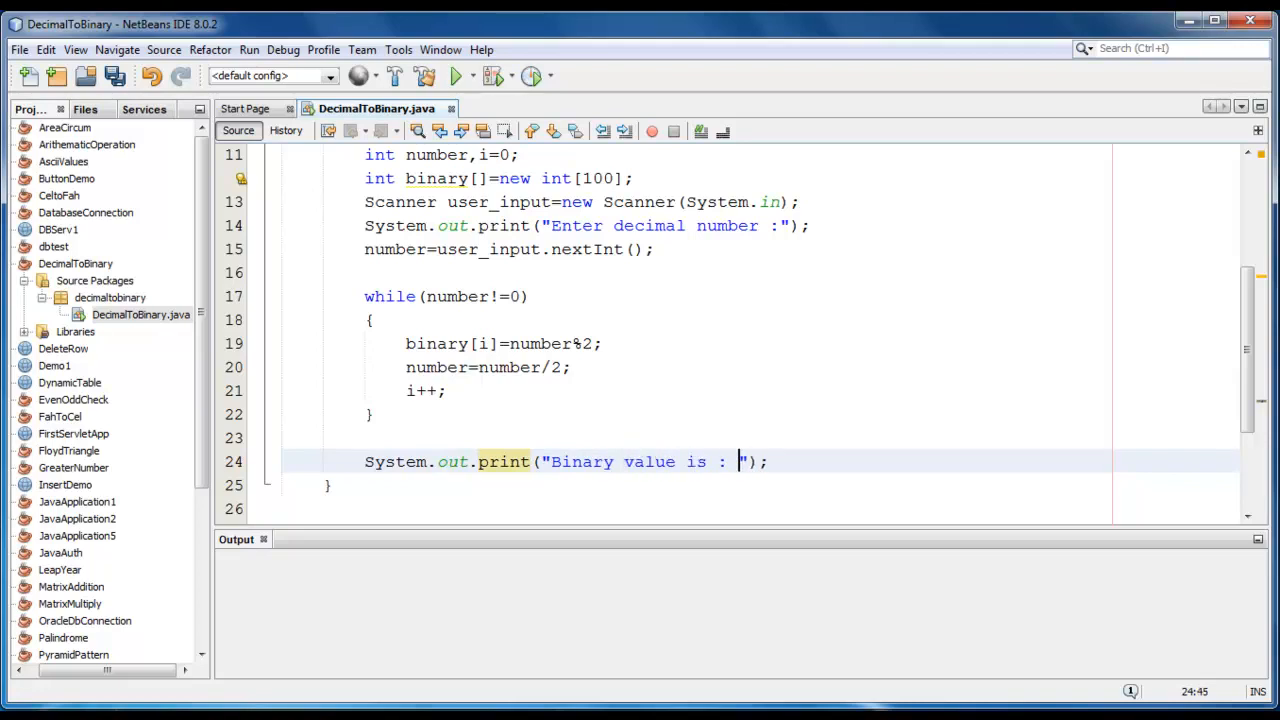
Write the reverse loop header for(int j=i-1;j>=0;j--){
{"action": "type", "text": "for("}
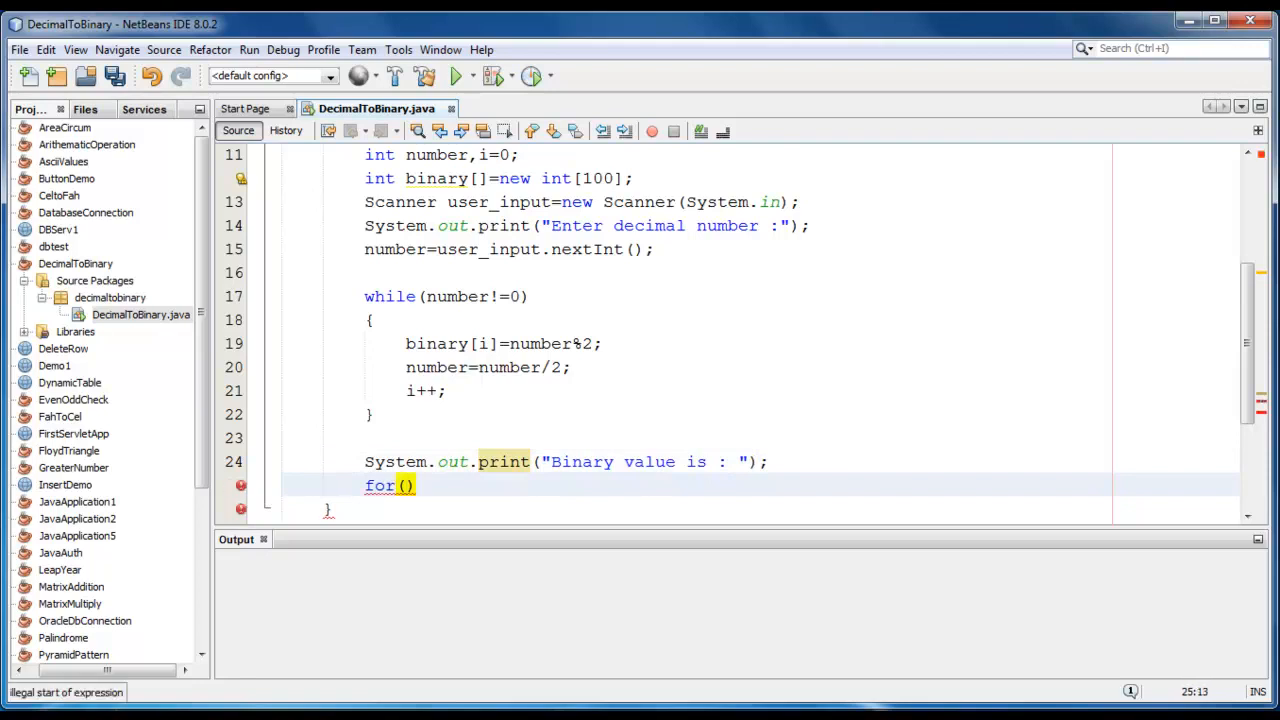
{"action": "type", "text": "i="}
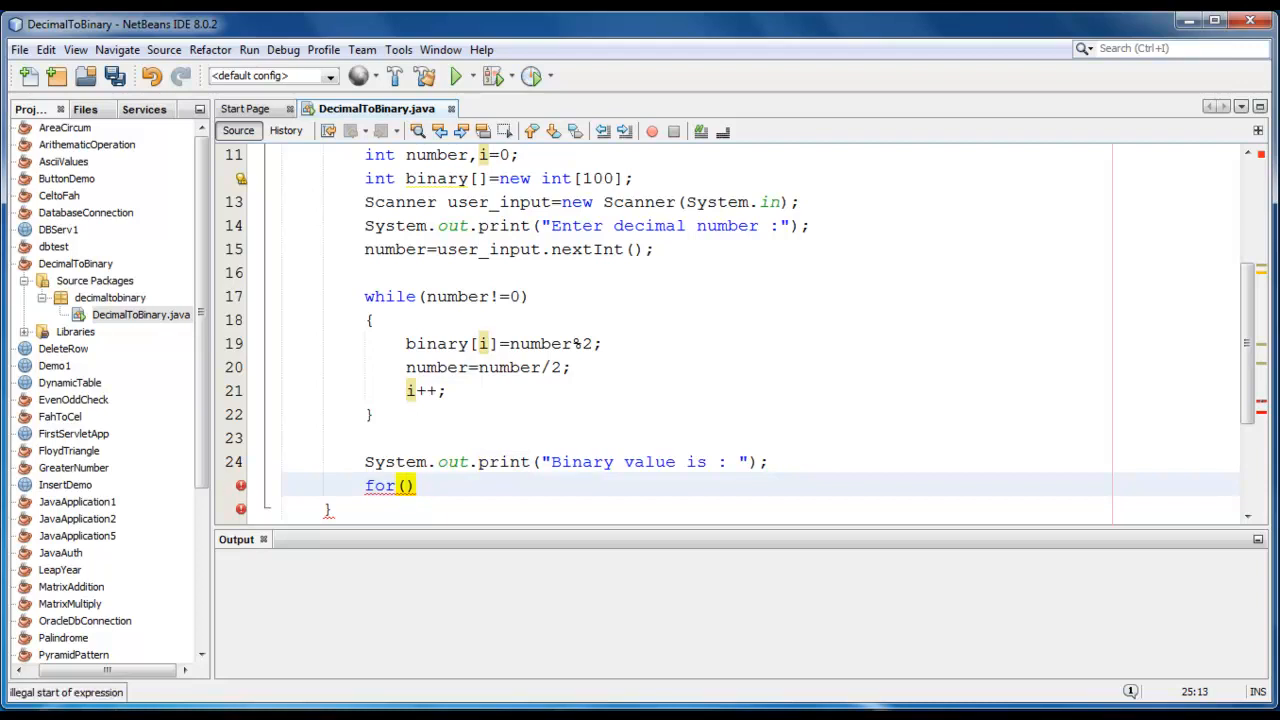
{"action": "type", "text": "int"}
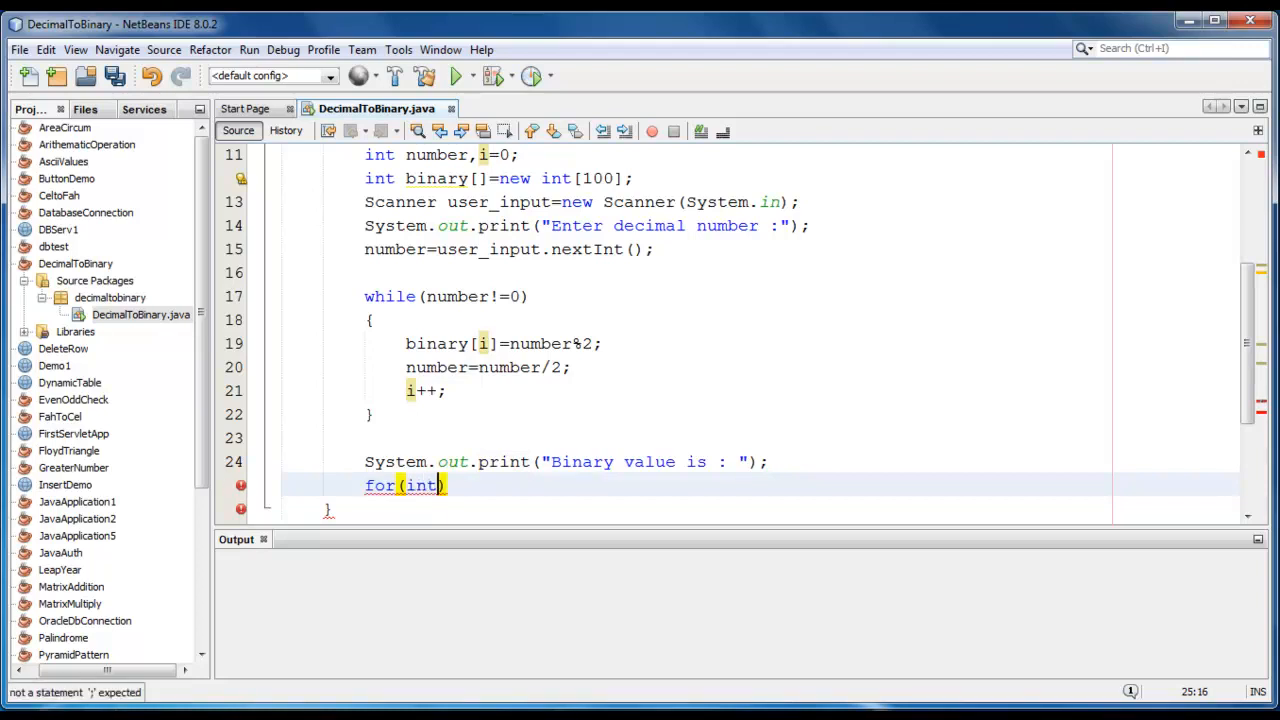
{"action": "type", "text": "j="}
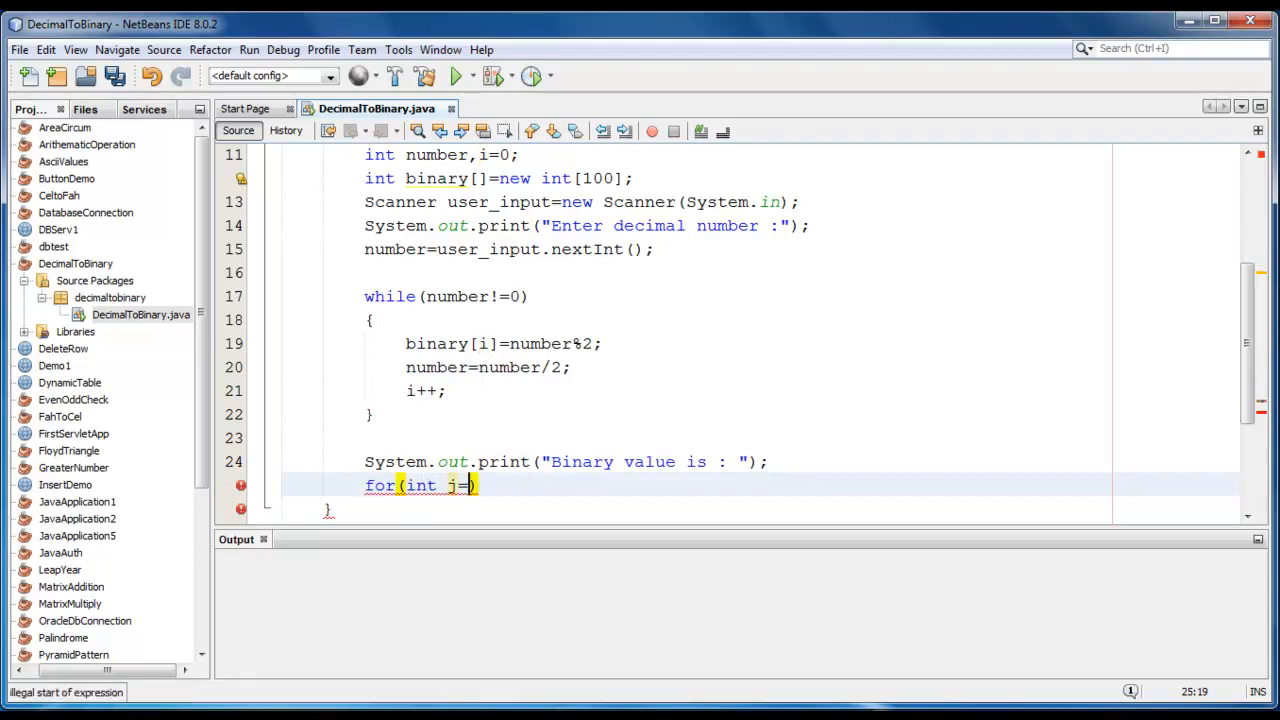
{"action": "type", "text": "i-1"}
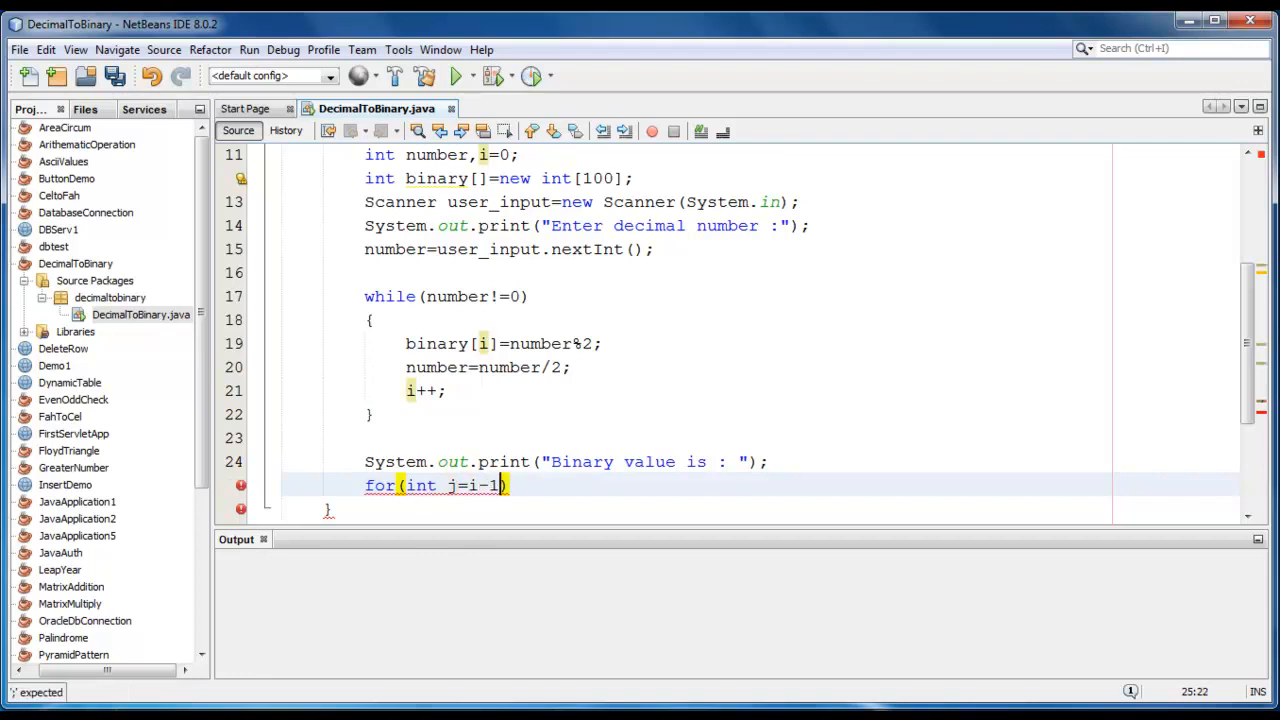
{"action": "type", "text": ";j>=0"}
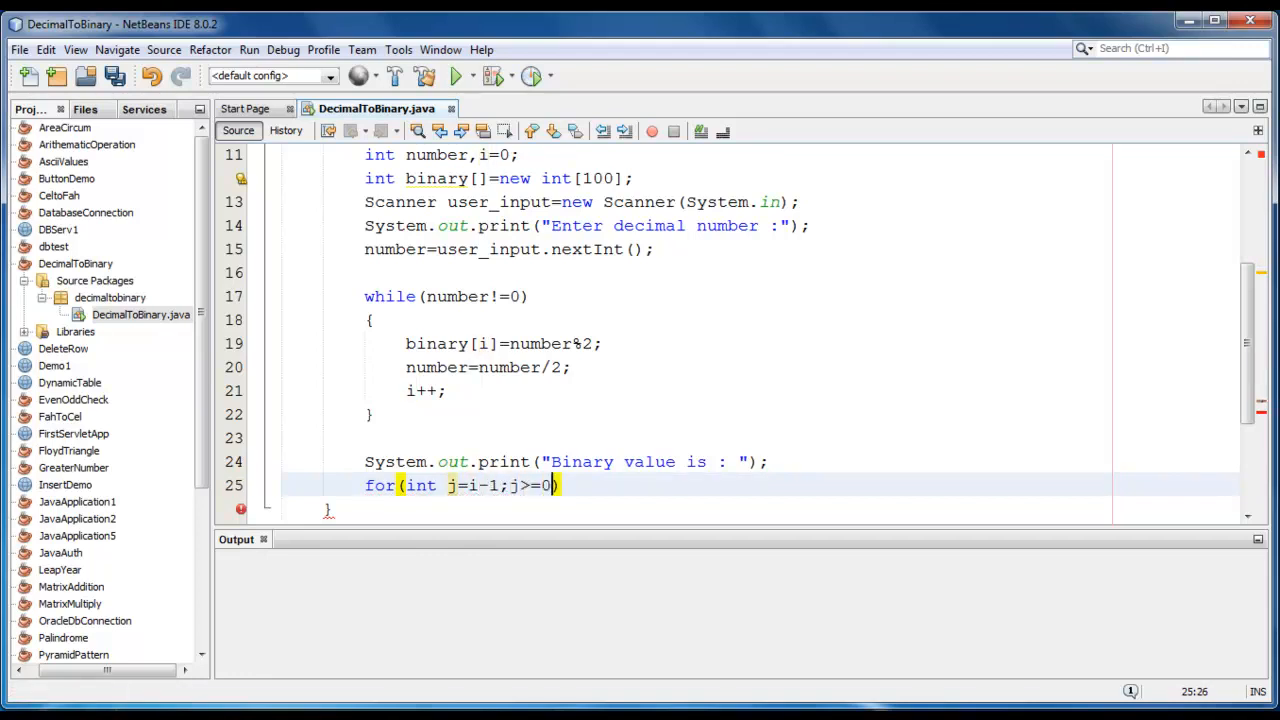
{"action": "type", "text": ";j"}
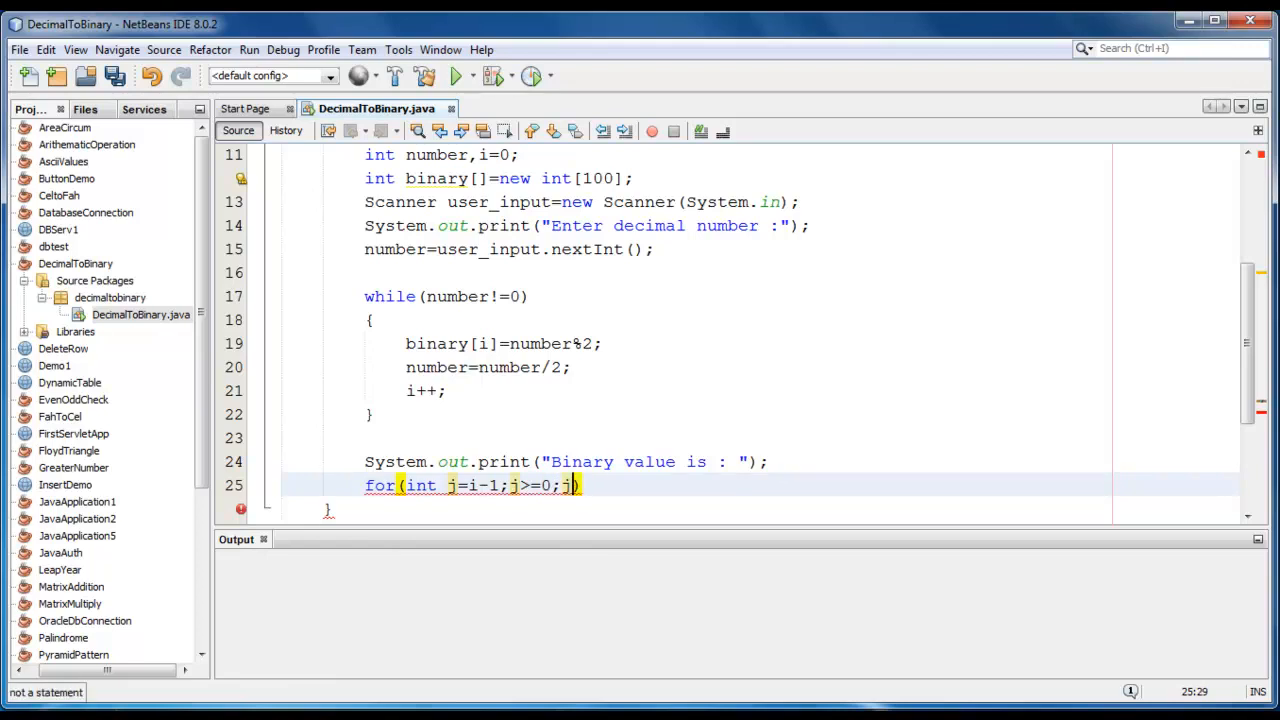
{"action": "type", "text": "--){"}
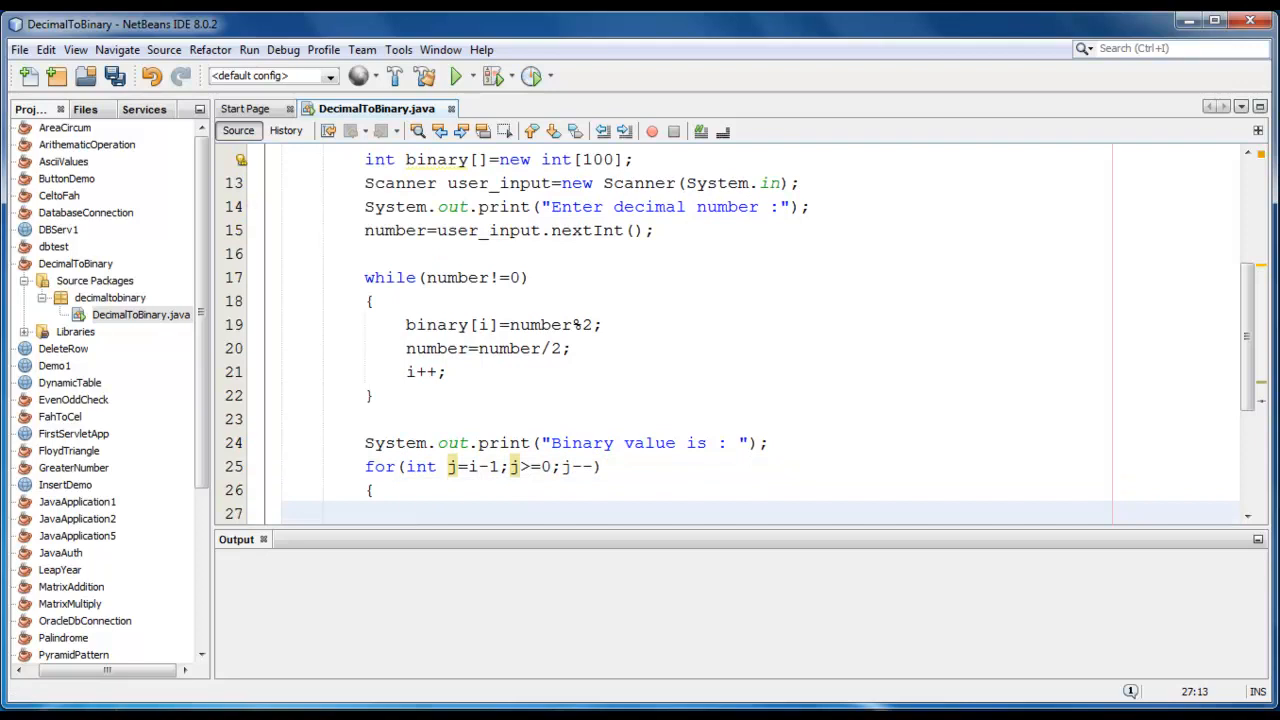
Inside the for loop print each digit with System.out.print(""+binary[j]);
{"action": "scroll", "scroll_direction": "down", "scroll_amount": 3}
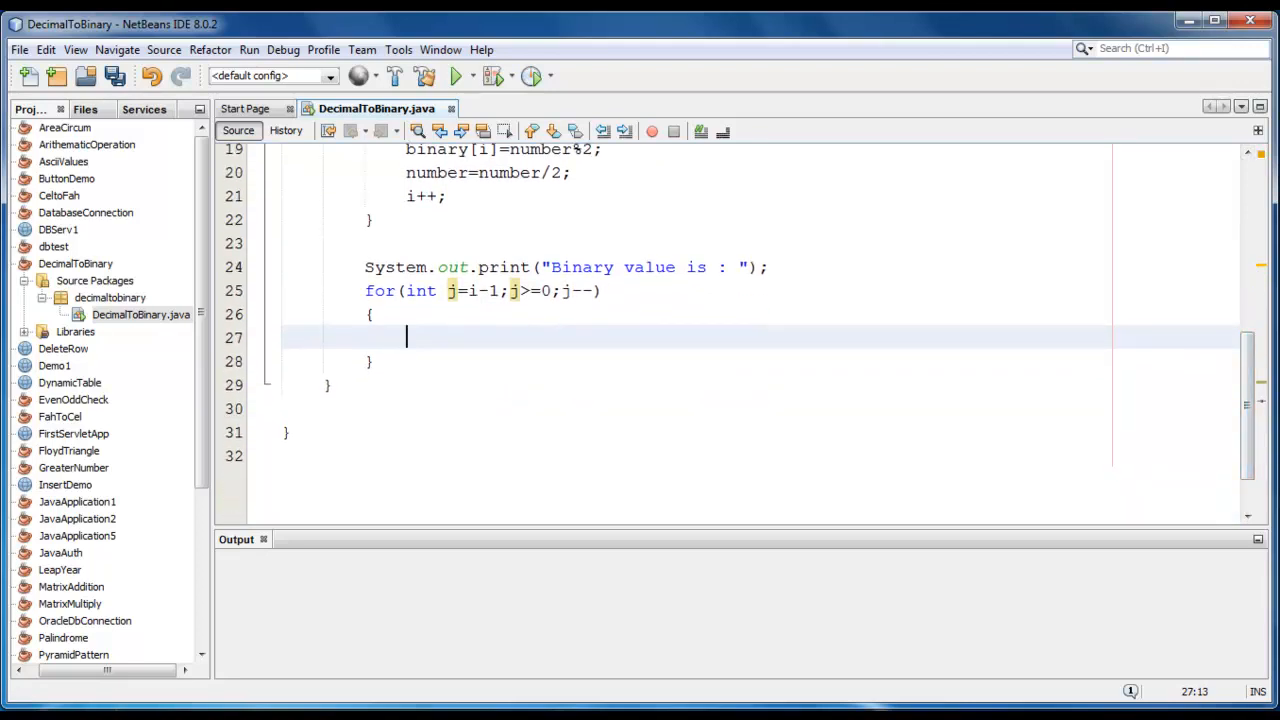
{"action": "type", "text": "sy"}
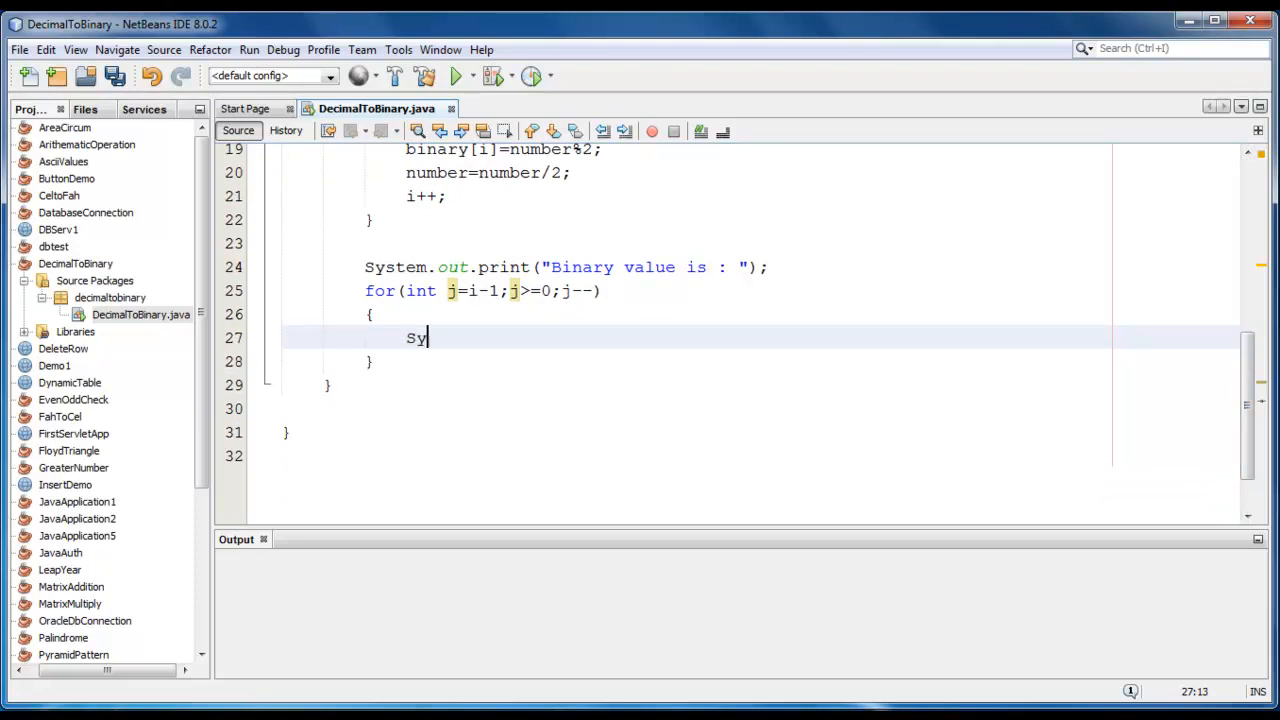
{"action": "type", "text": "stem.out.print();"}
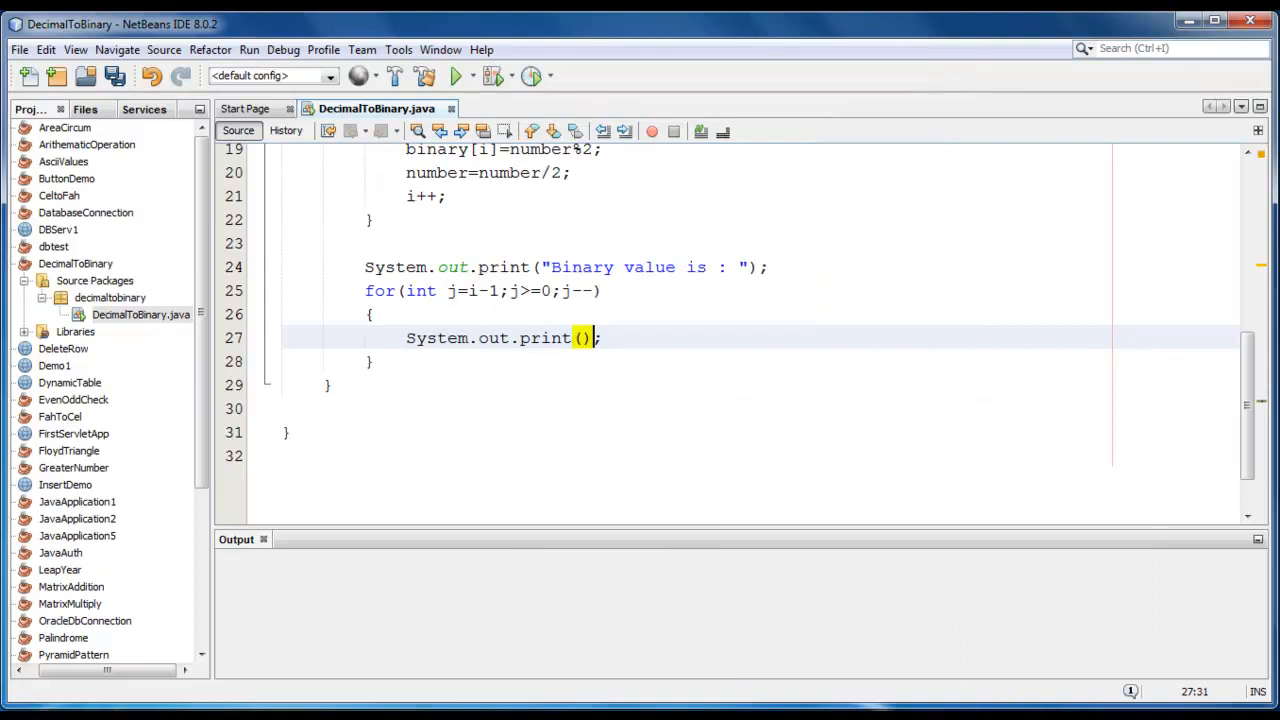
{"action": "type", "text": "\"\""}
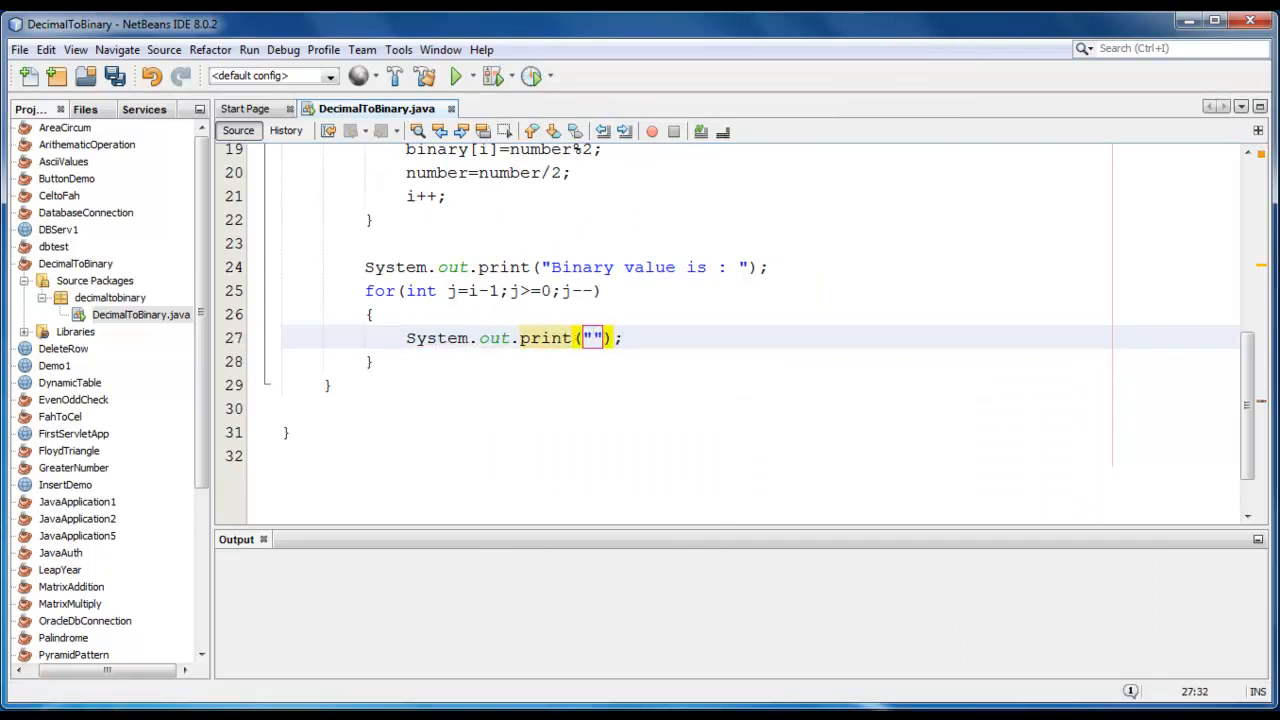
{"action": "type", "text": "+"}
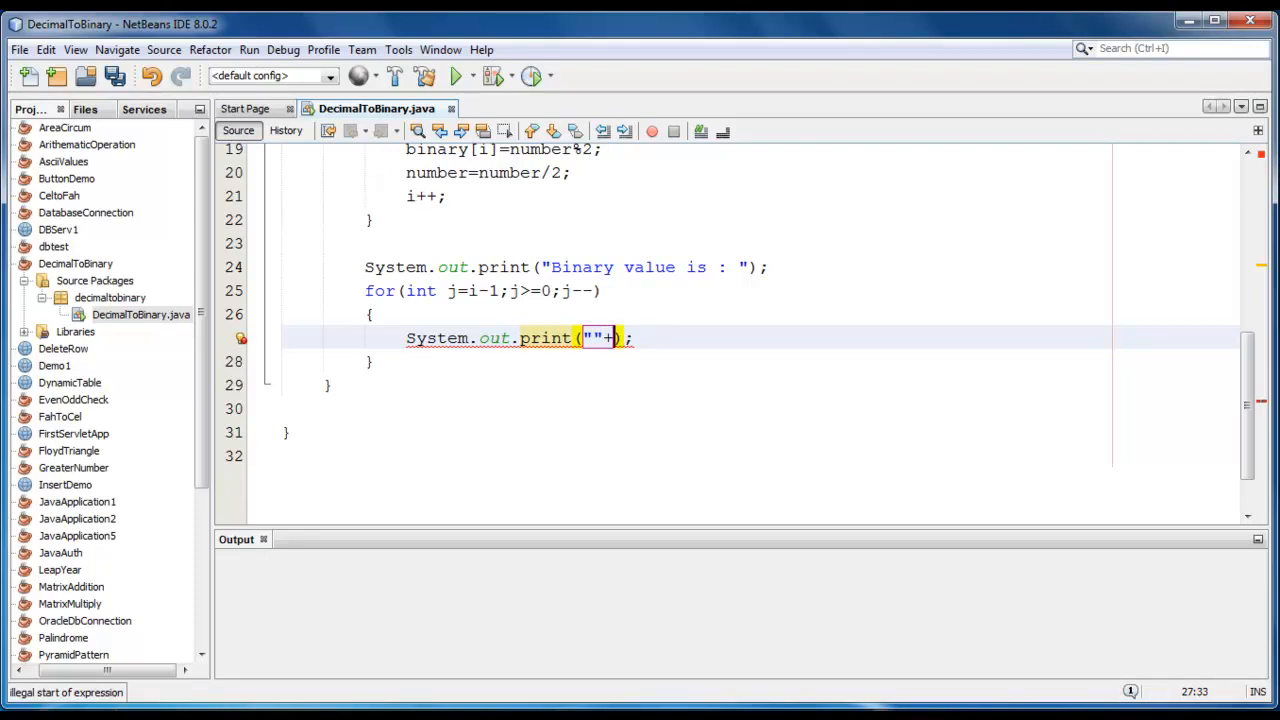
{"action": "type", "text": "binary"}
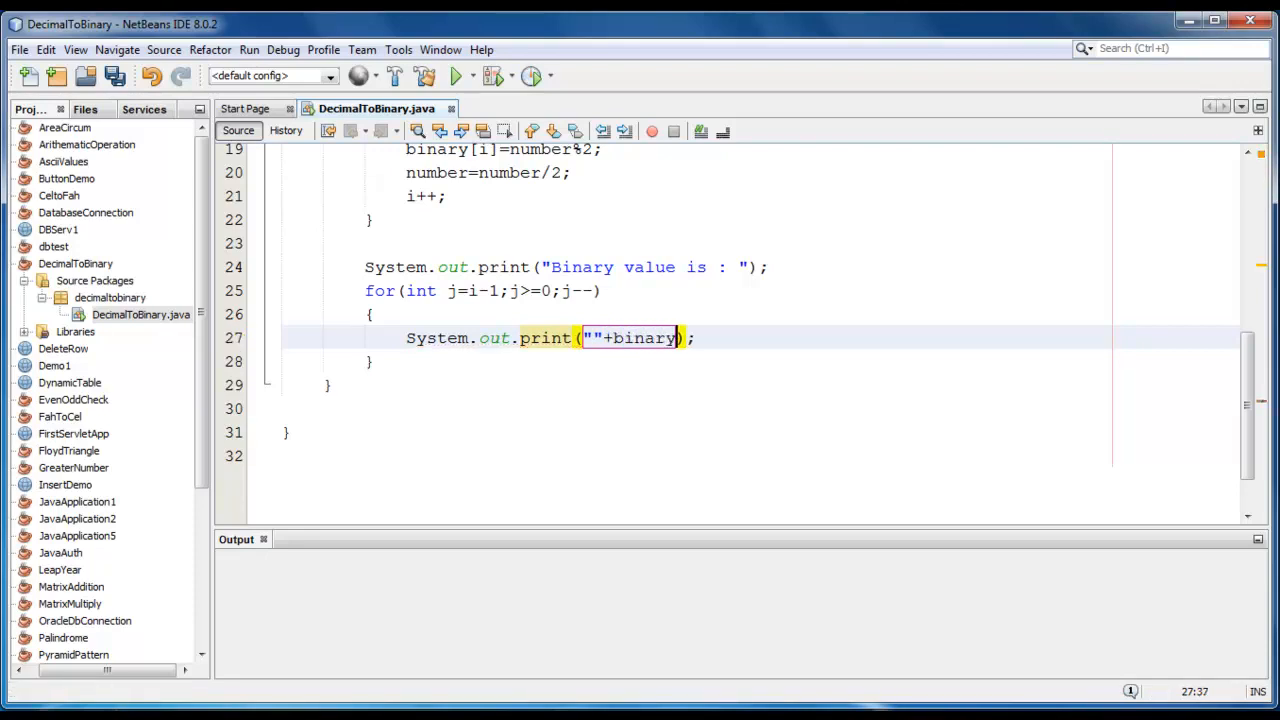
{"action": "type", "text": "[j]"}
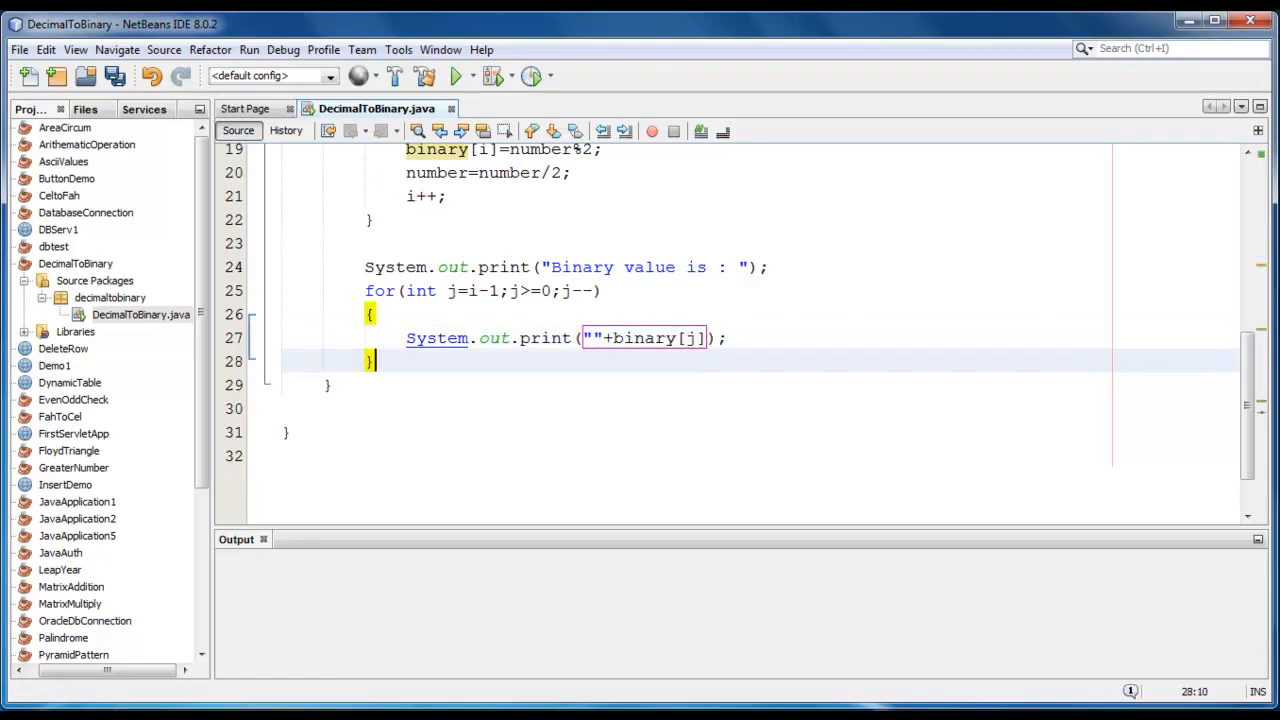
{"action": "scroll", "scroll_direction": "up", "scroll_amount": 3}
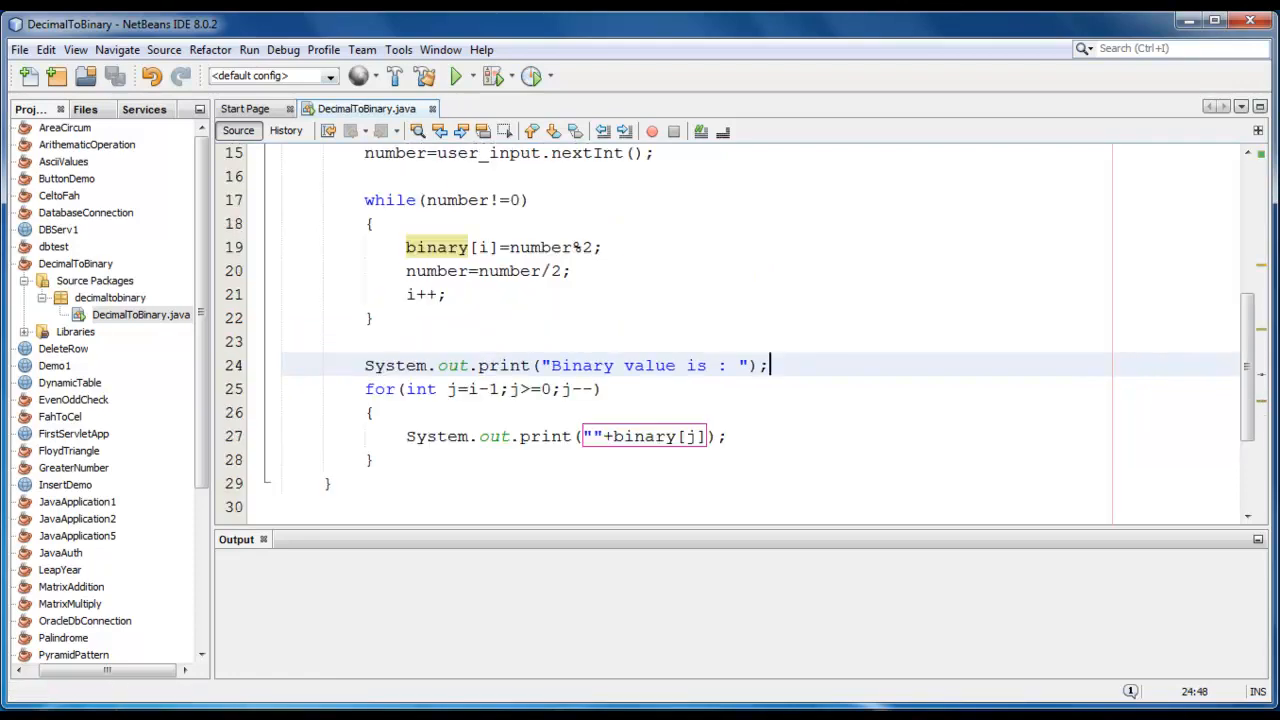
Clean and build the project, run it and enter 10 to get binary 1010
{"action": "left_click", "coordinate": [458, 76]}
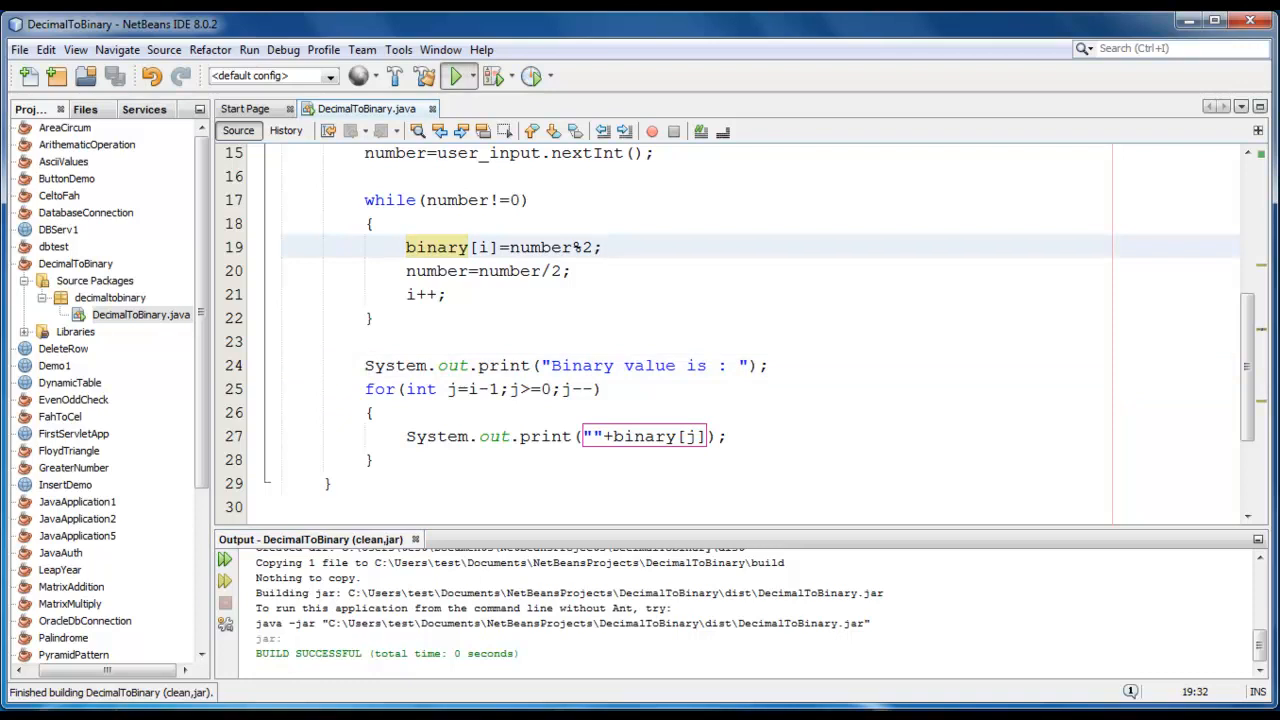
{"action": "left_click", "coordinate": [458, 76]}
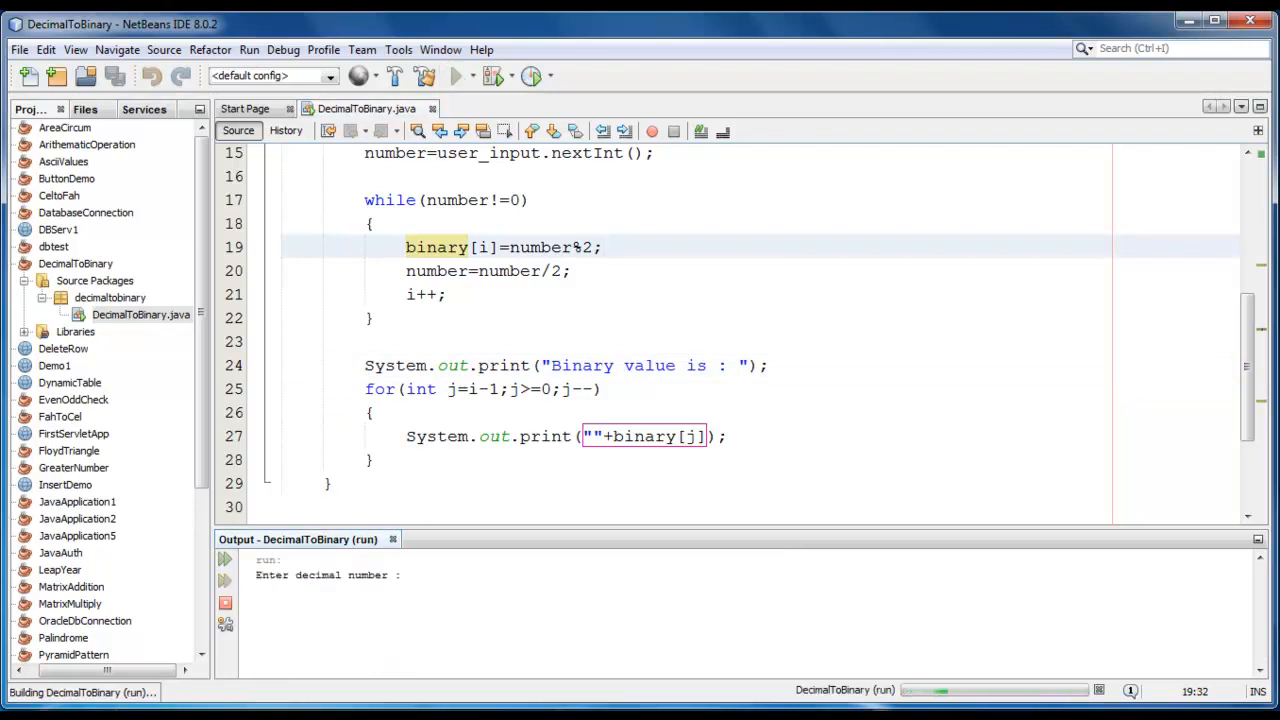
{"action": "type", "text": "10"}
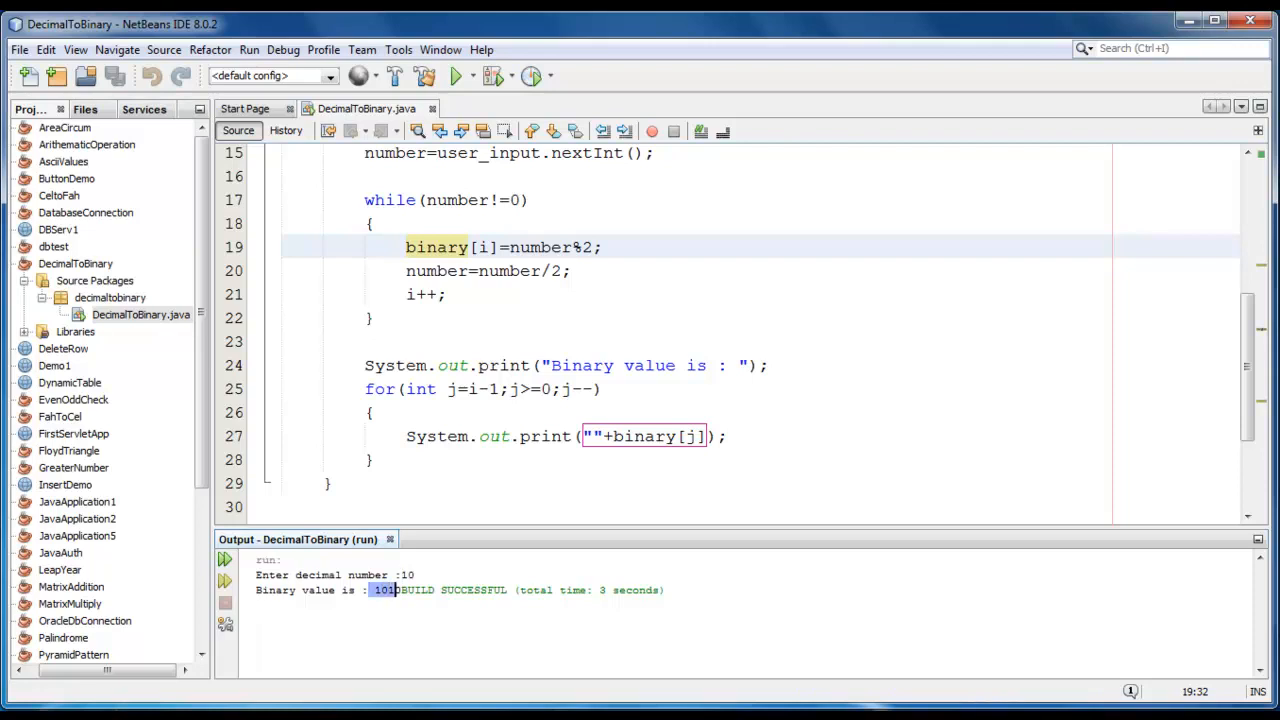
Run the program again with input 100 and check the result 1100100
{"action": "left_click", "coordinate": [456, 76]}
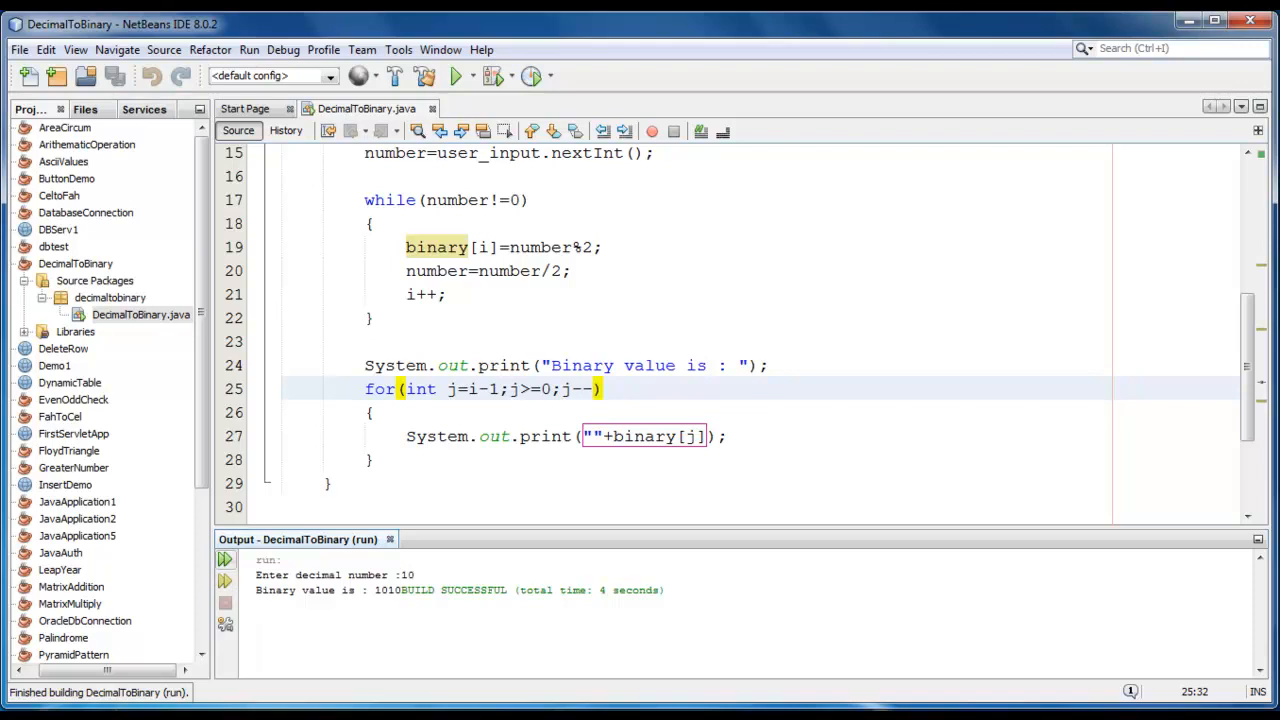
{"action": "left_click", "coordinate": [458, 76]}
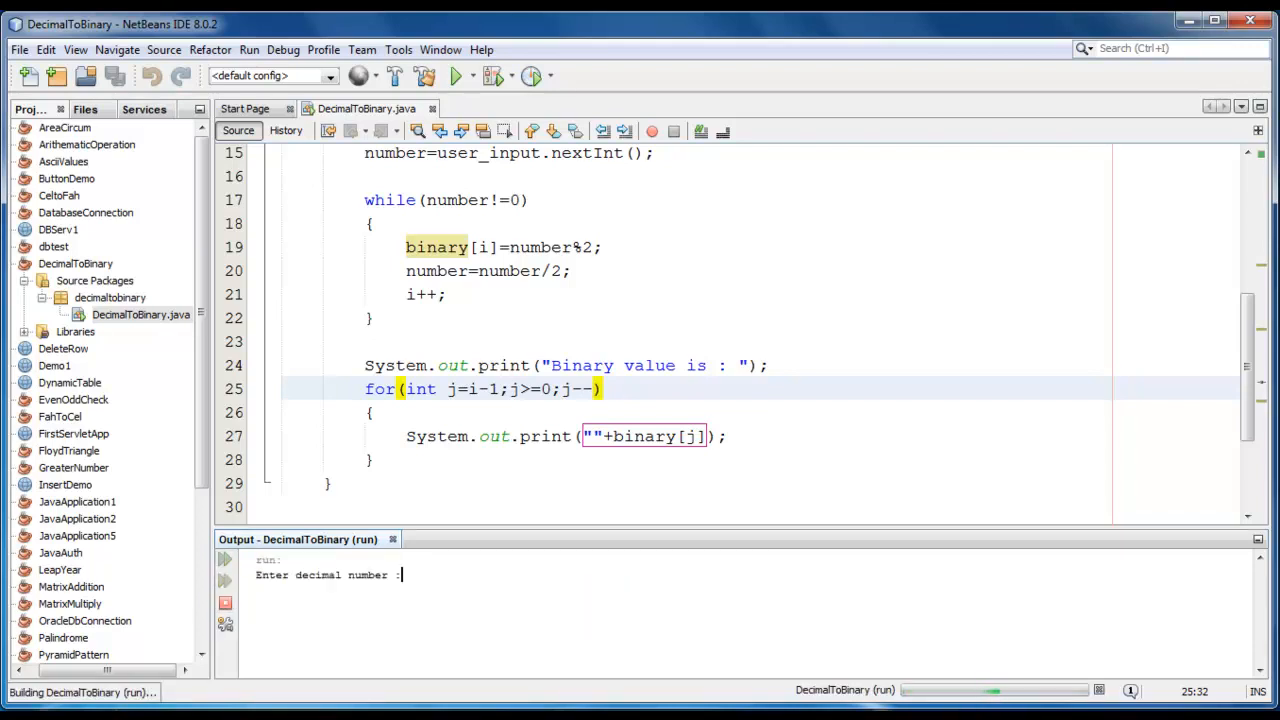
{"action": "type", "text": "100"}
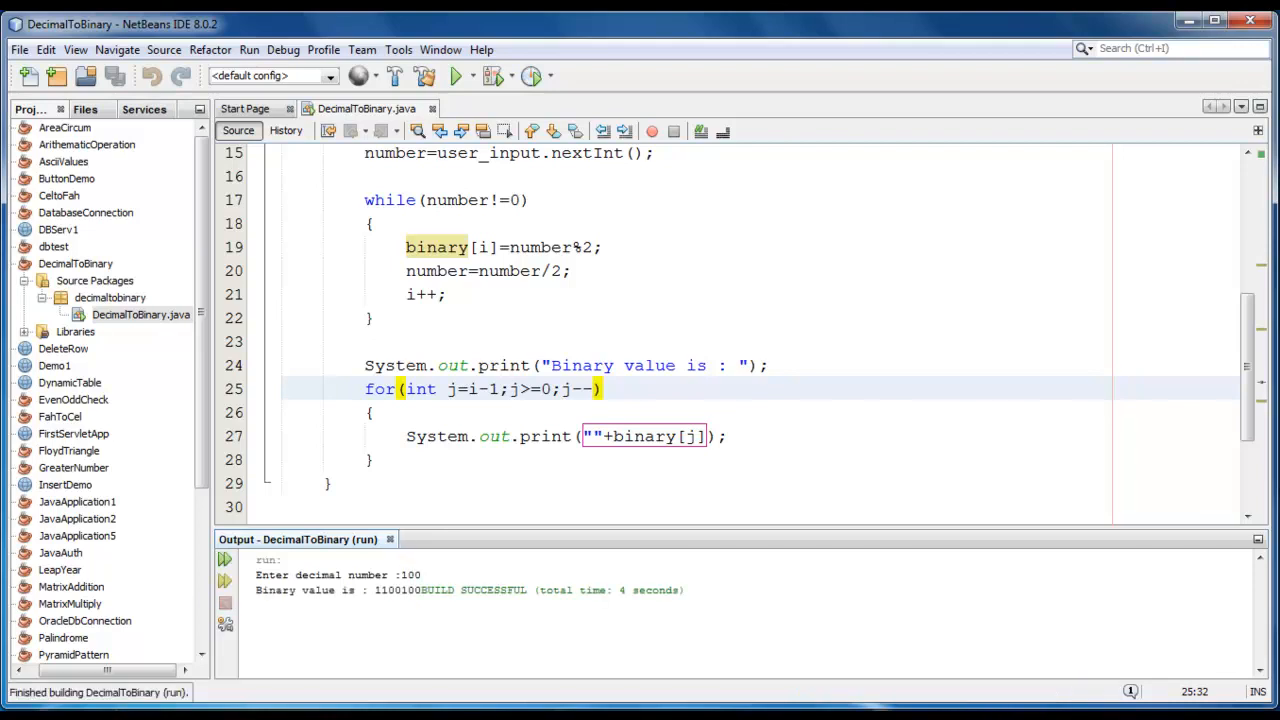
{"action": "double_click", "coordinate": [384, 590]}
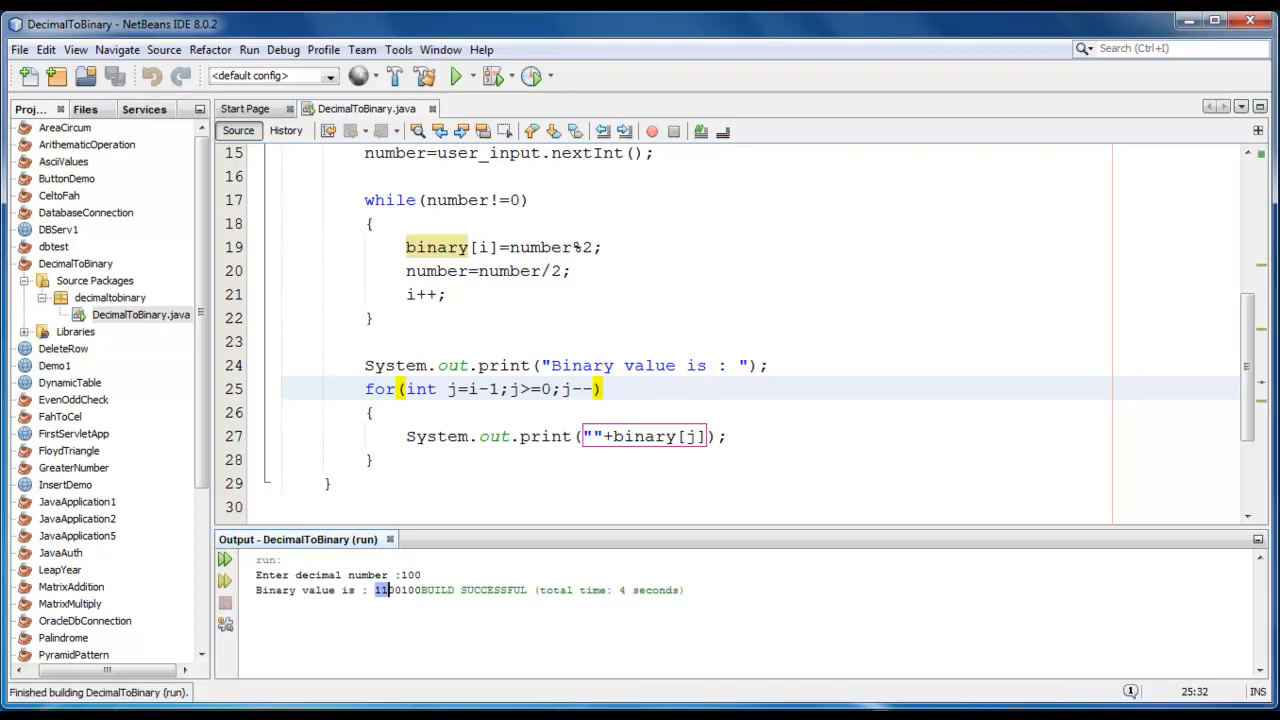